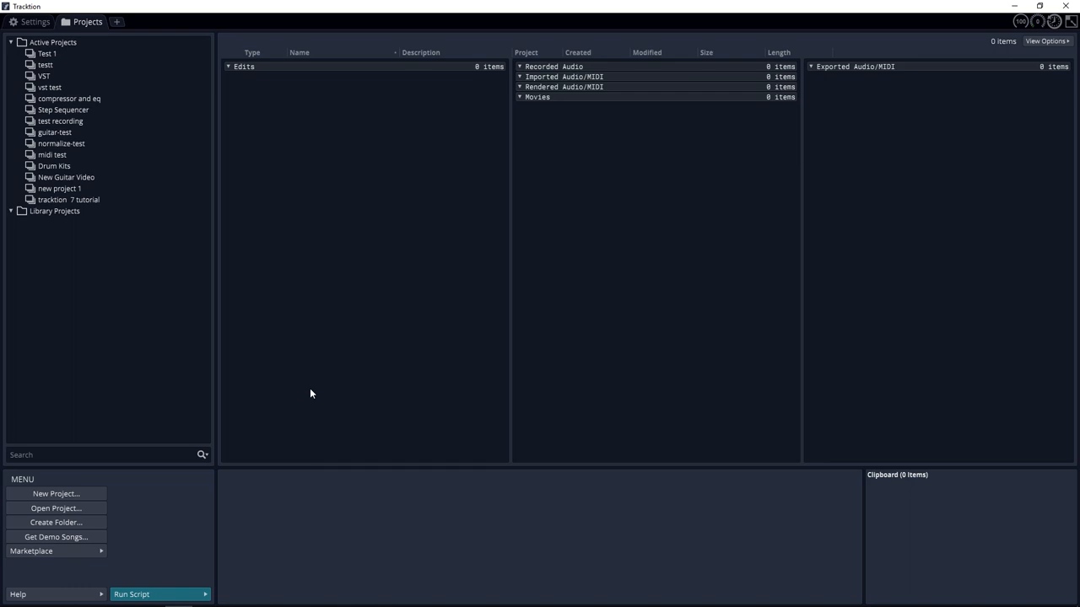
mouse_move(280, 349)
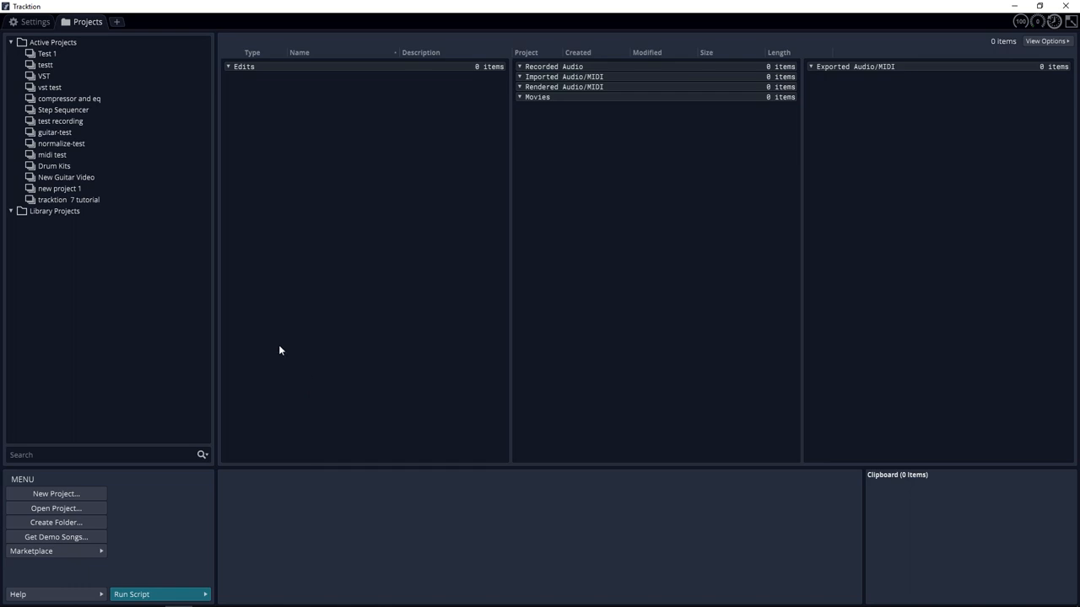
Set the audio device type to ASIO with Focusrite USB 2.0 Audio Driver as the device
left_click(34, 20)
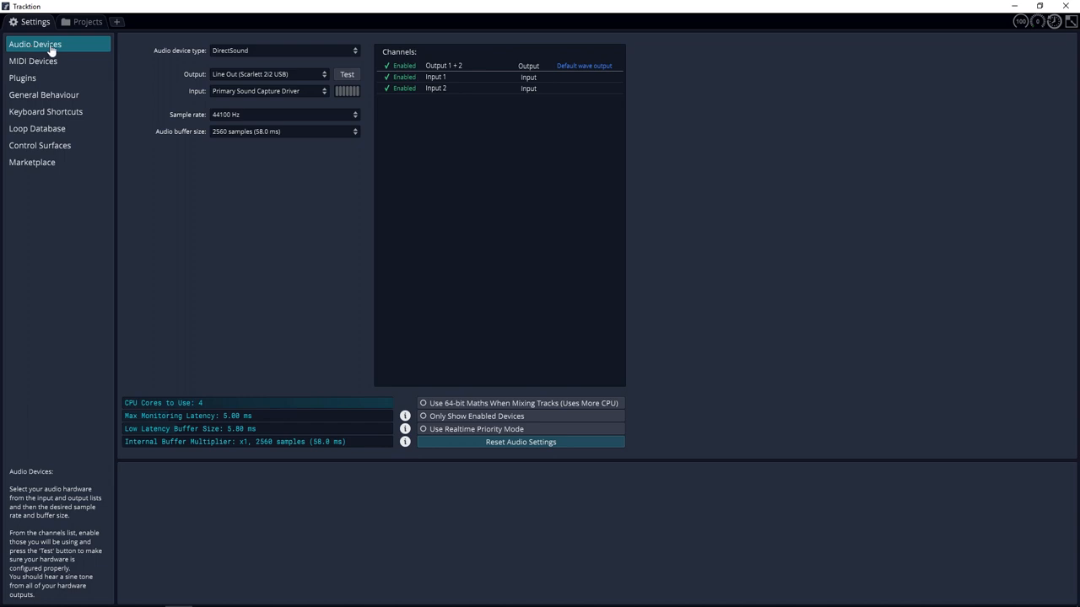
mouse_move(238, 54)
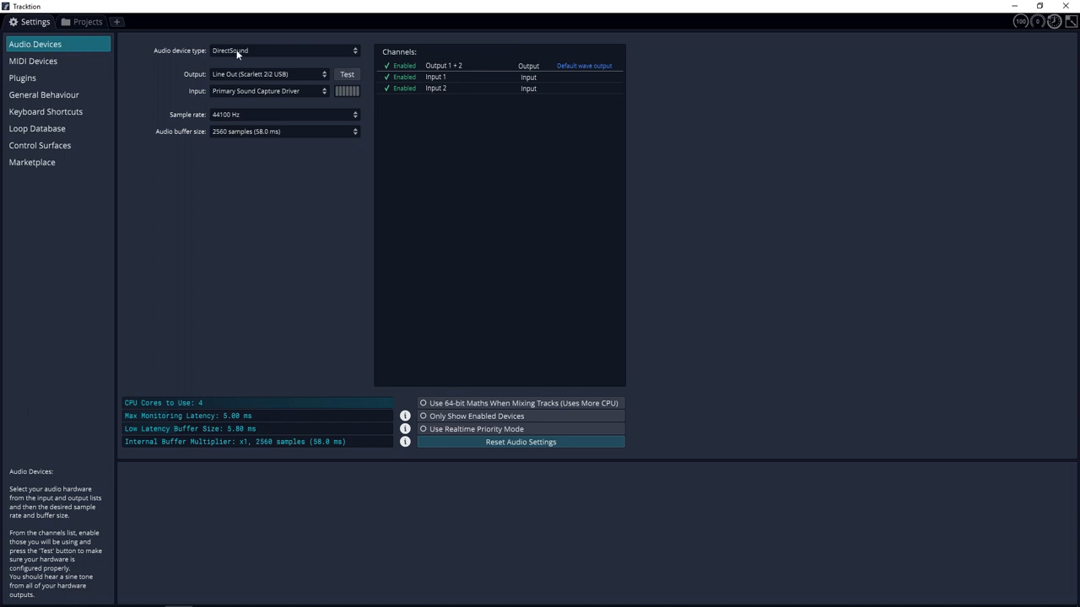
left_click(283, 50)
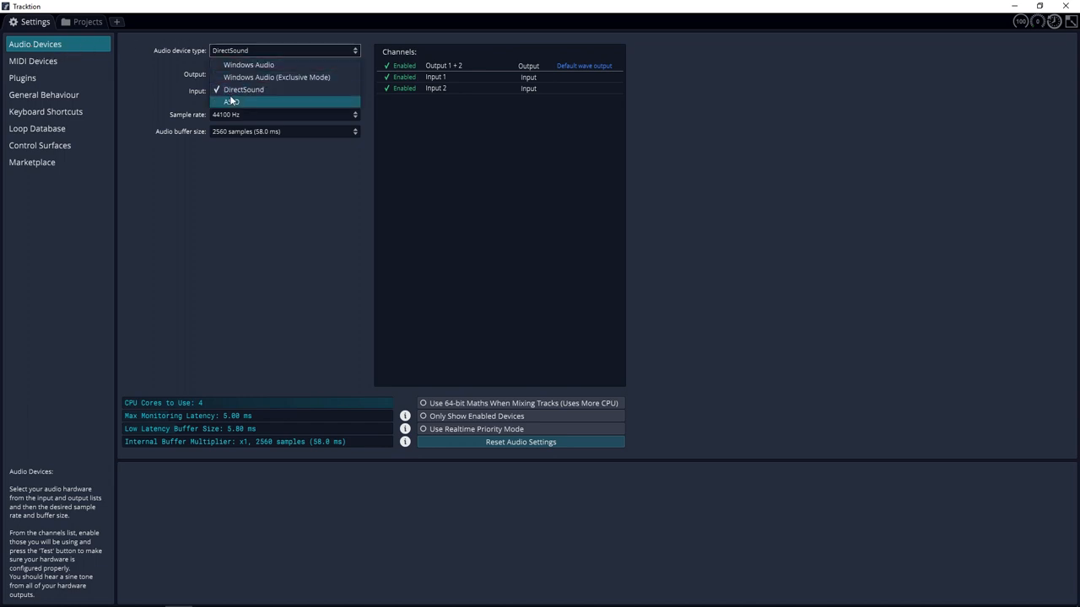
left_click(233, 101)
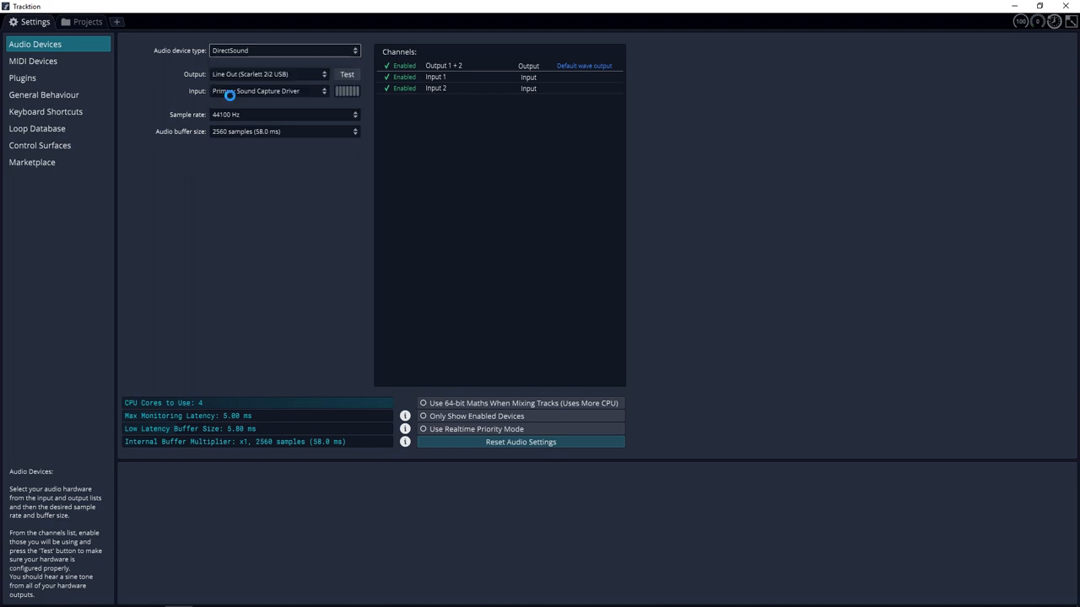
left_click(283, 51)
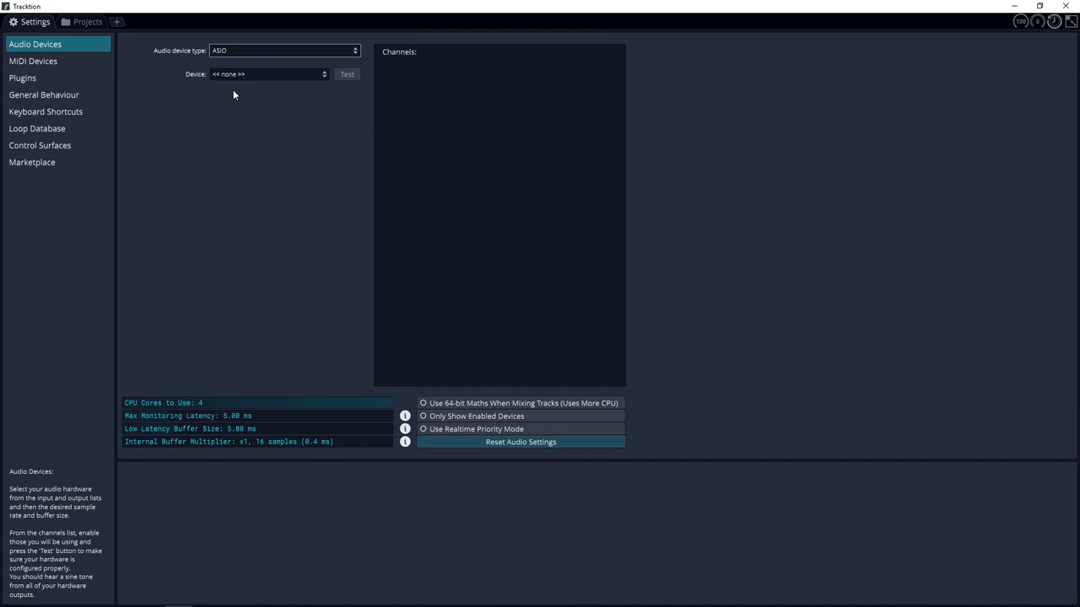
left_click(266, 74)
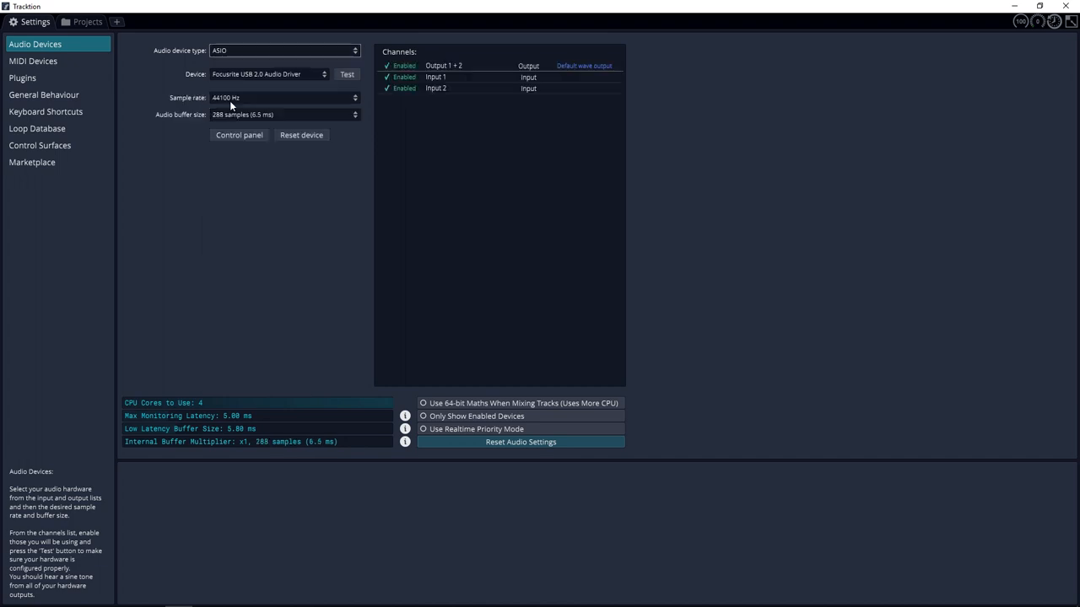
mouse_move(246, 104)
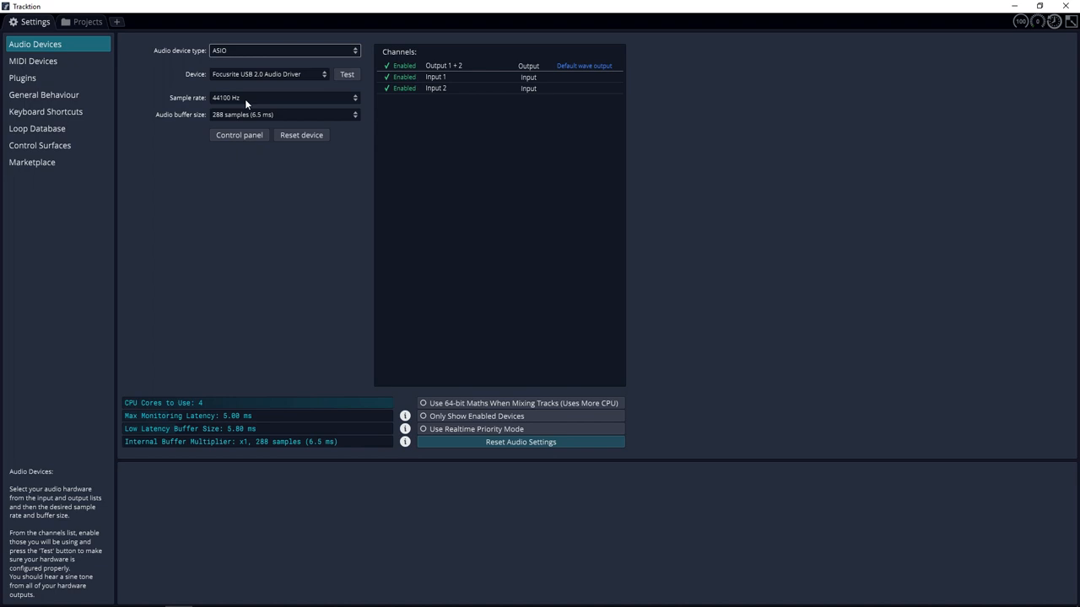
Create a new project named 'tracktion 7 tutorial' with eight empty tracks
left_click(115, 20)
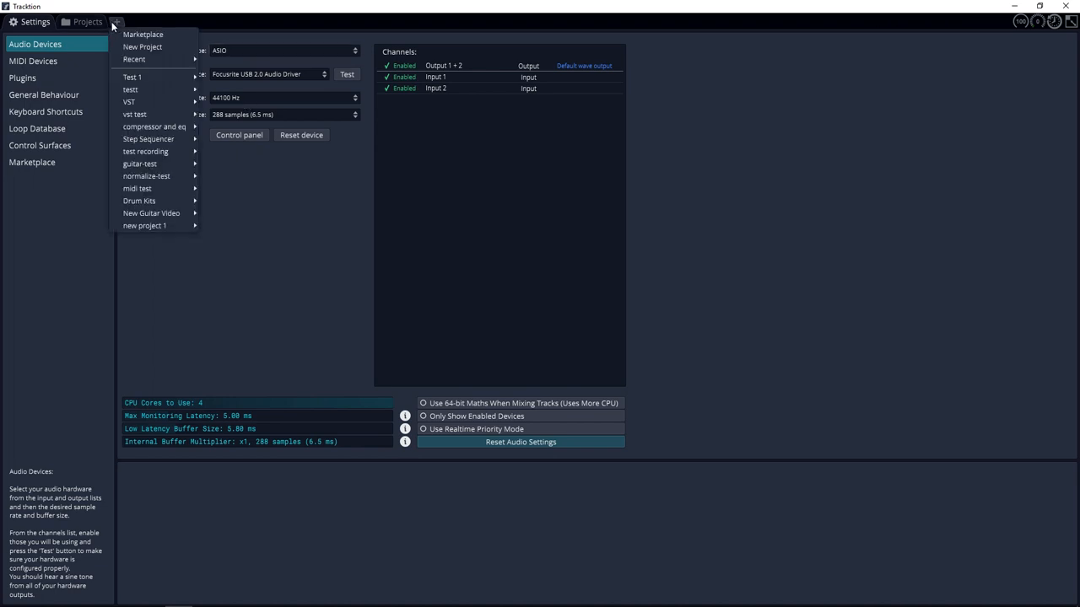
left_click(142, 47)
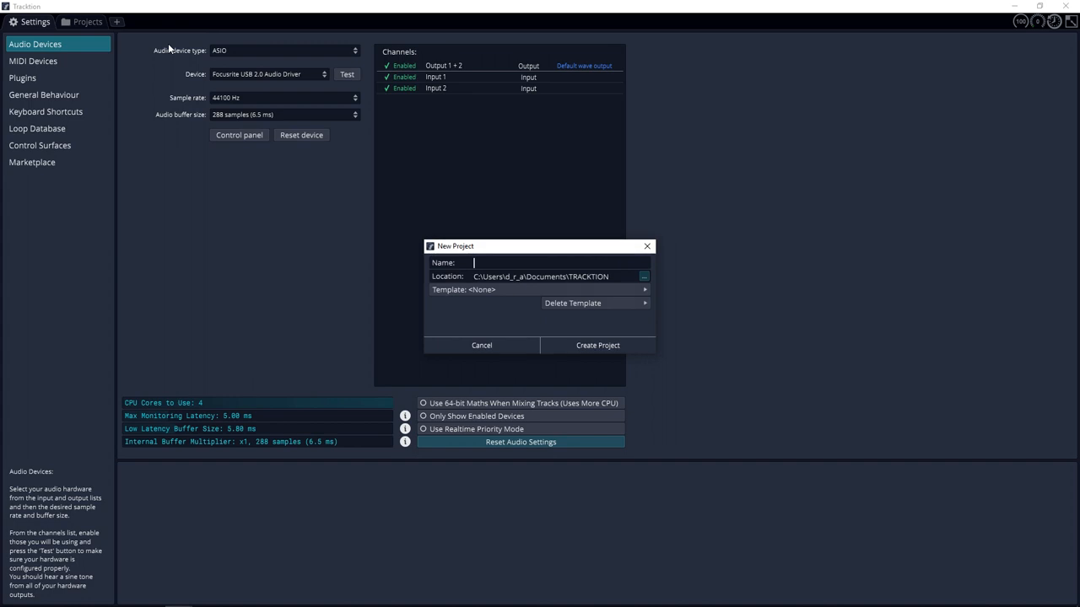
type("tracktion  7 tutorial")
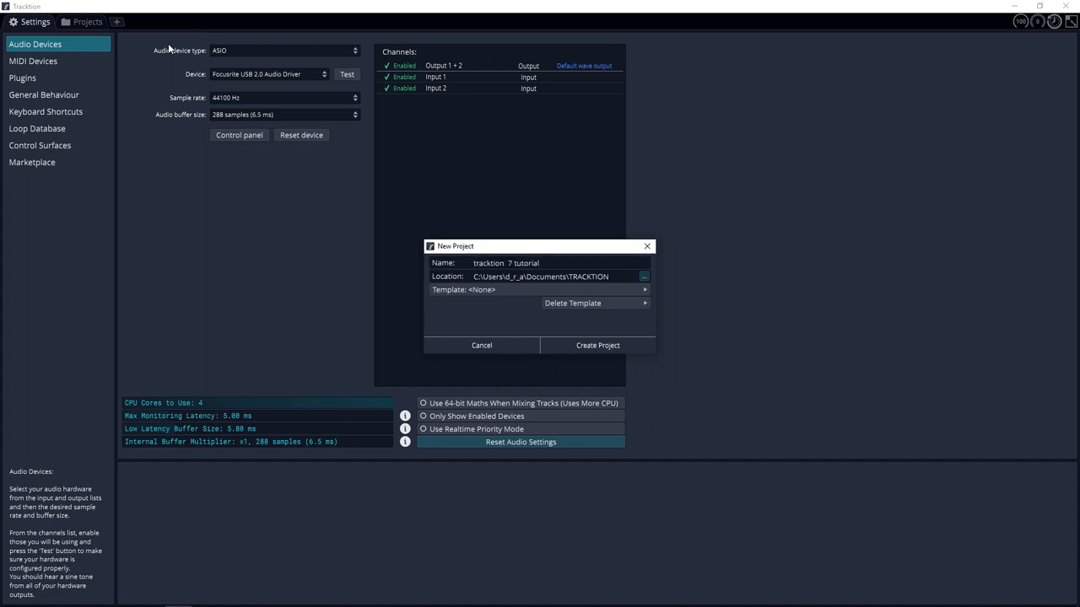
left_click(597, 344)
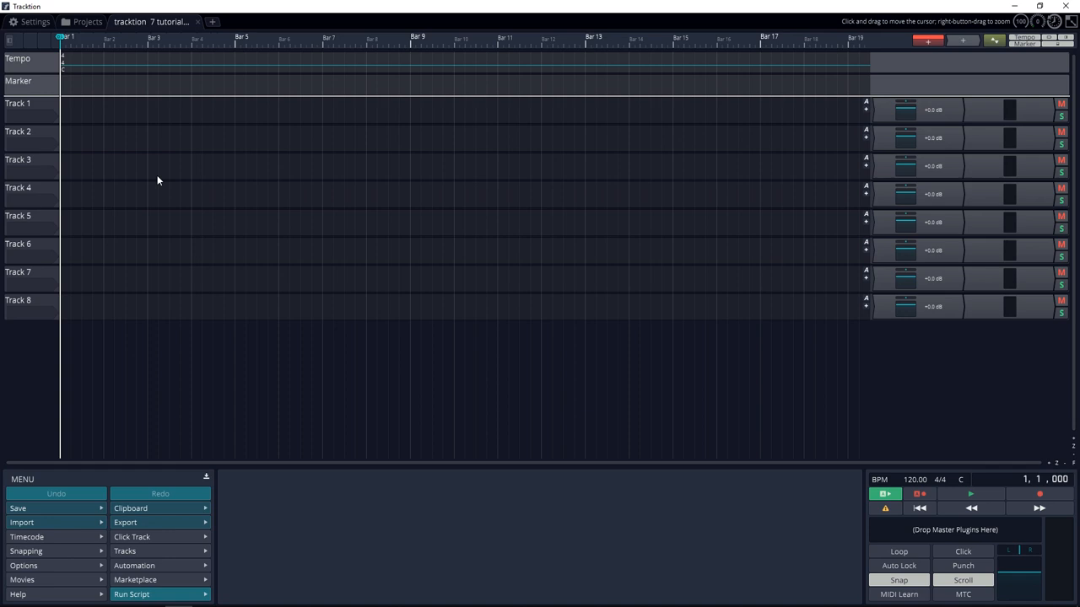
Enlarge Track 1, assign Input 2 as its source and arm it for recording
left_click(30, 103)
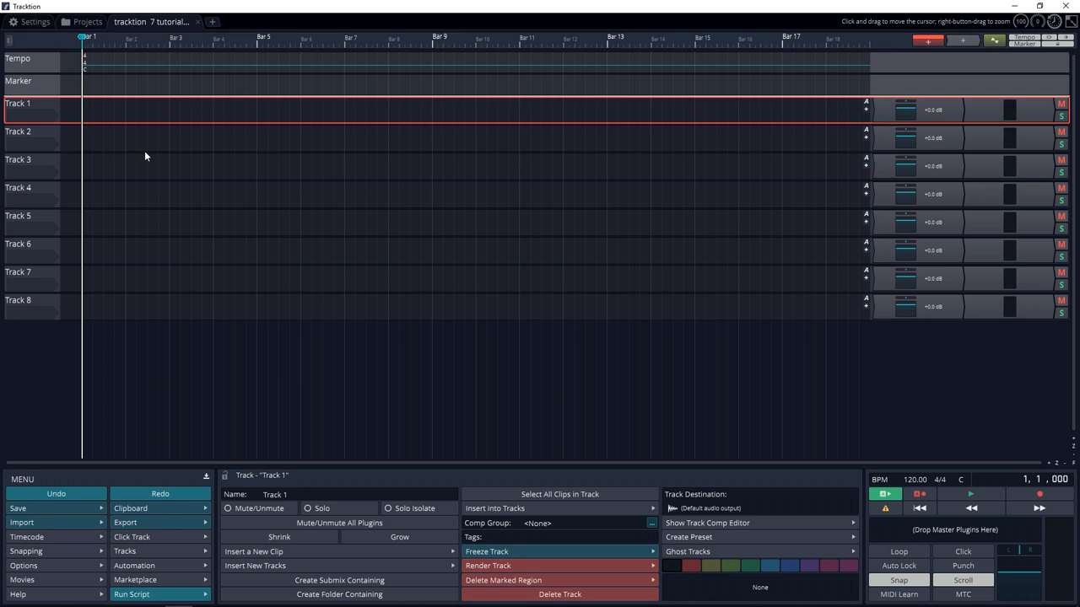
double_click(18, 103)
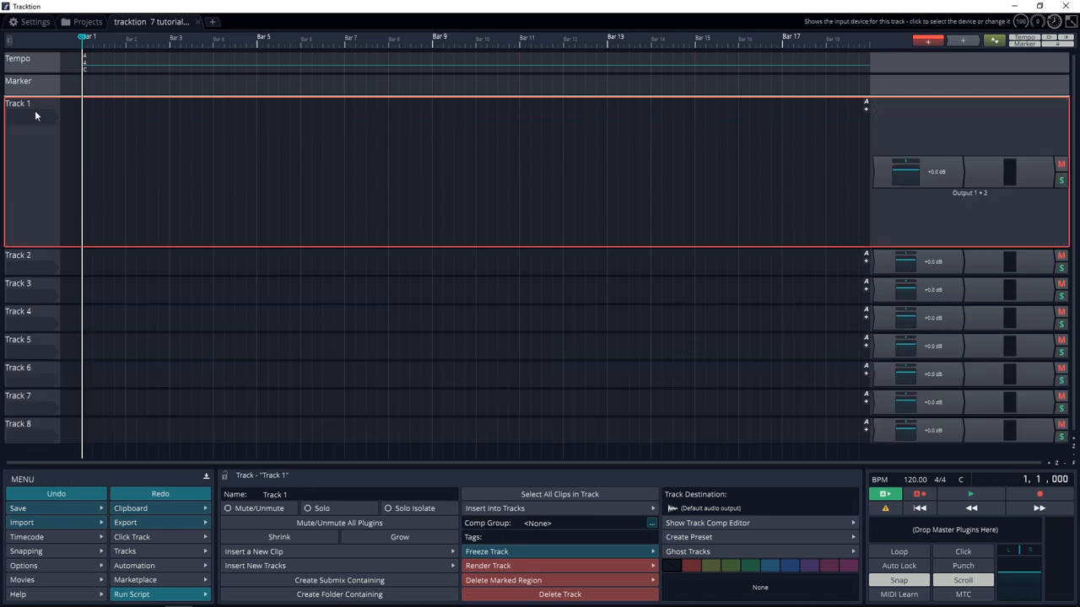
left_click(34, 114)
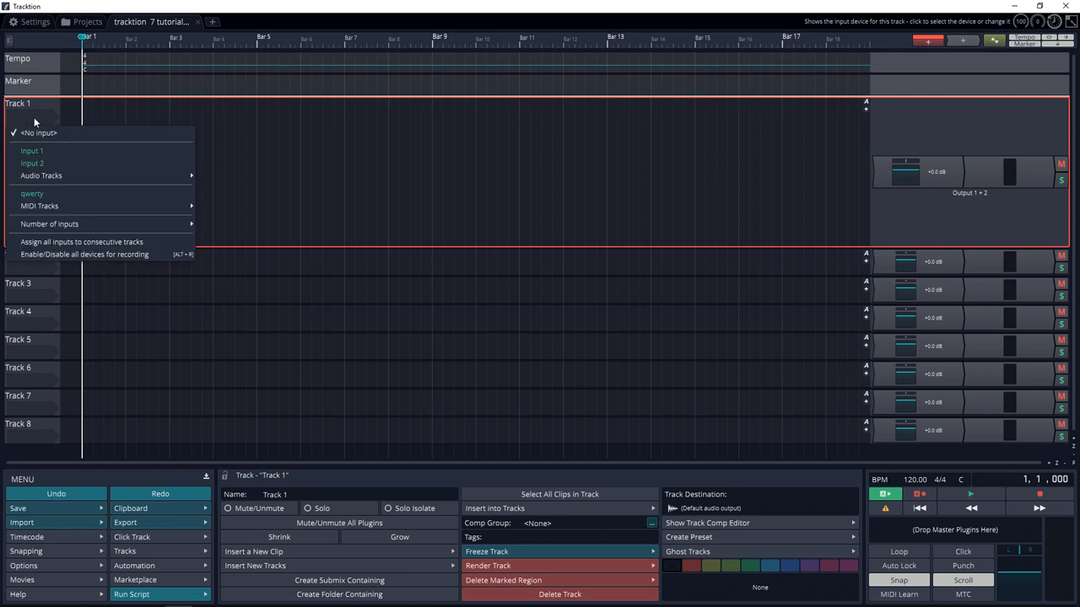
mouse_move(32, 162)
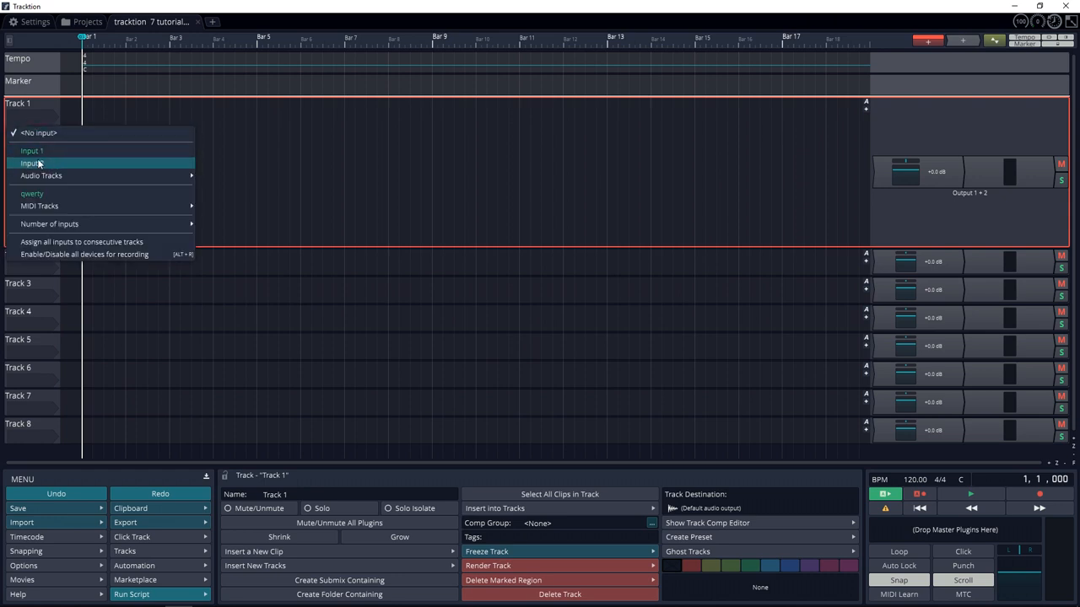
left_click(30, 162)
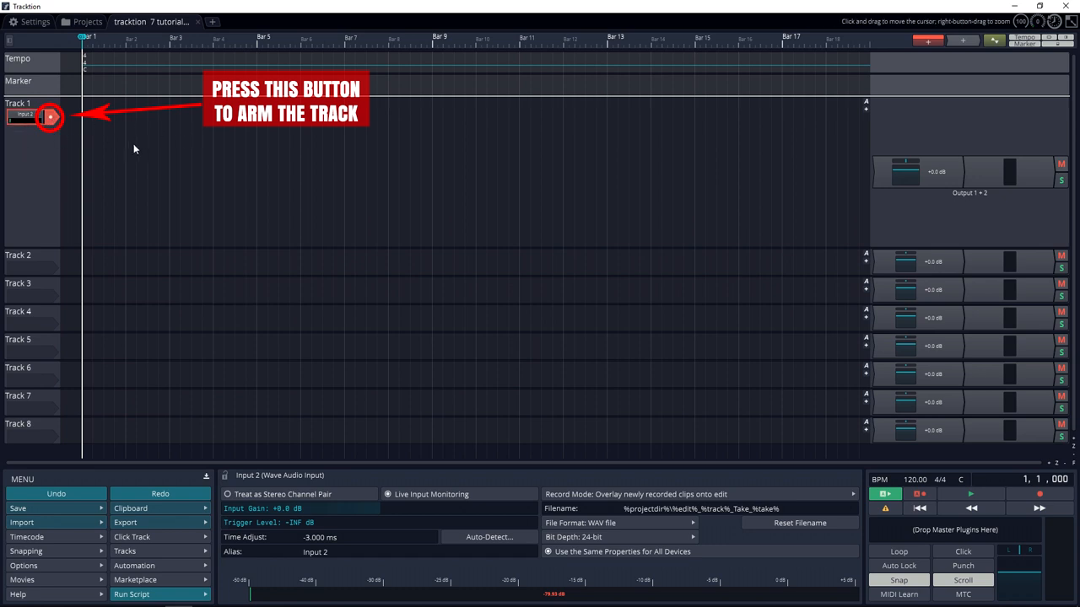
left_click(49, 118)
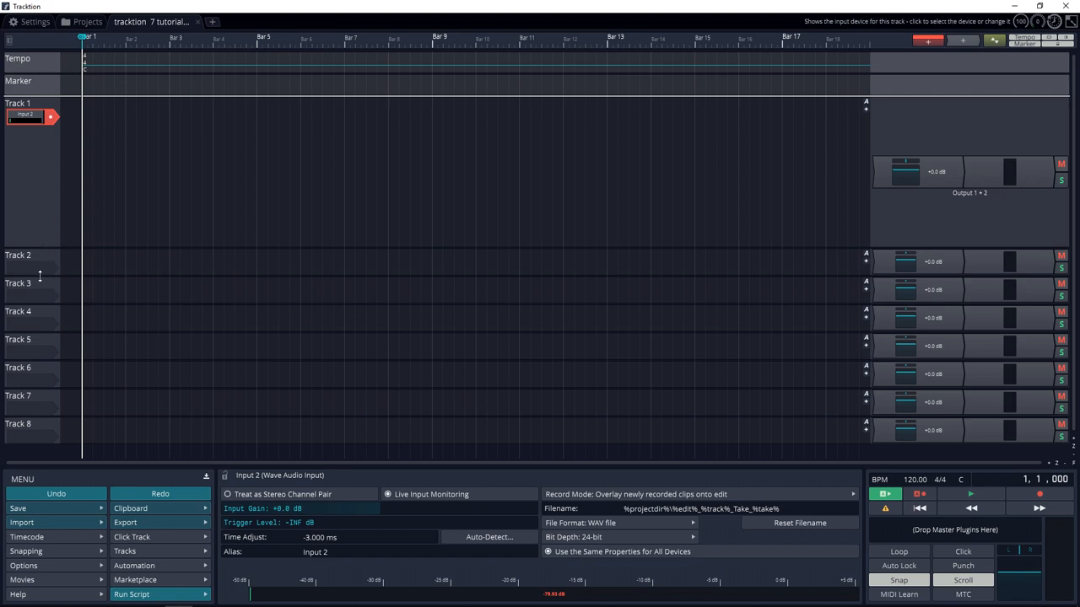
mouse_move(35, 265)
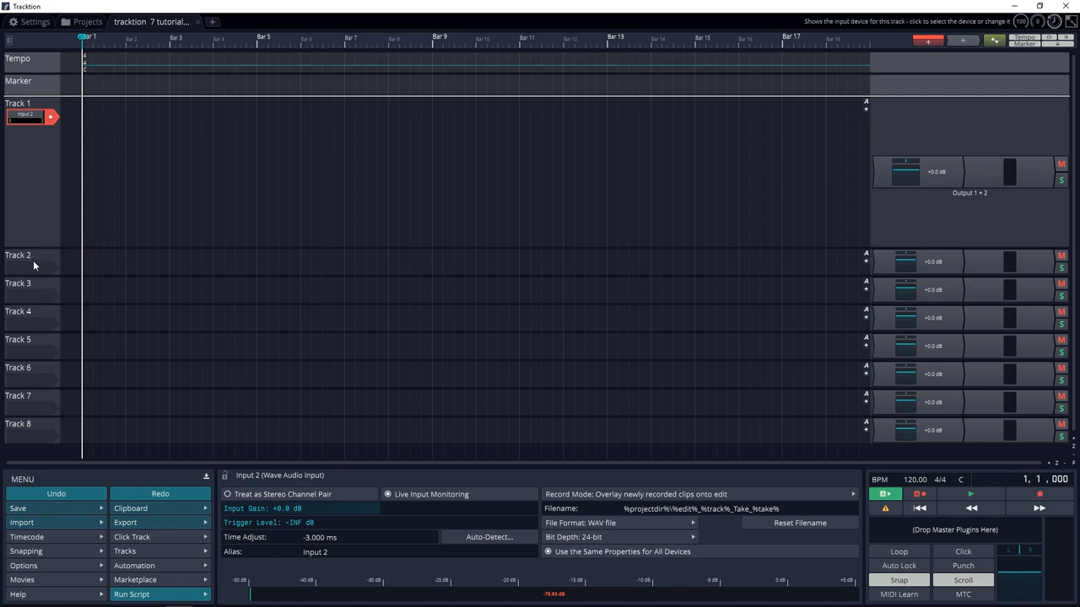
mouse_move(81, 255)
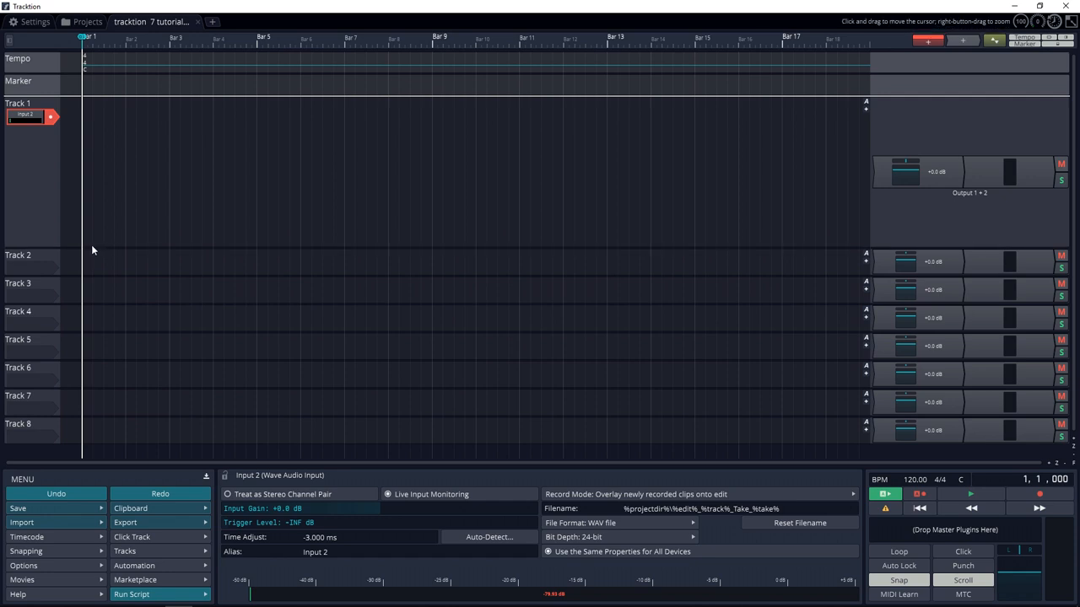
mouse_move(383, 386)
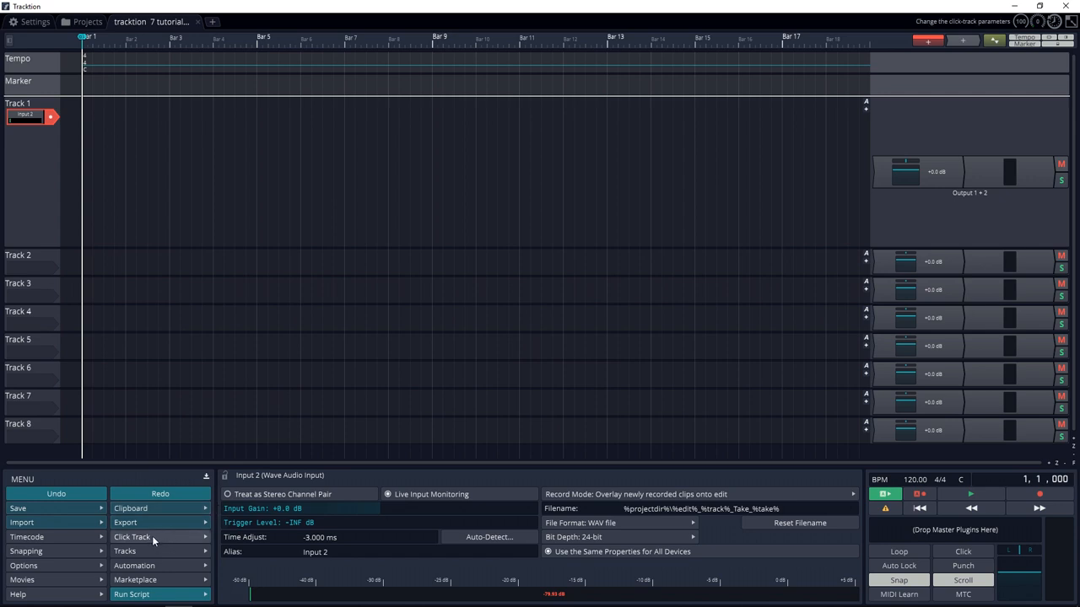
Bring up the click track's pre-record count-in options
left_click(131, 537)
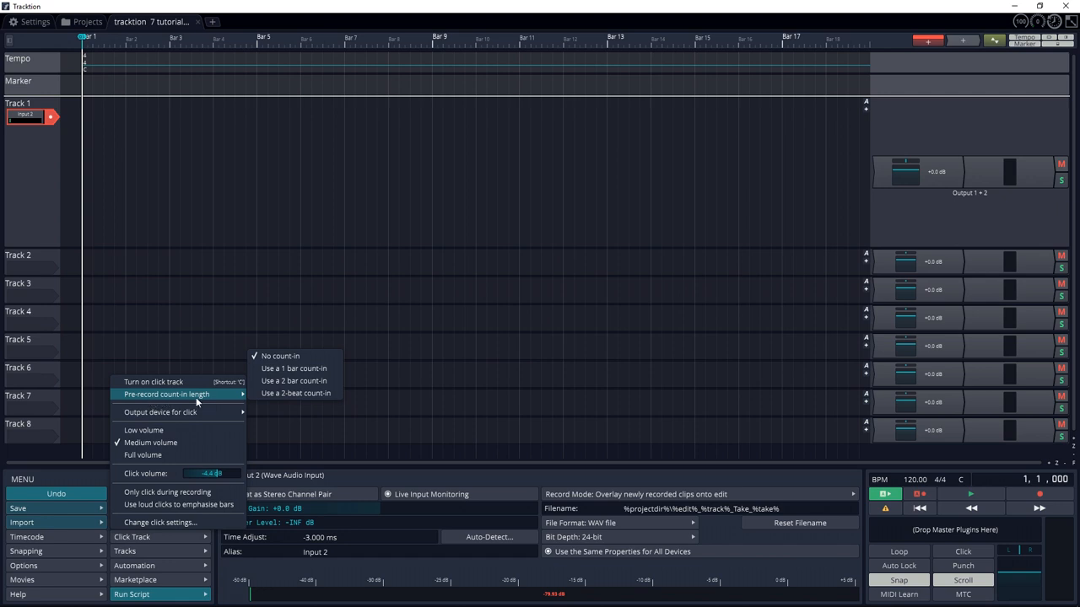
mouse_move(295, 395)
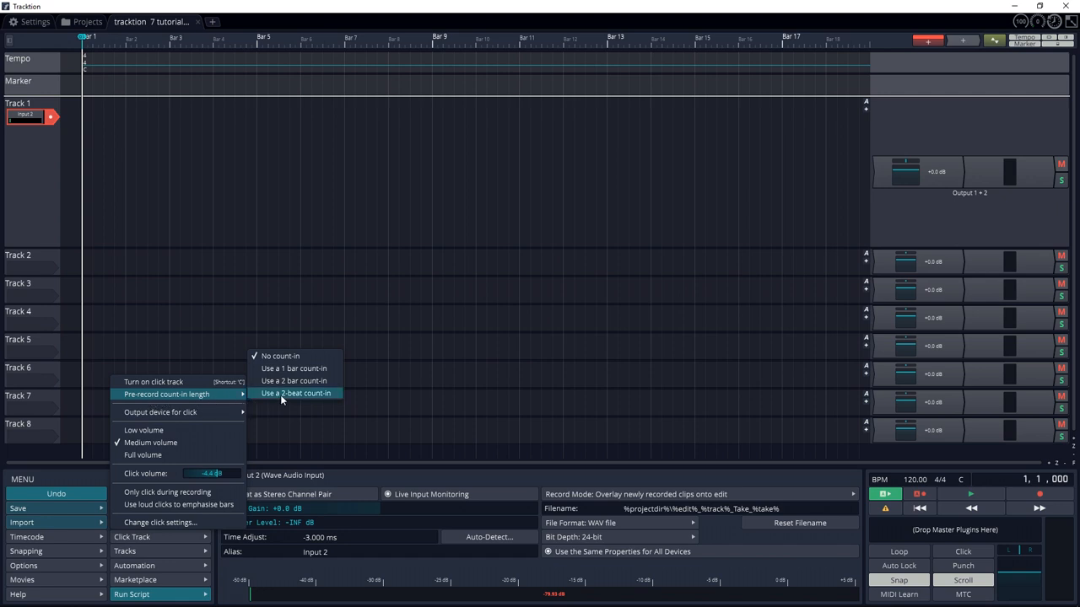
mouse_move(294, 368)
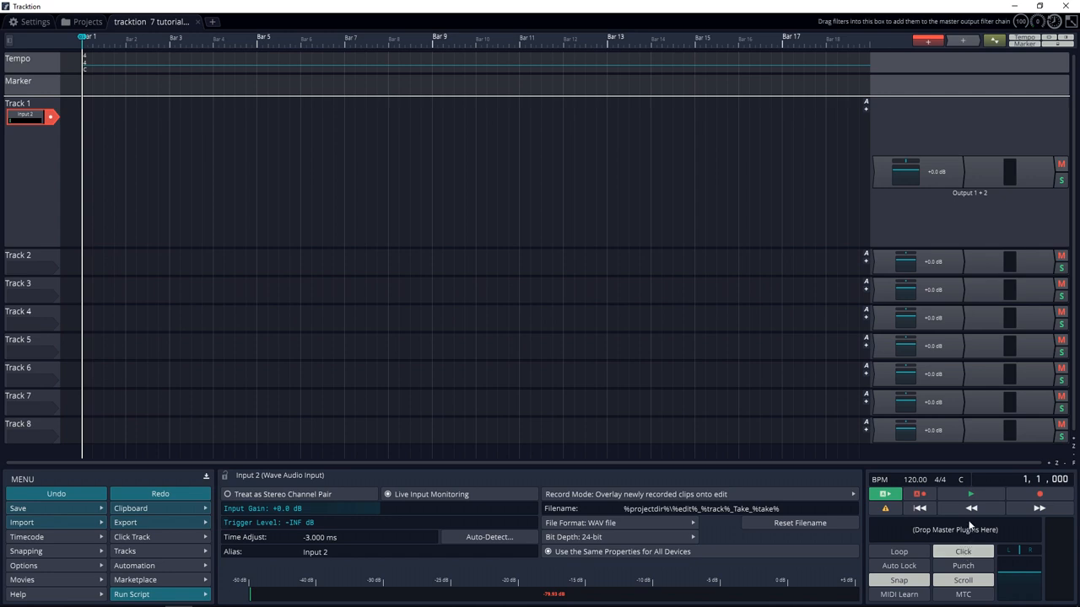
mouse_move(969, 543)
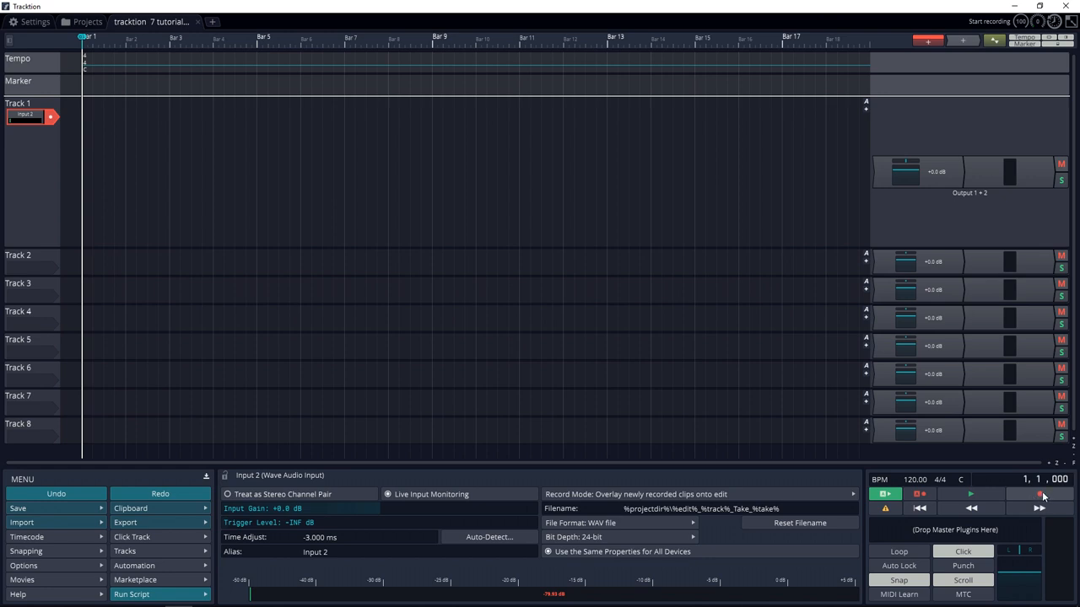
Record a guitar take onto armed Track 1, then stop
left_click(1039, 493)
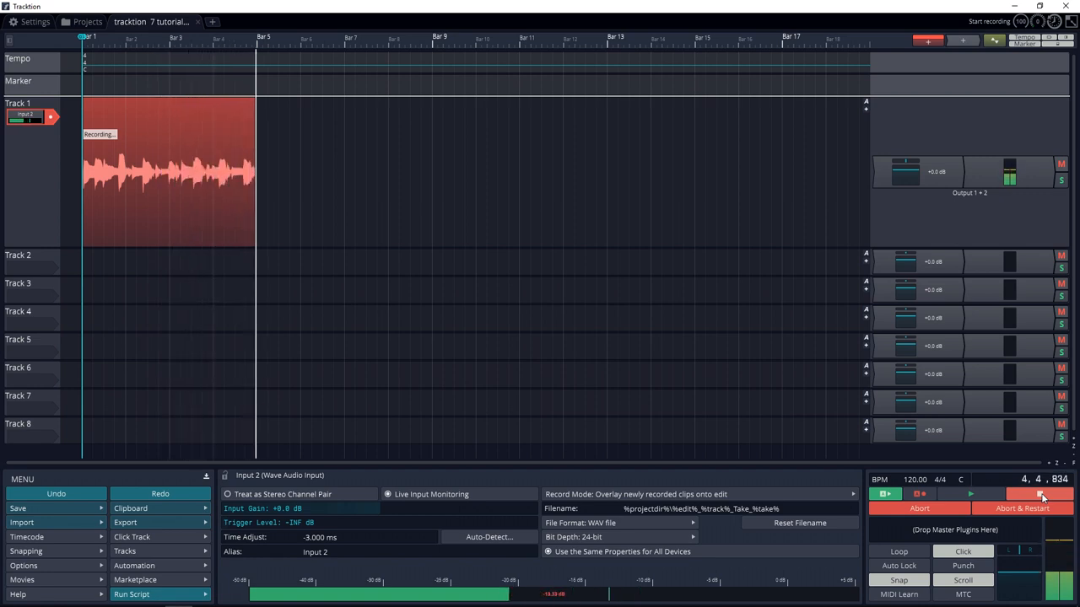
left_click(1039, 492)
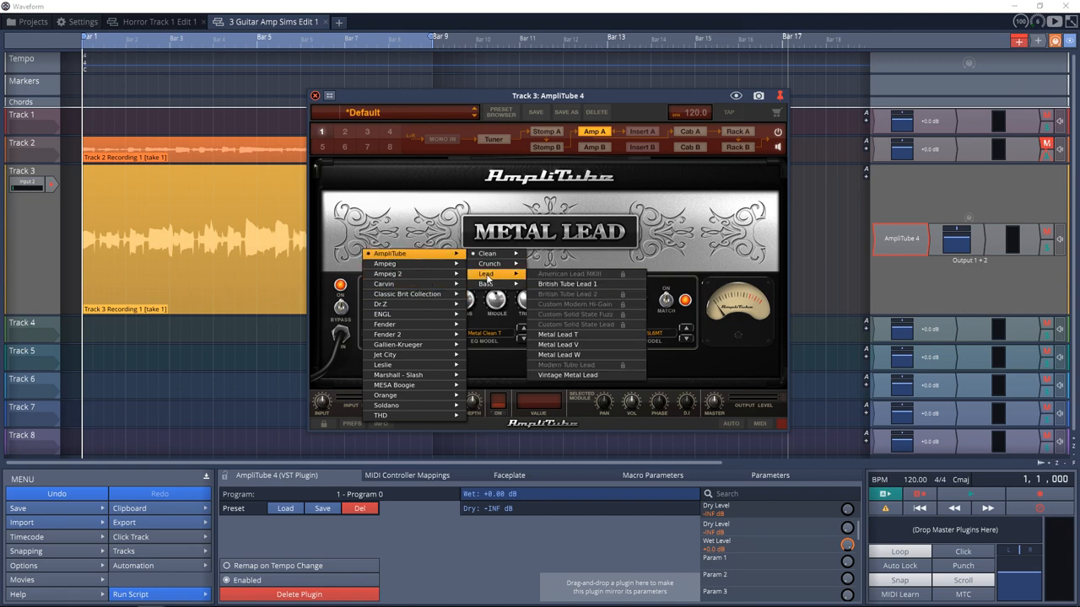
mouse_move(565, 283)
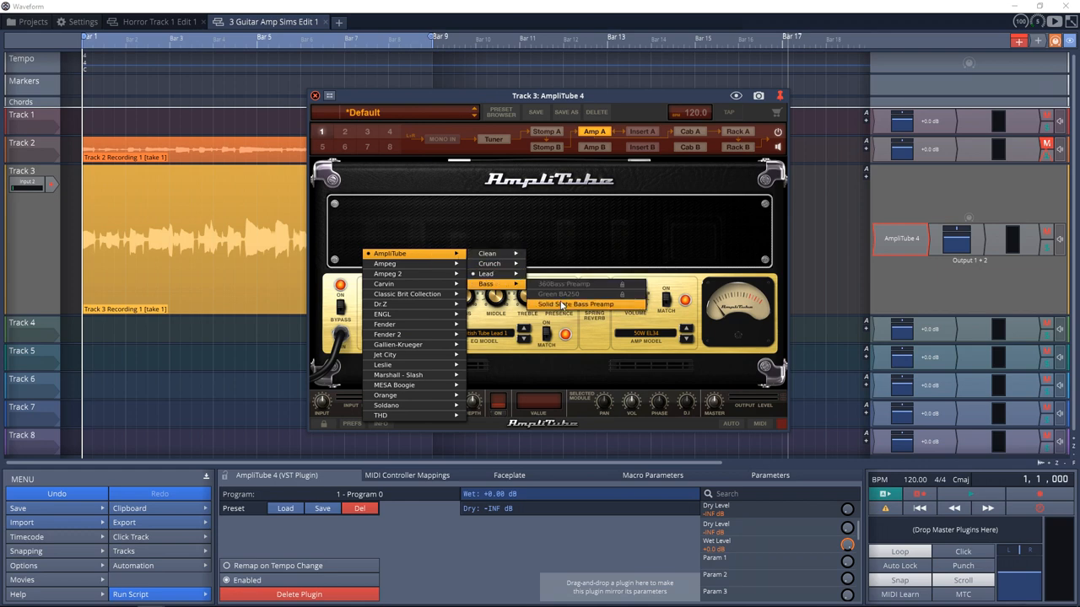
Load the chosen amp preset into AmpliTube 4 on Track 3
left_click(580, 303)
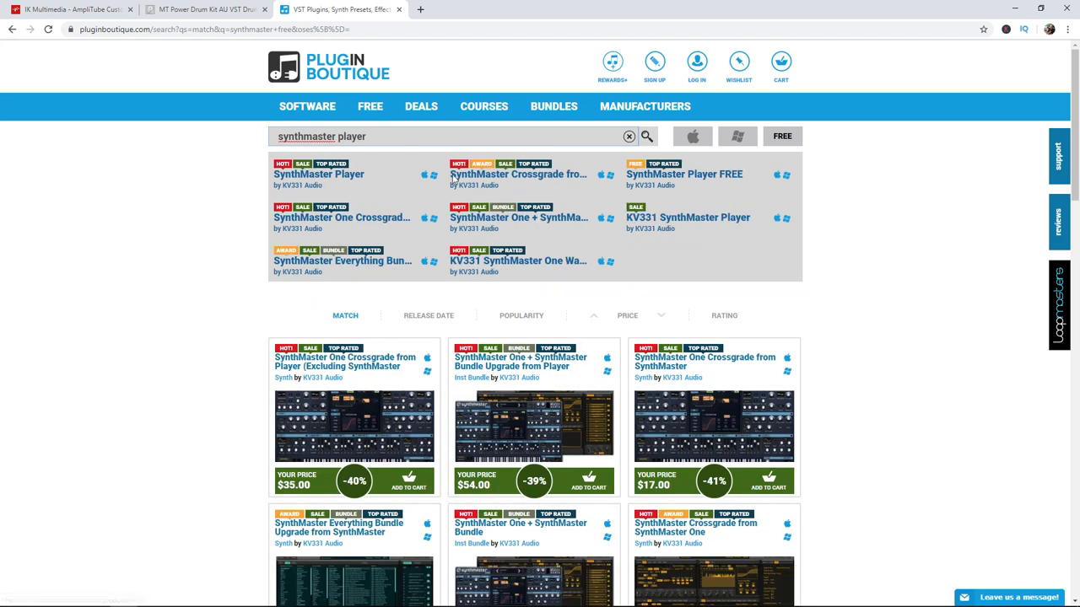
Open the SynthMaster Player listing on Plugin Boutique
left_click(685, 174)
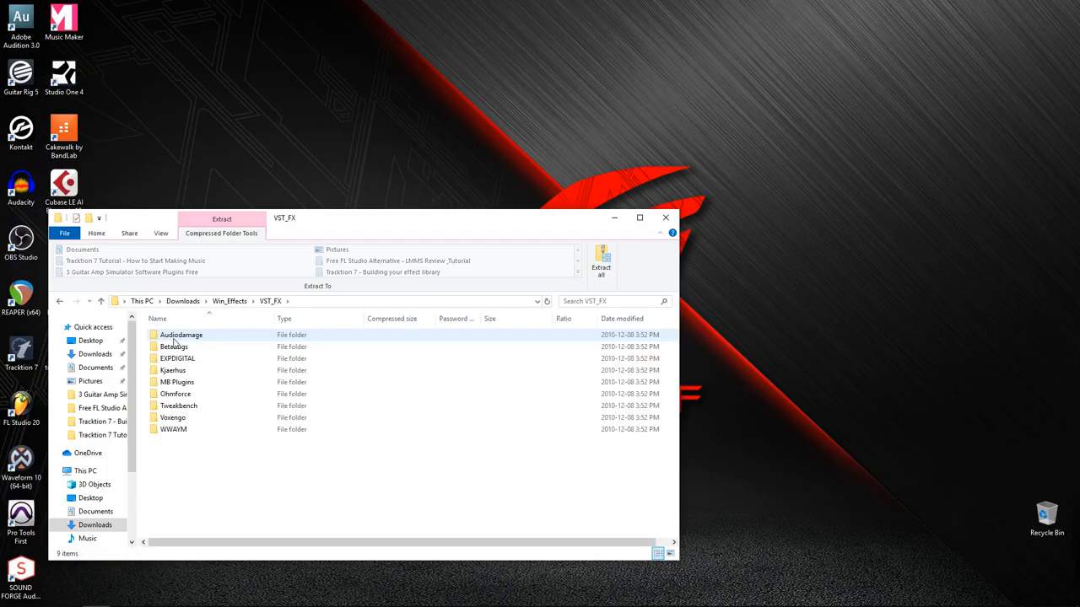
Copy VovengoBongos.dll from the Voxengo setup folder
double_click(172, 418)
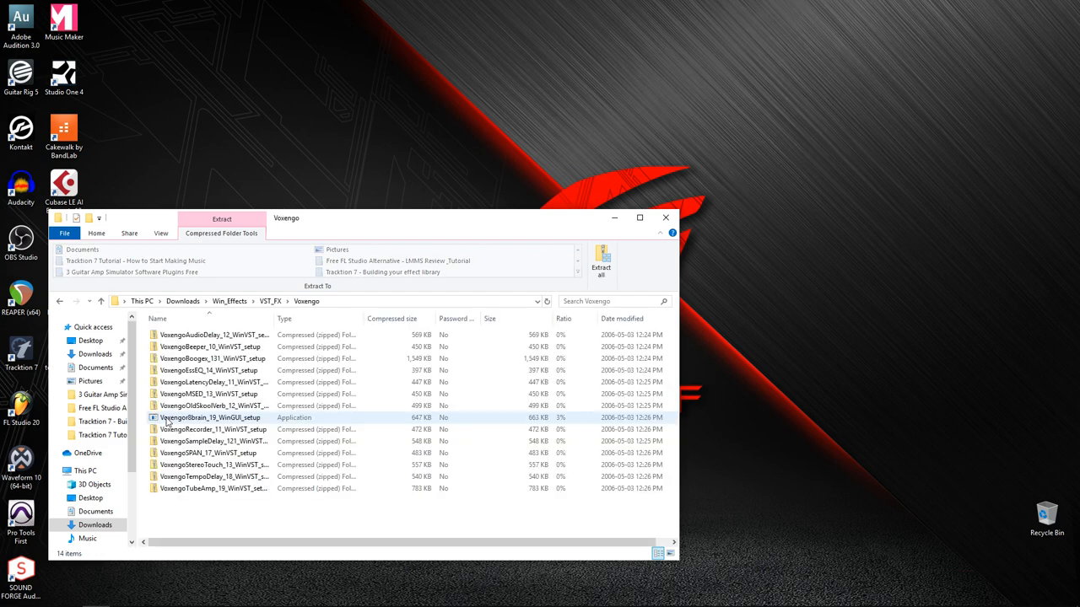
left_click(212, 358)
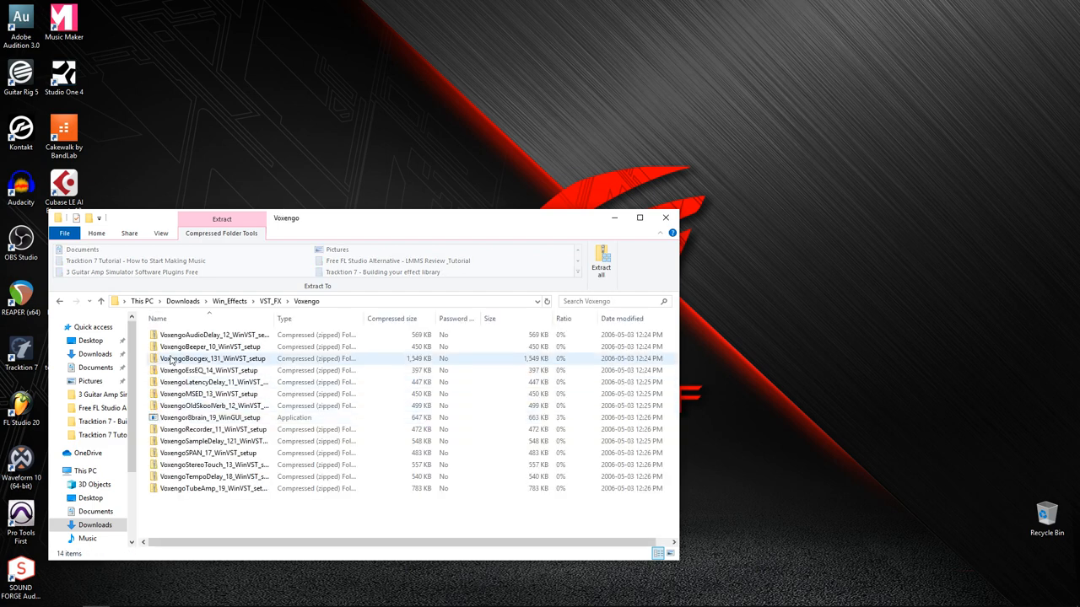
double_click(212, 357)
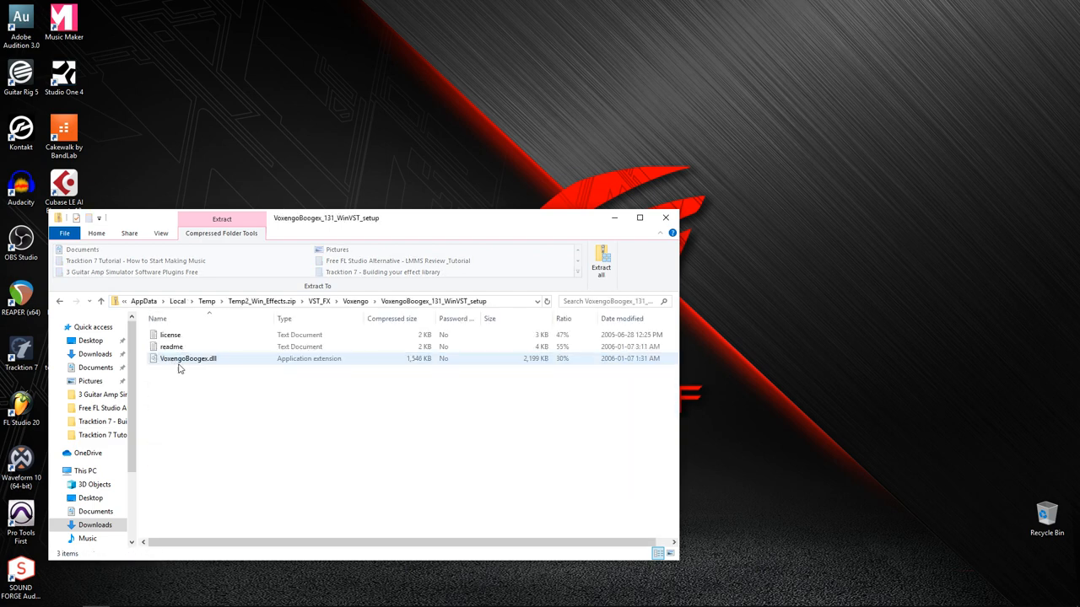
left_click(187, 357)
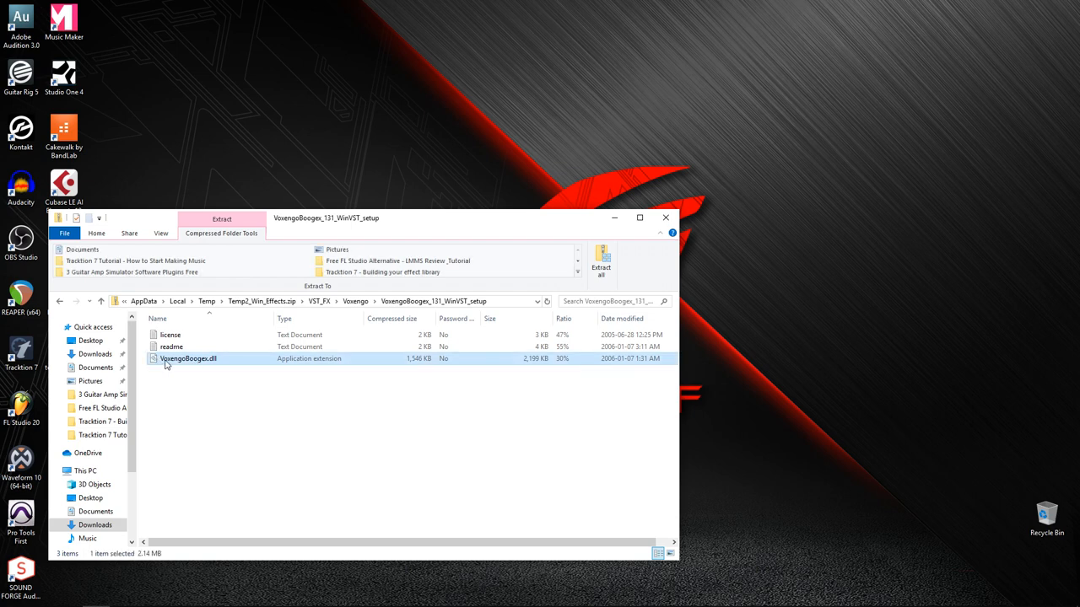
right_click(189, 357)
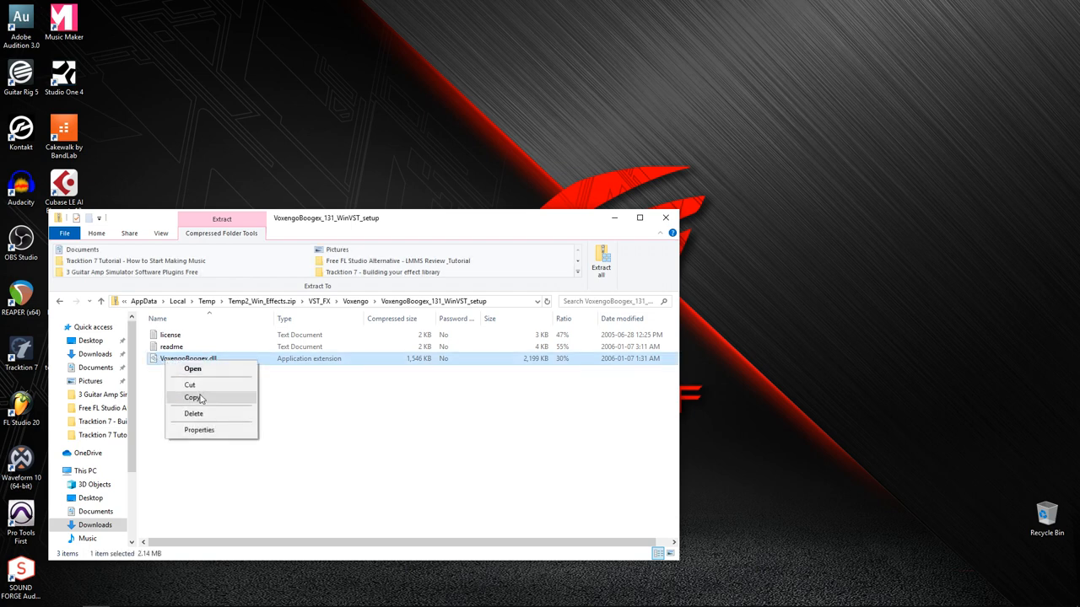
left_click(192, 398)
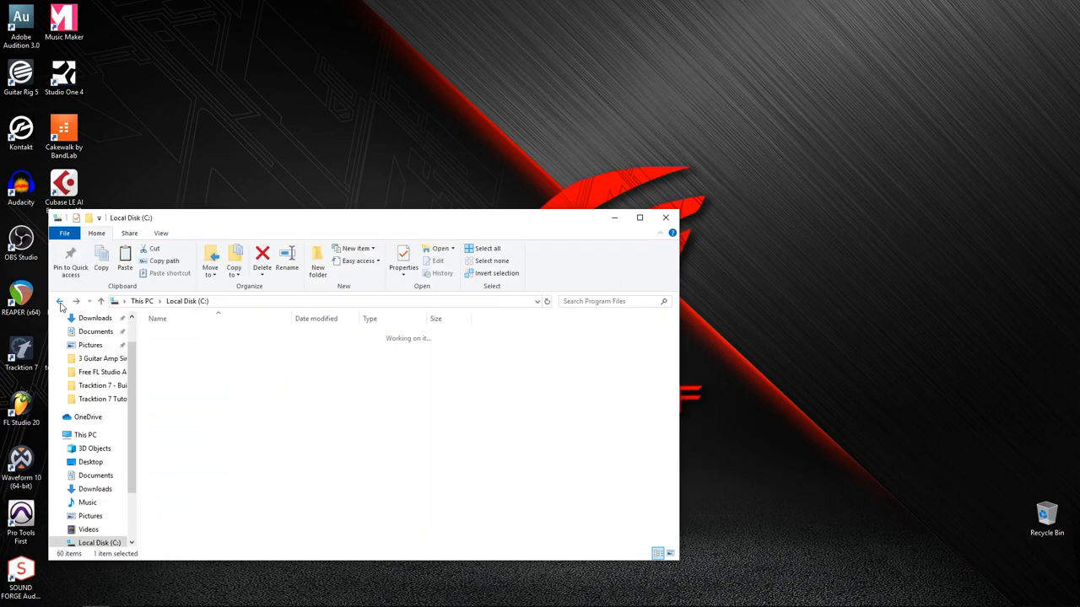
Browse through Program Files (x86)\VSTPlugins to the VSTPlugins folder in C:\Program Files
left_click(201, 394)
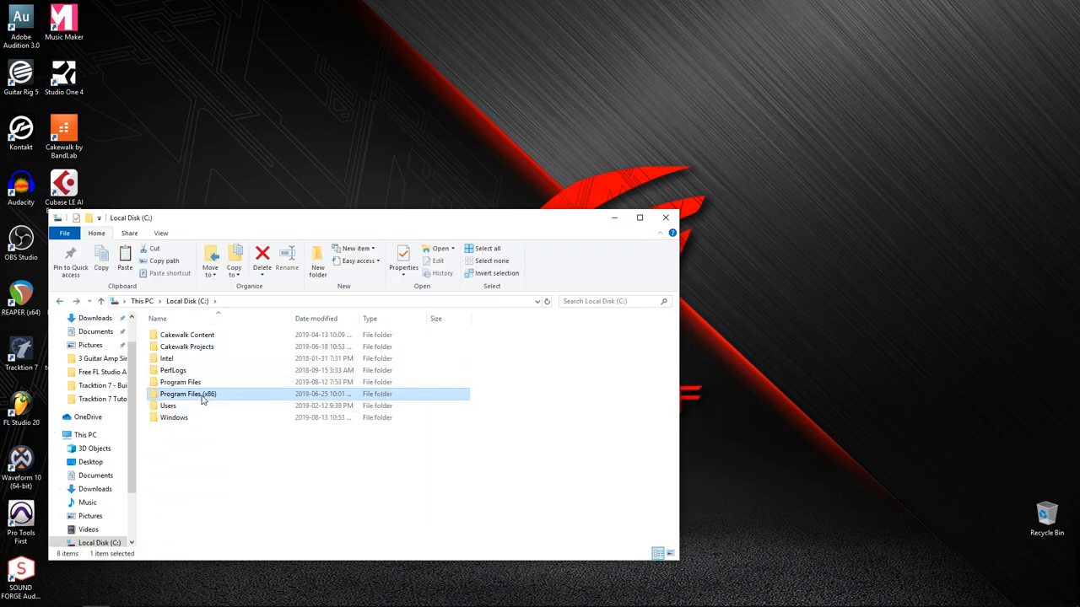
double_click(188, 395)
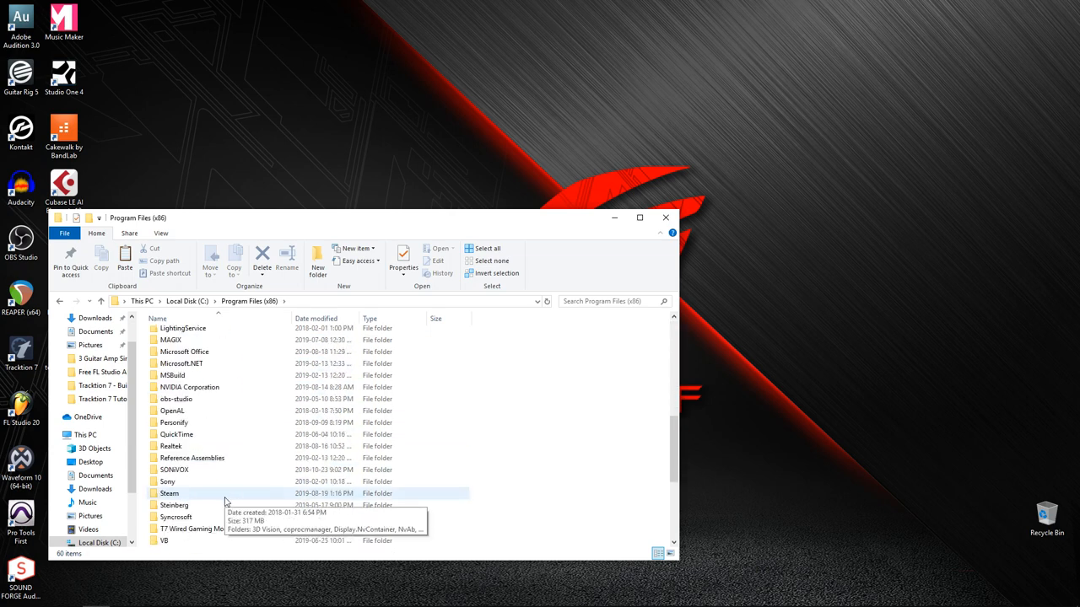
scroll("down", 3)
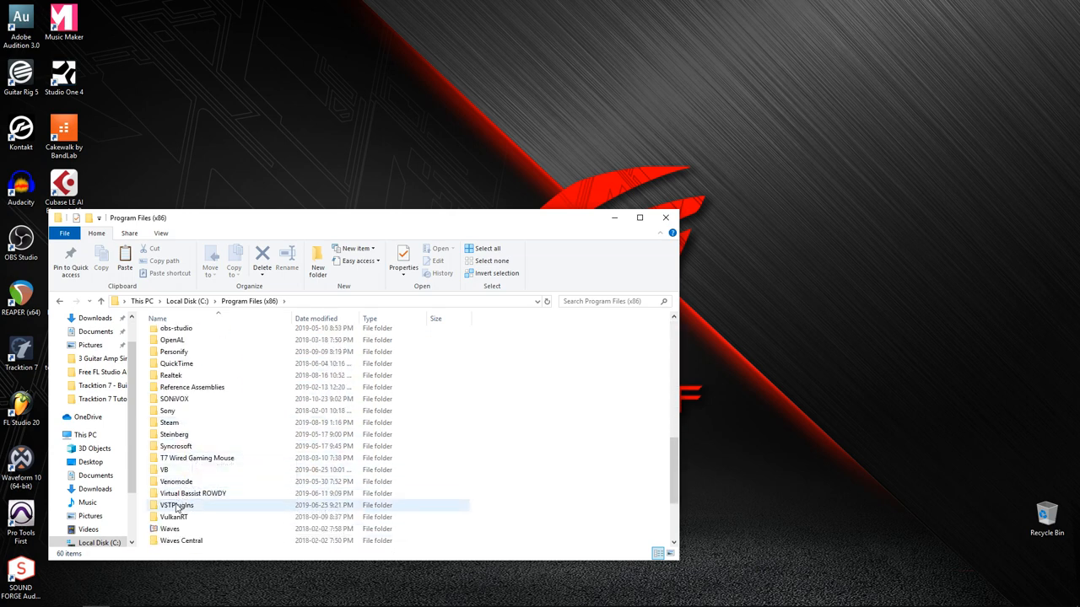
double_click(176, 504)
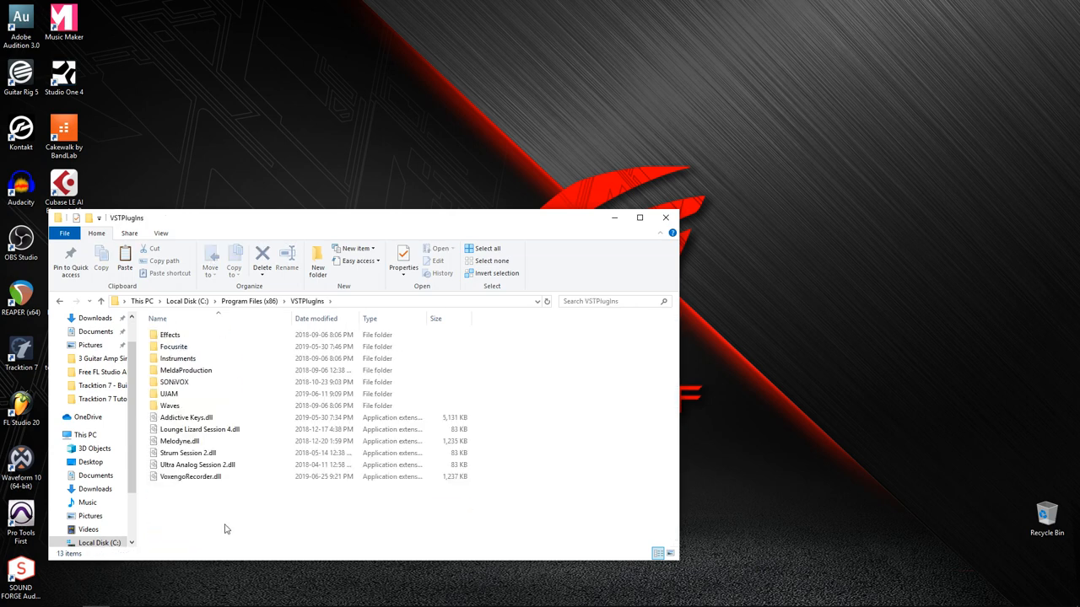
left_click(186, 300)
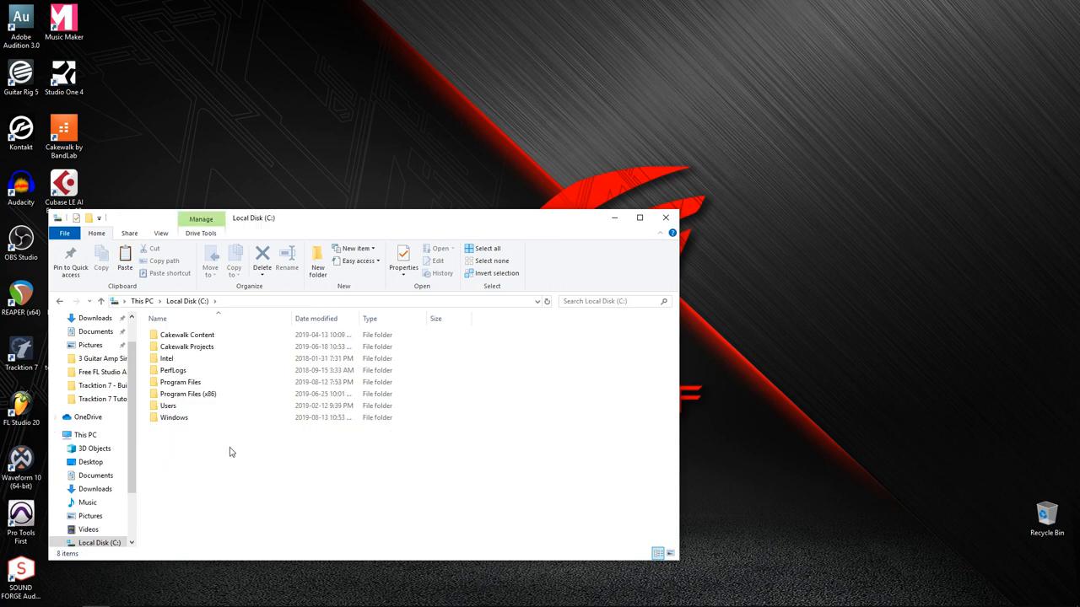
left_click(179, 382)
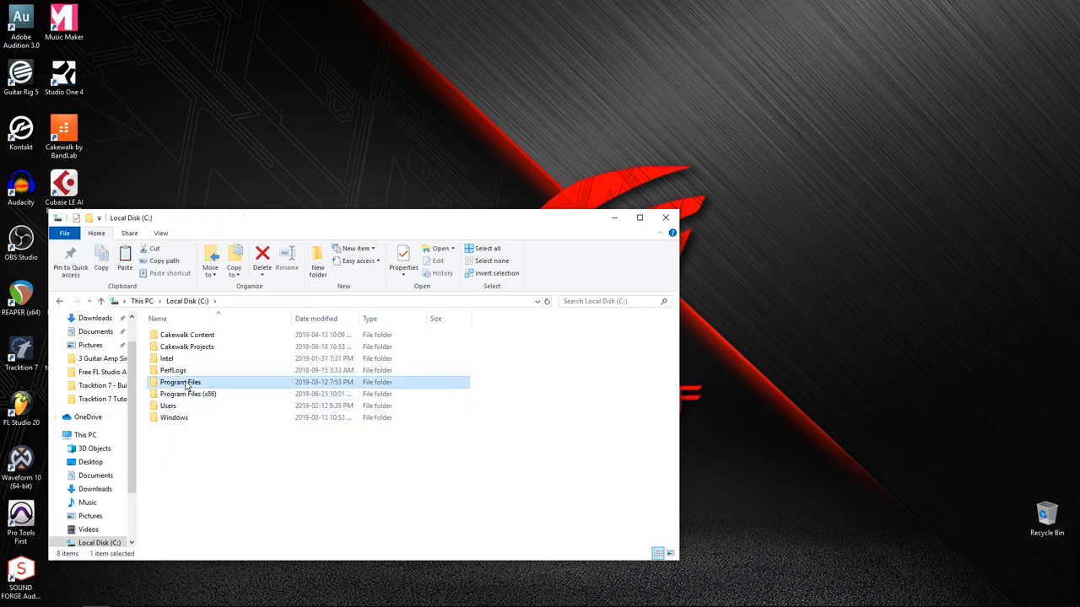
double_click(179, 381)
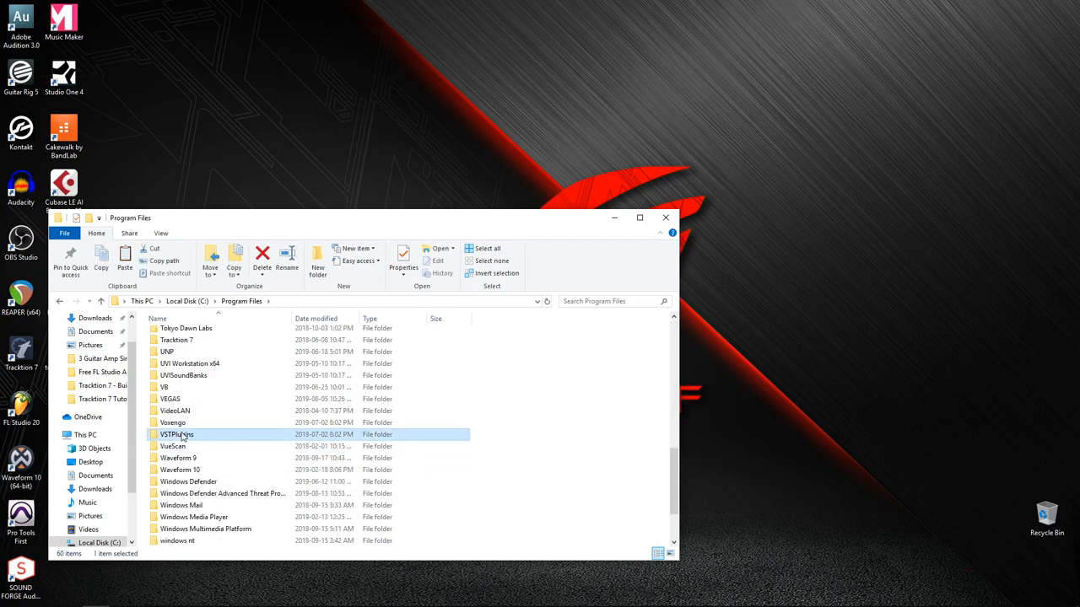
double_click(175, 435)
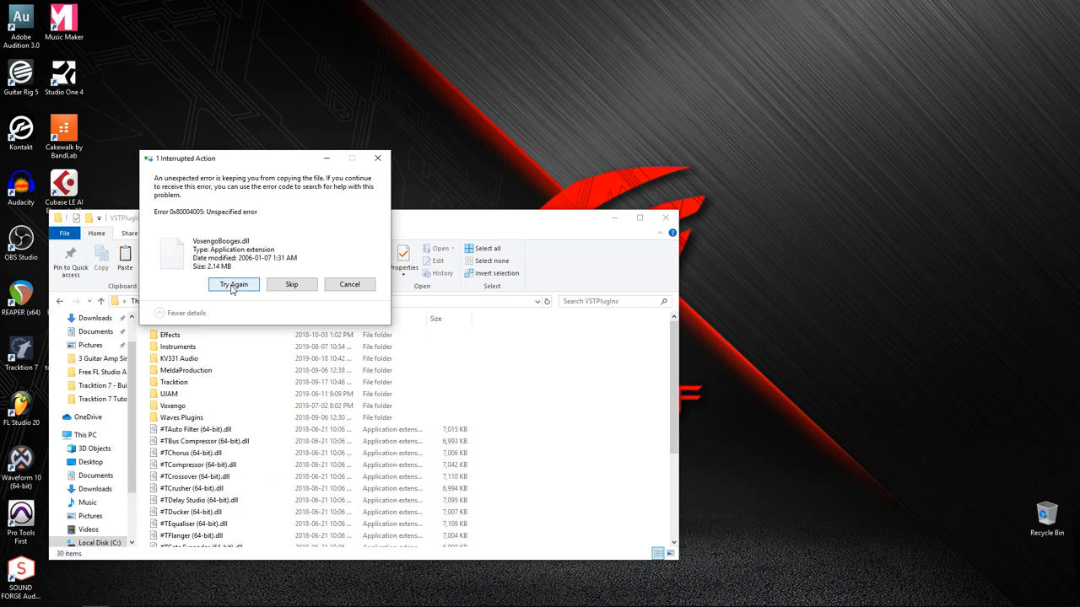
mouse_move(349, 283)
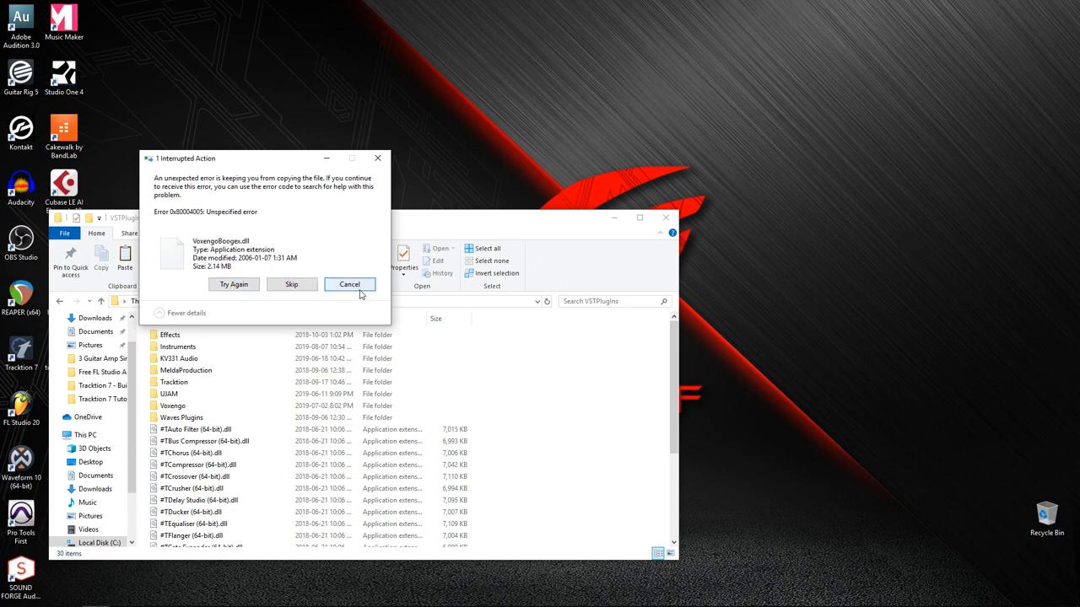
Cancel the failed plugin copy and return to Local Disk (C:)
left_click(349, 283)
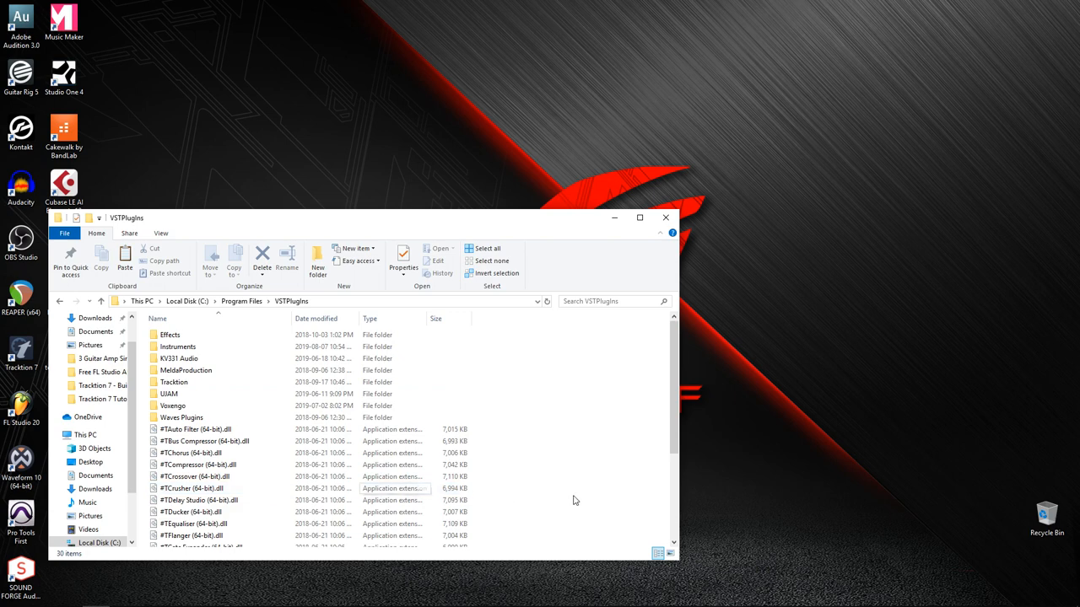
left_click(240, 301)
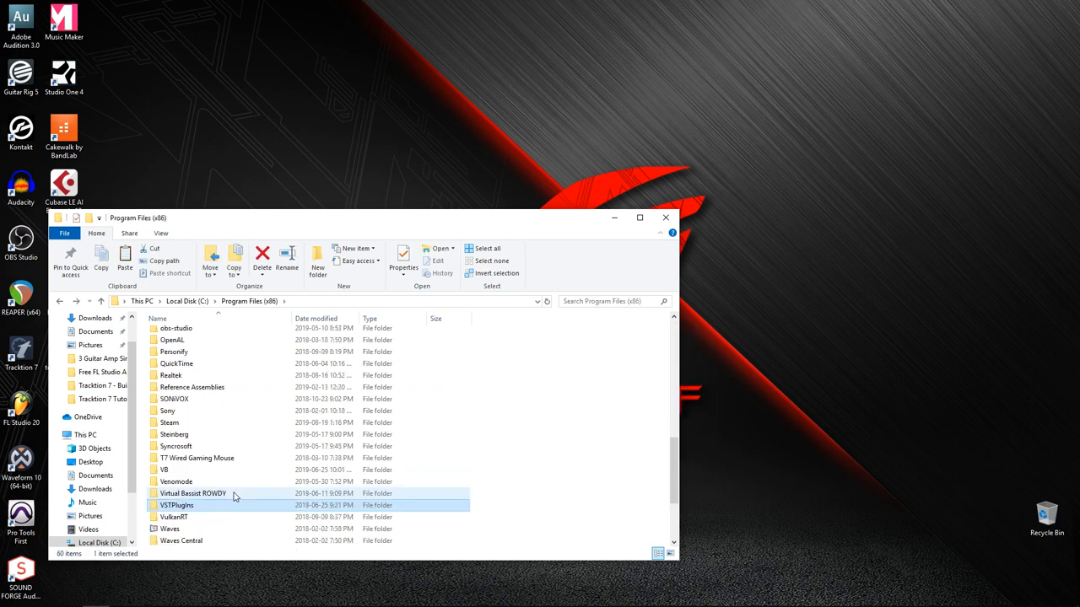
left_click(177, 504)
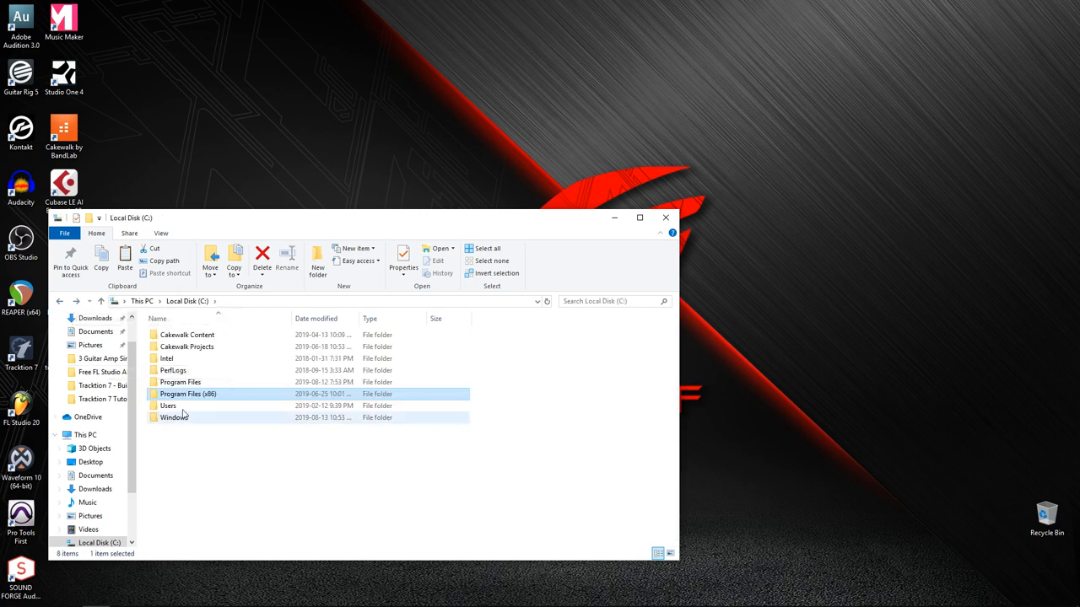
Browse to C:\Program Files\Steinberg\VstPlugins and its plugin DLLs
double_click(179, 381)
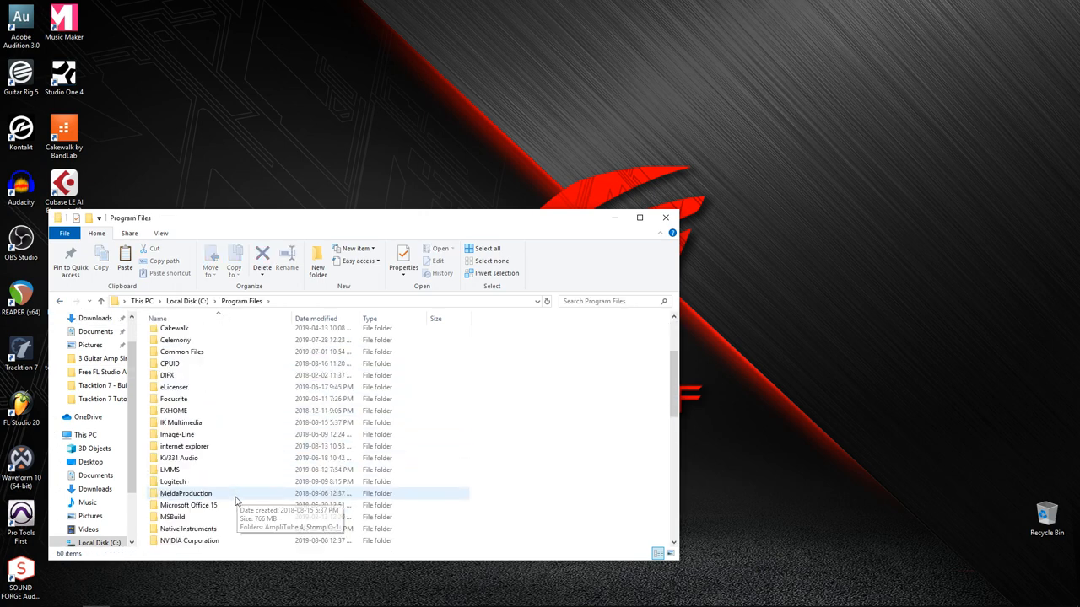
scroll("down", 3)
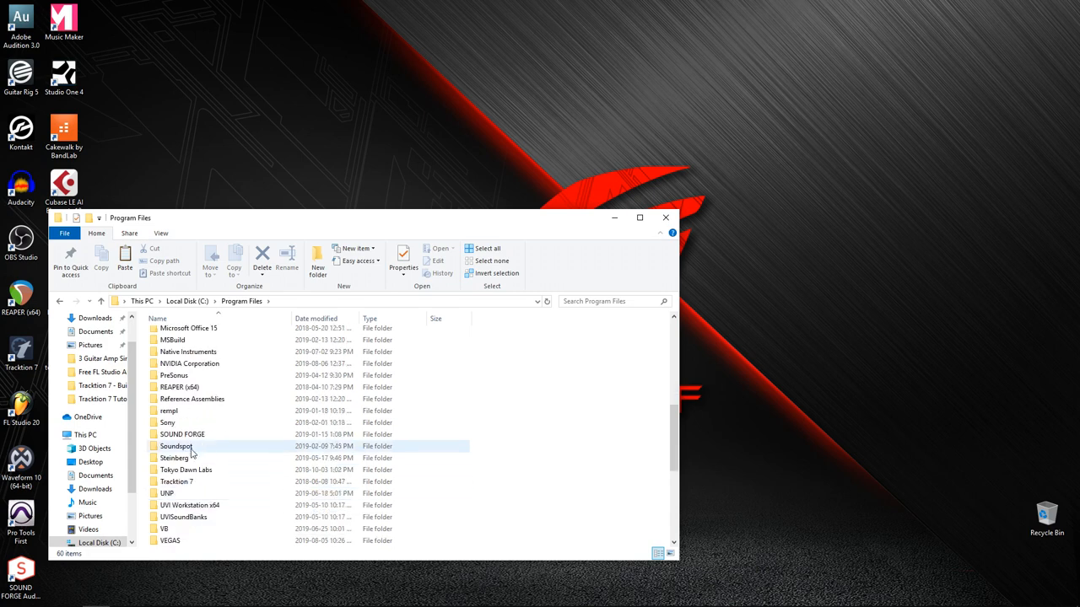
double_click(173, 457)
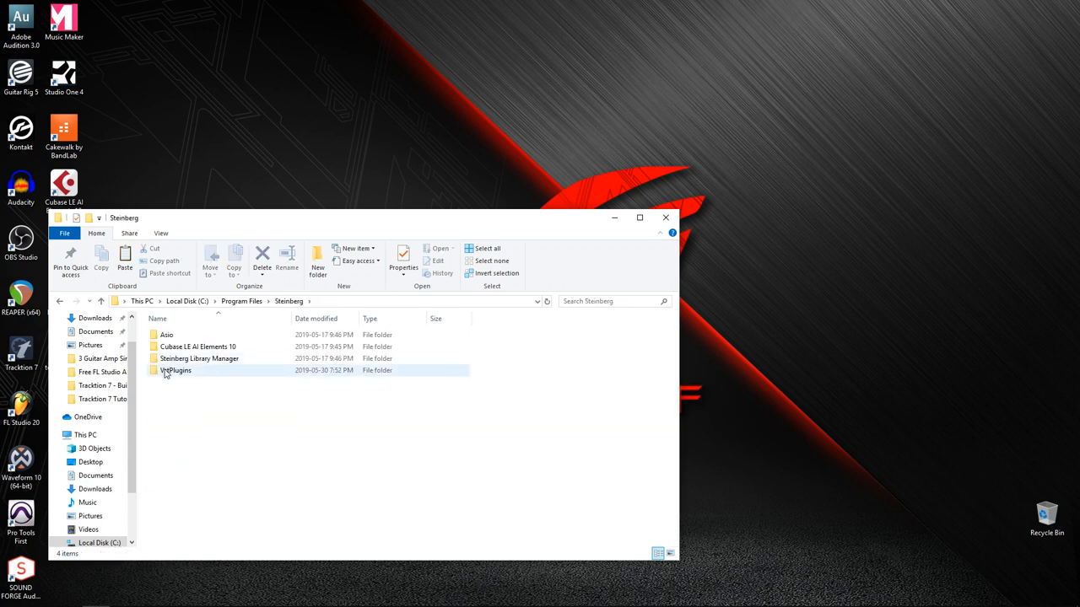
double_click(175, 371)
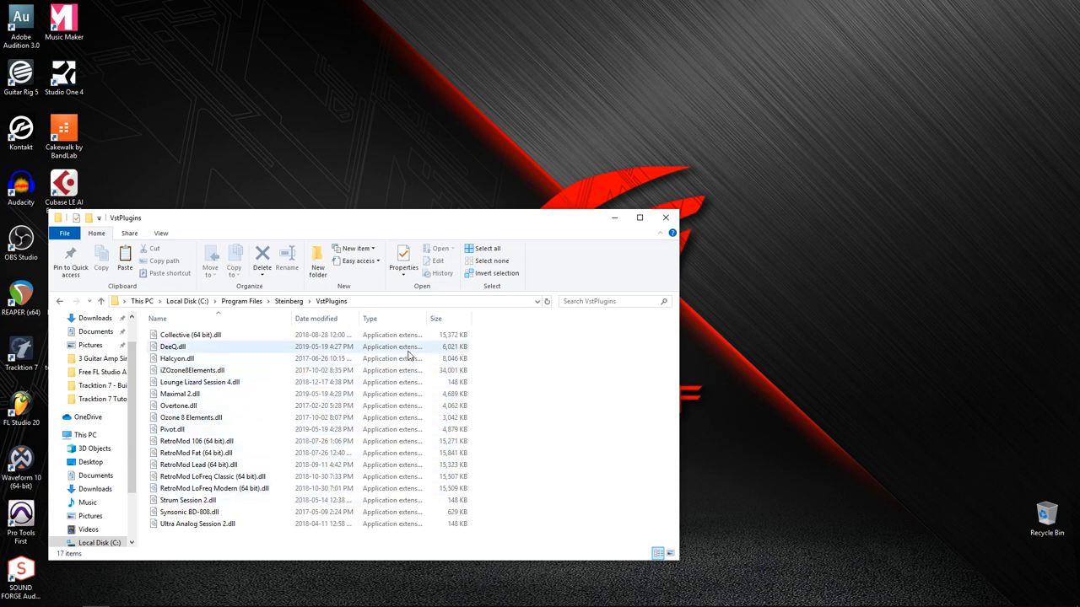
mouse_move(445, 356)
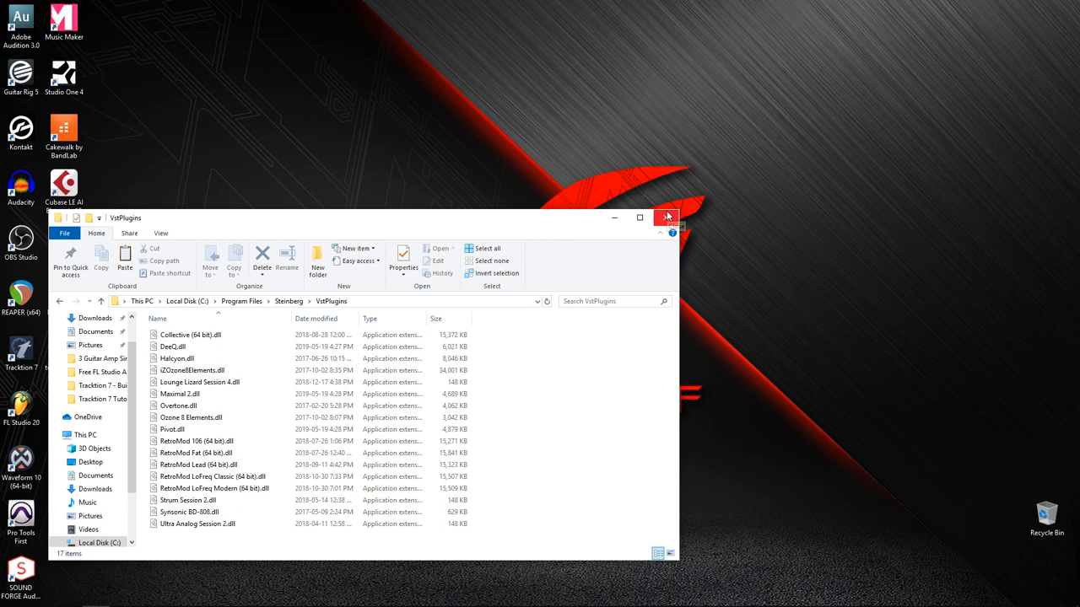
mouse_move(665, 218)
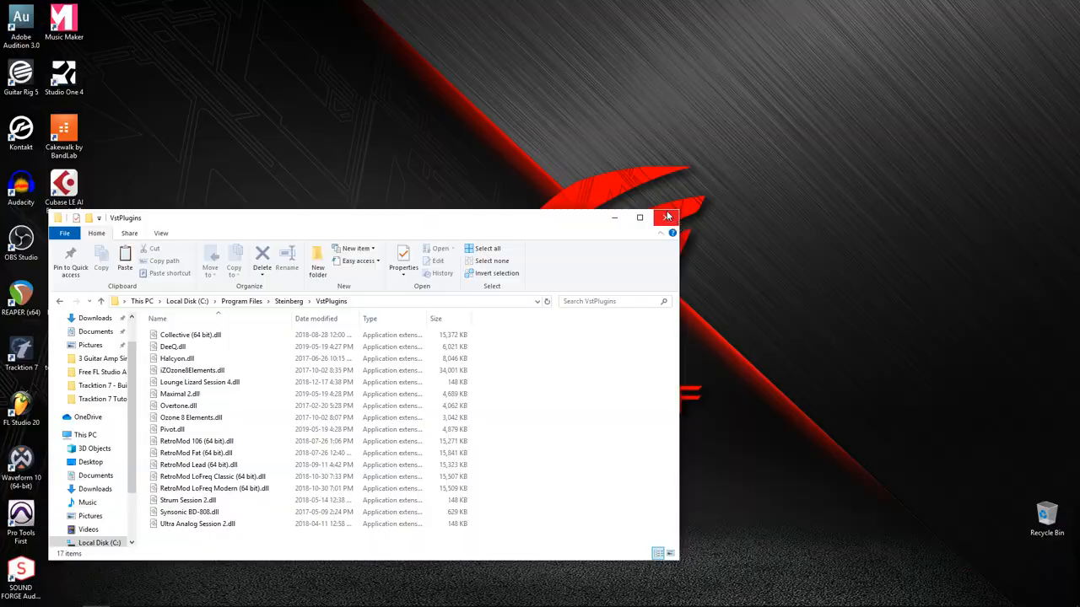
Close File Explorer and show the Plugins settings with scanning and sorting options
left_click(666, 218)
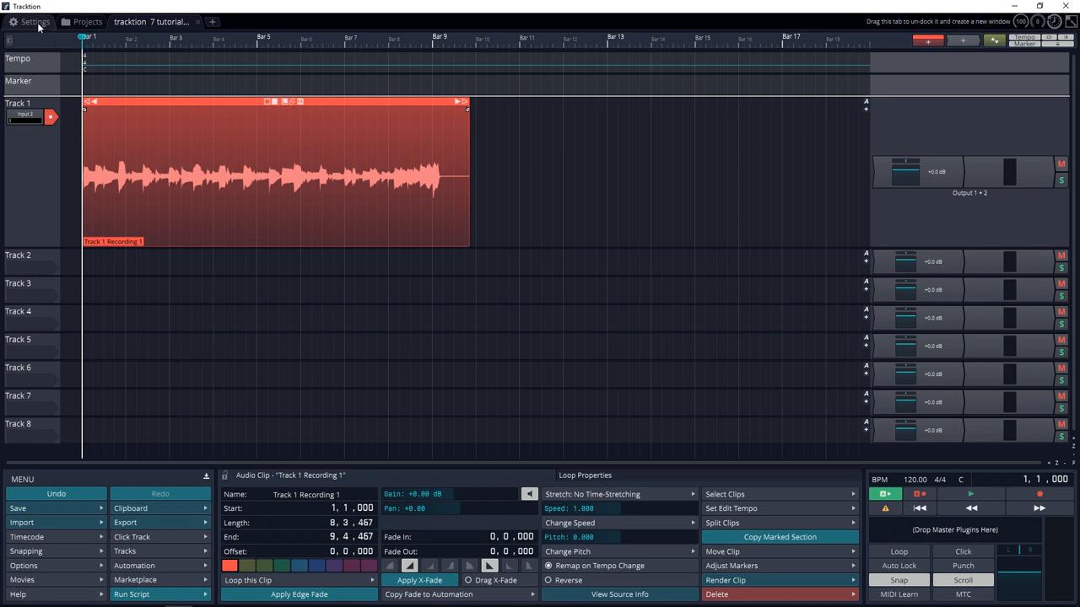
left_click(32, 20)
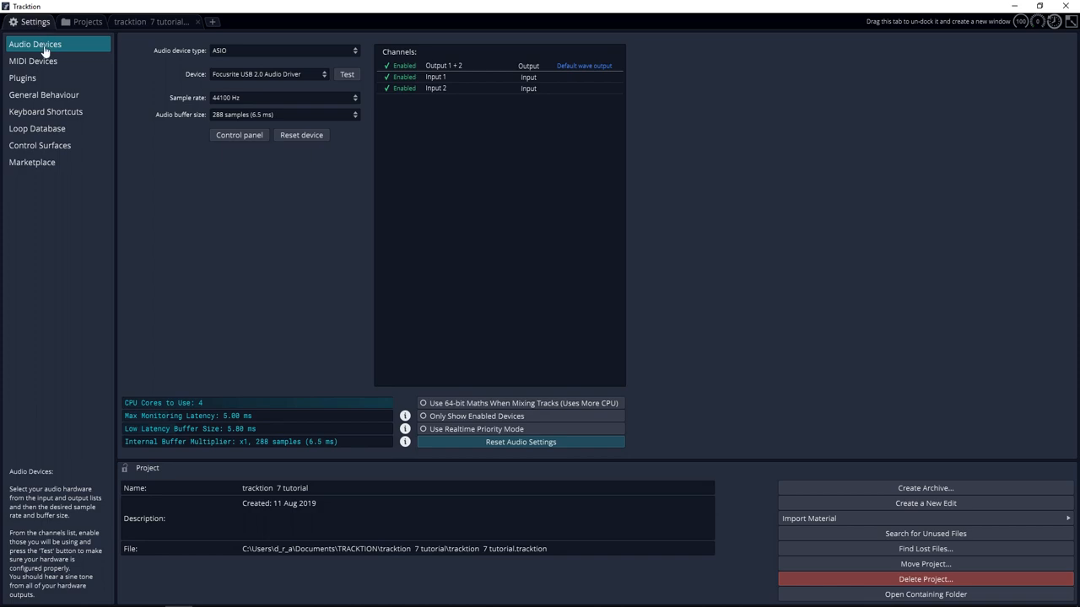
left_click(24, 77)
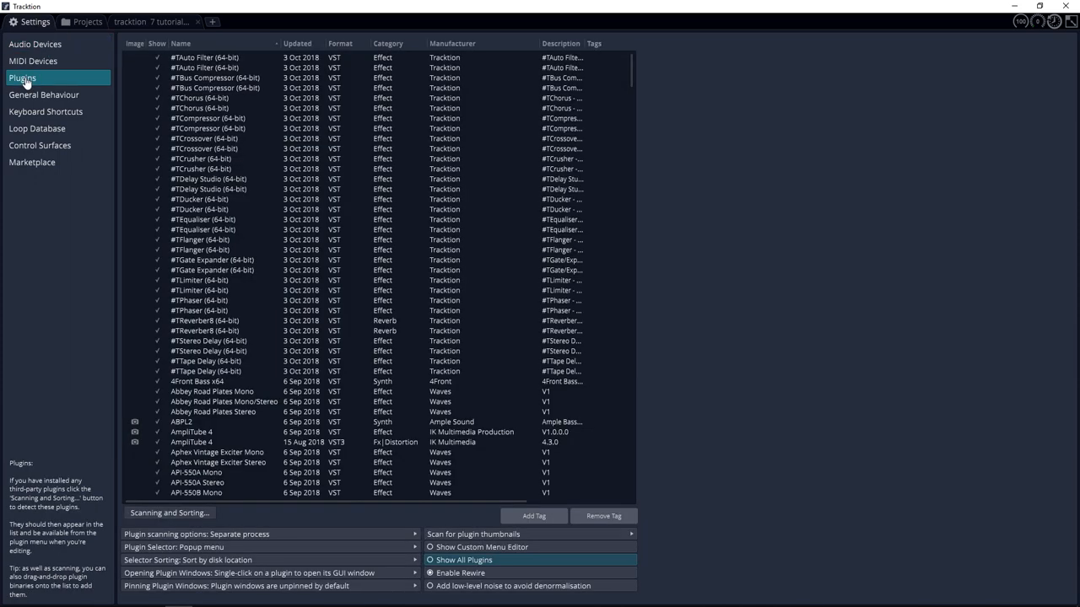
left_click(169, 513)
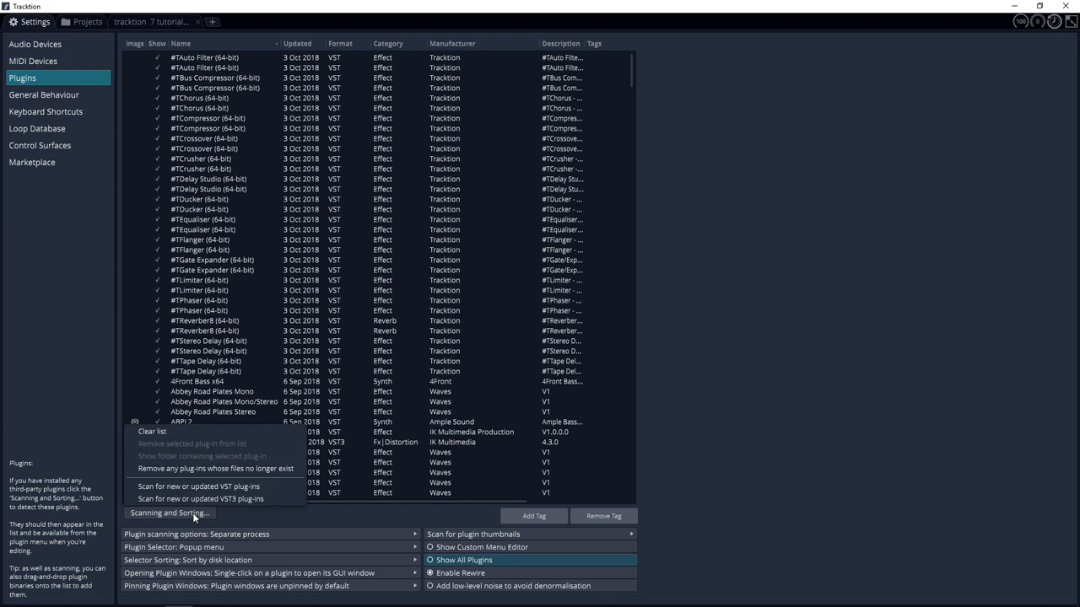
mouse_move(165, 519)
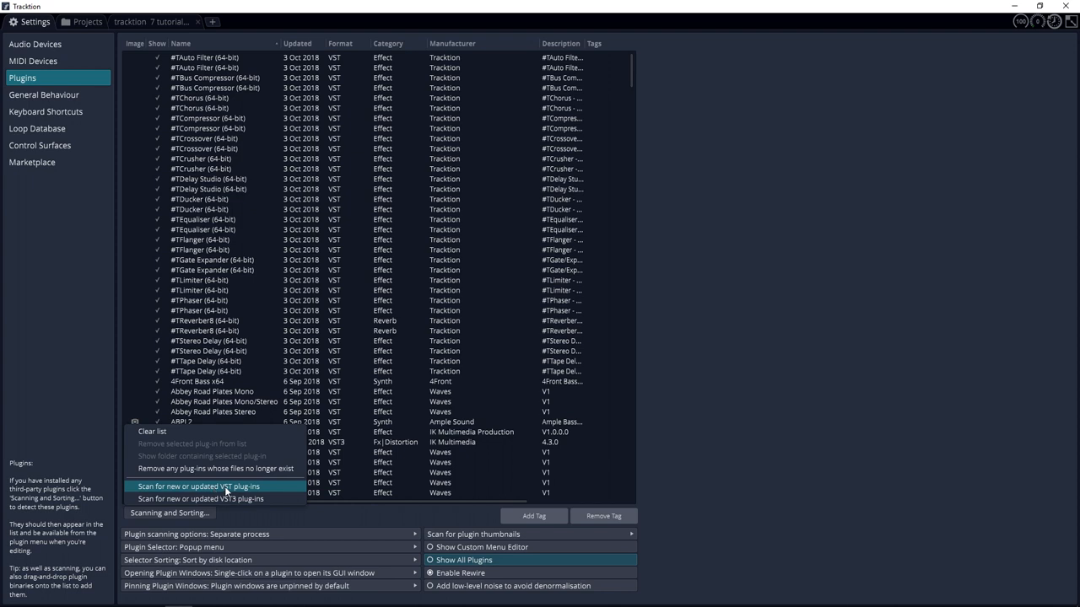
Browse to Program Files > Steinberg > VstPlugins as an extra plugin scan folder
left_click(197, 485)
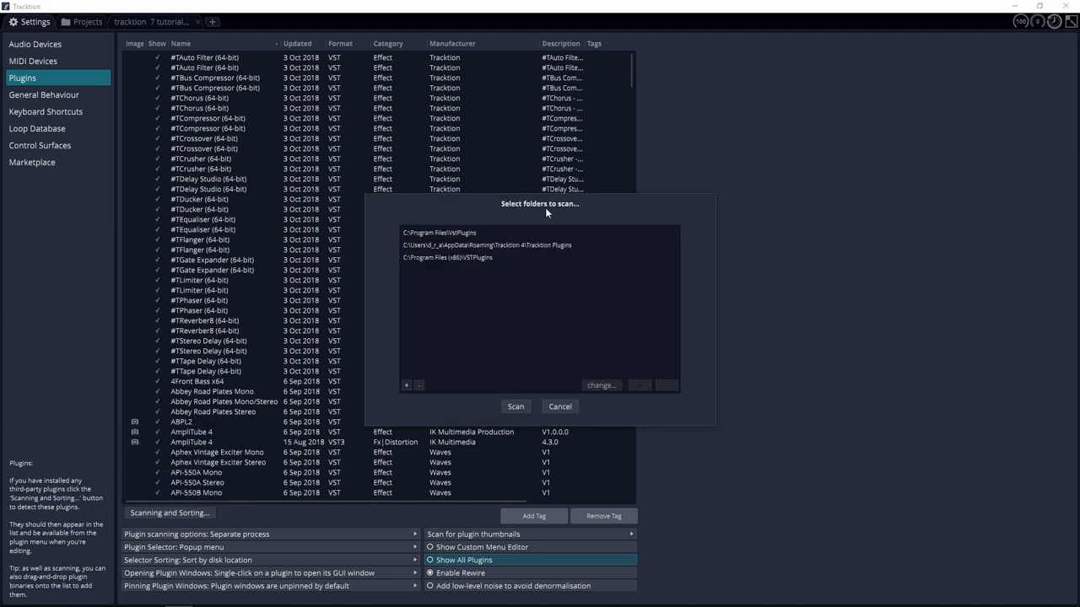
mouse_move(557, 213)
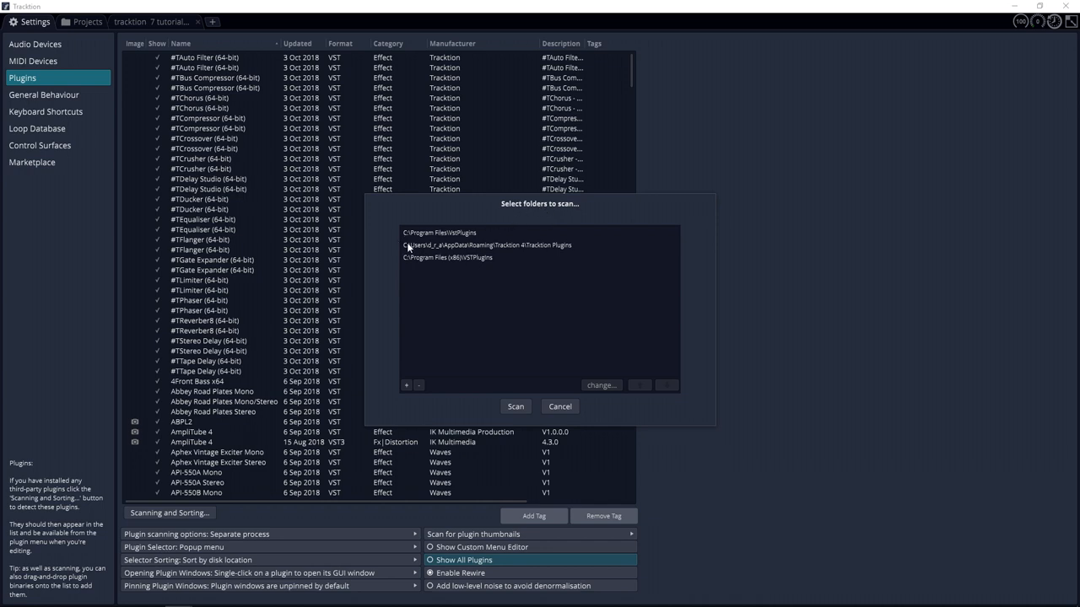
mouse_move(441, 243)
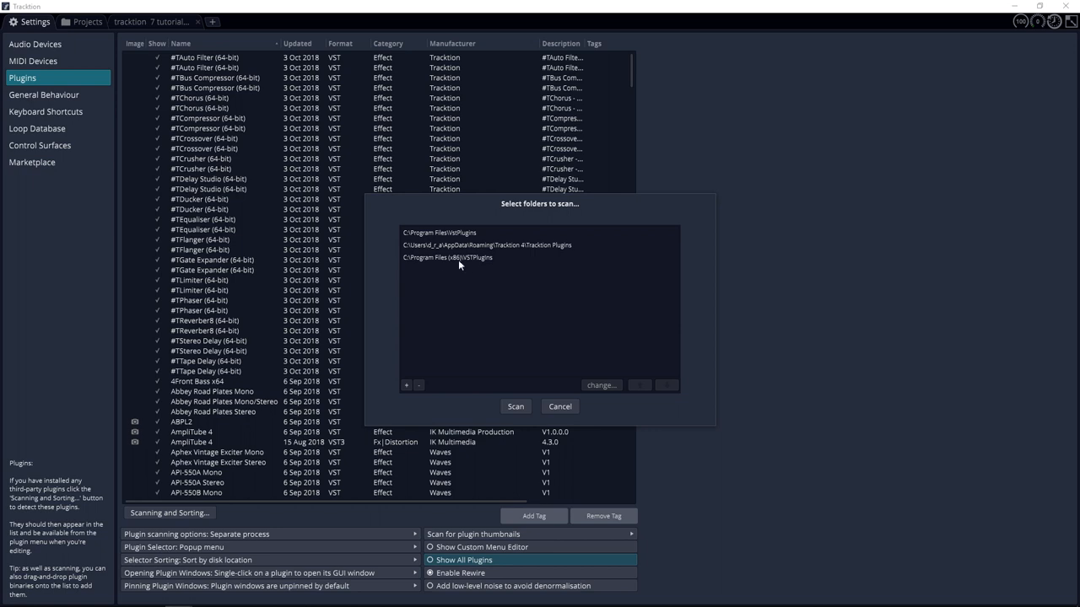
mouse_move(454, 267)
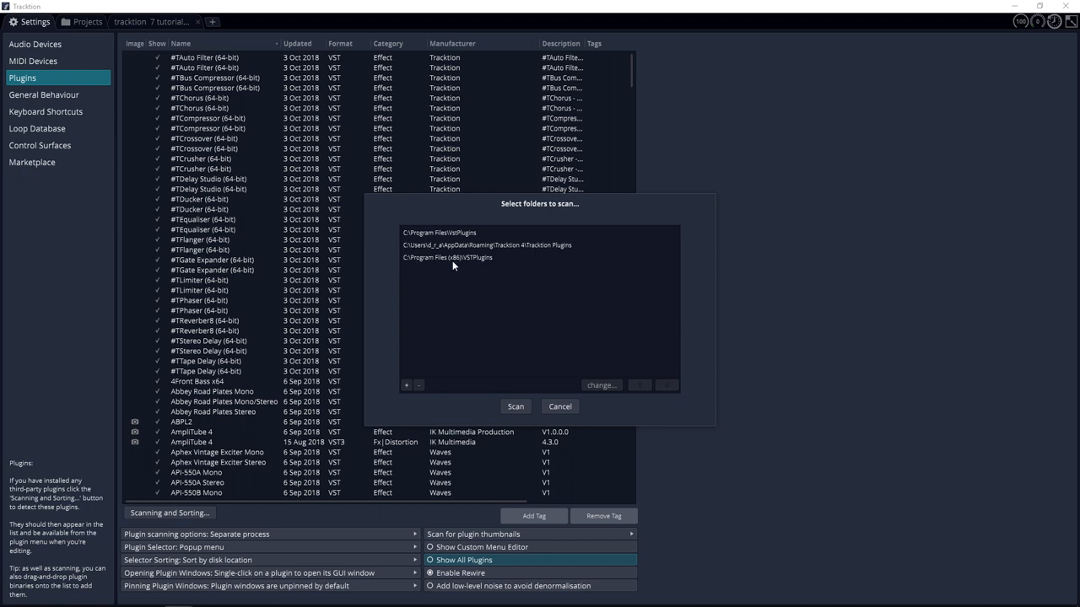
mouse_move(494, 272)
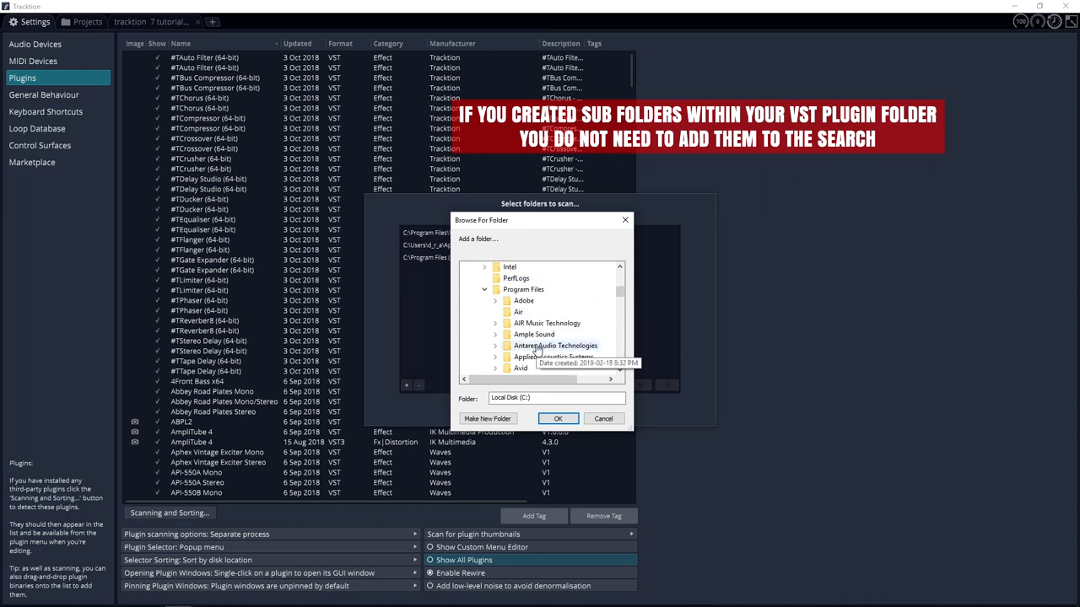
left_click(523, 267)
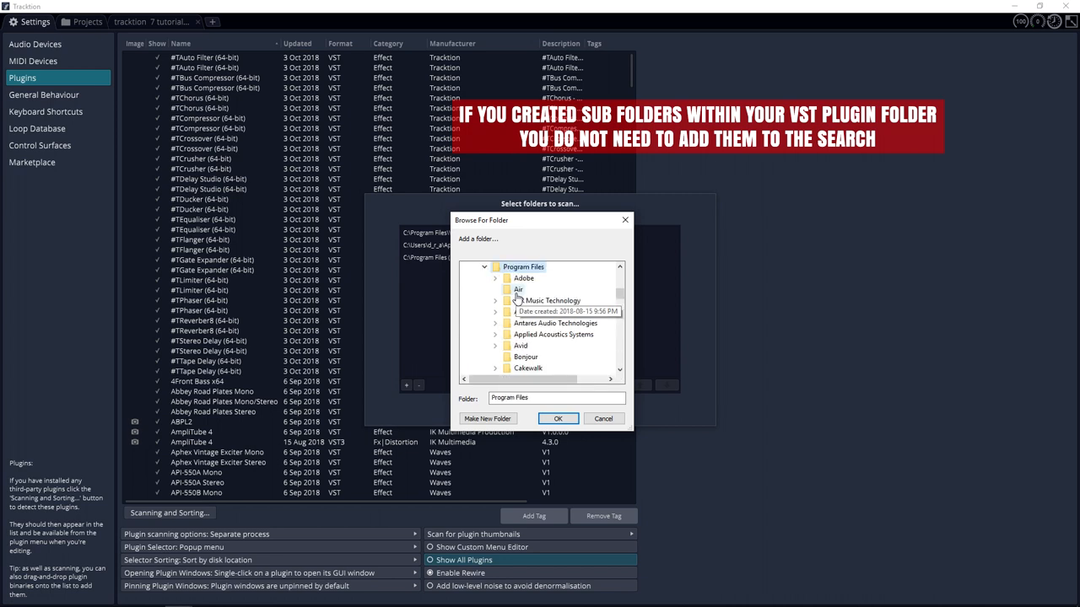
scroll("down", 3)
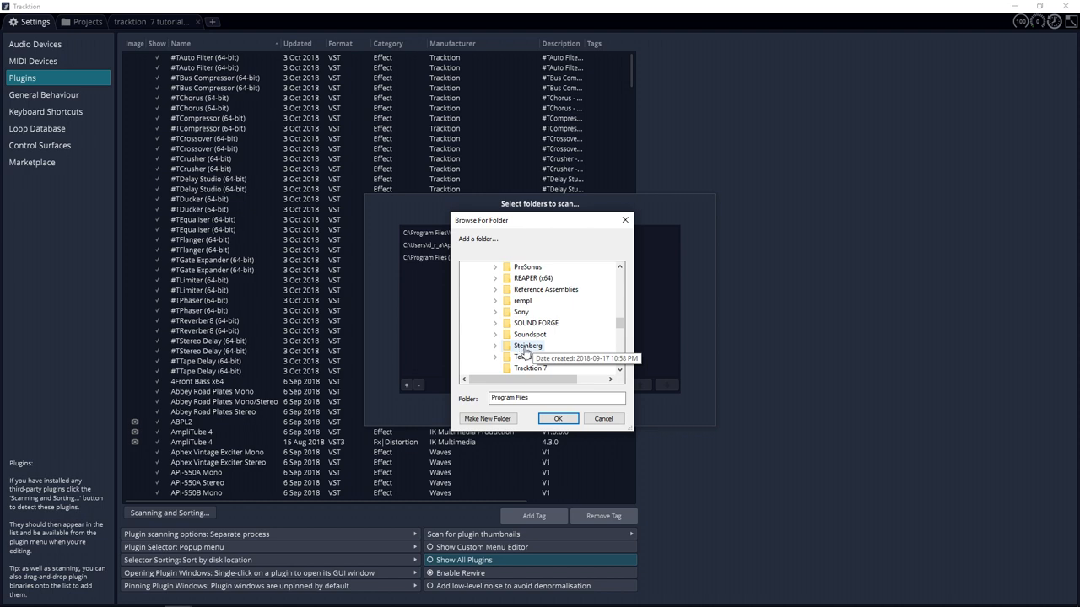
scroll("down", 3)
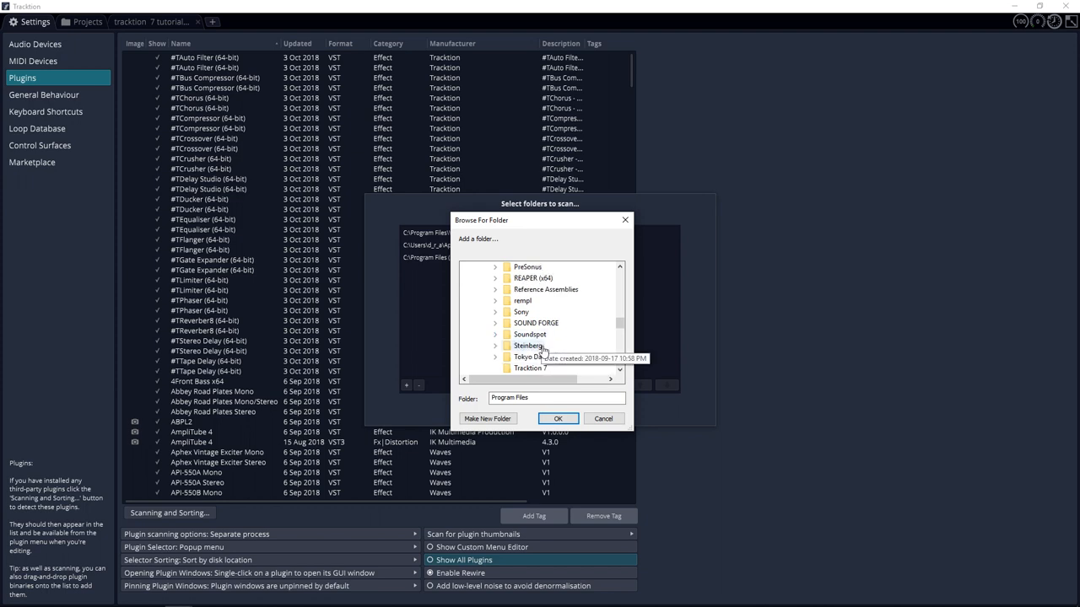
left_click(496, 324)
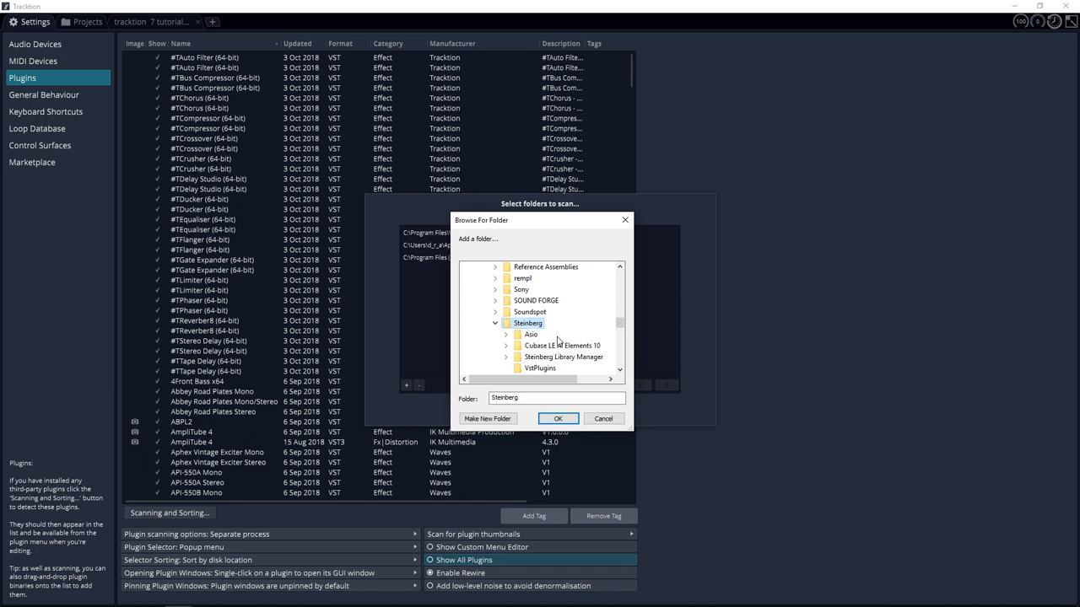
left_click(539, 368)
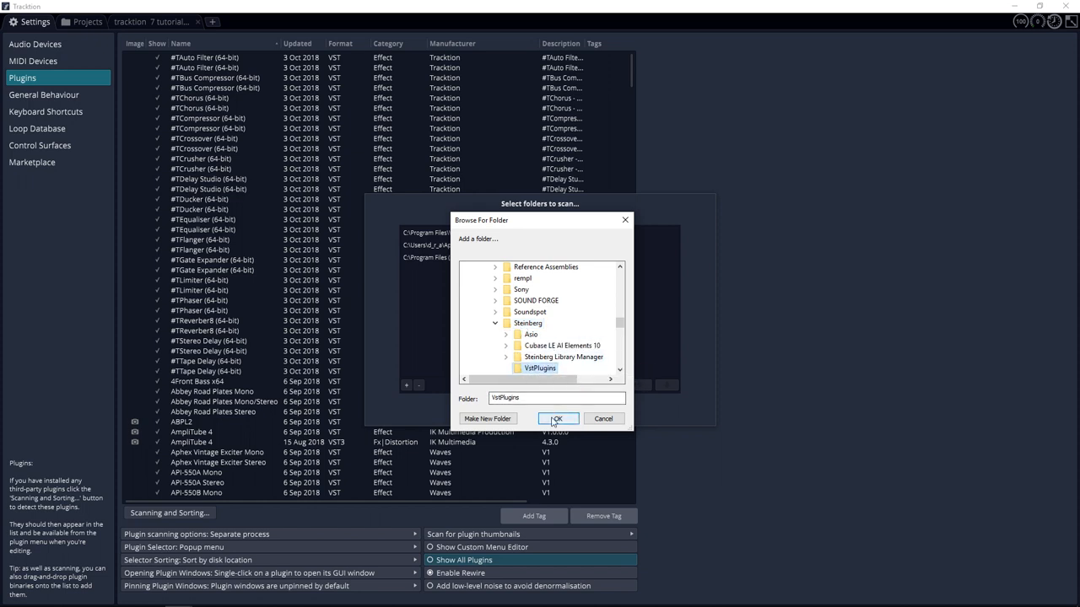
Confirm the VstPlugins folder and scan all listed folders for plugins
left_click(556, 418)
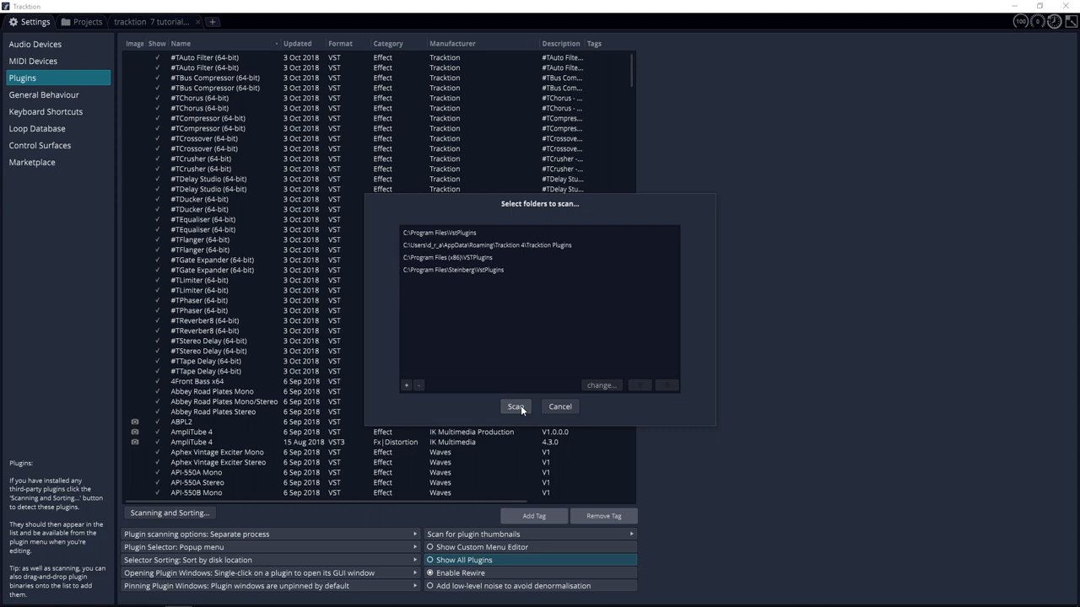
left_click(516, 406)
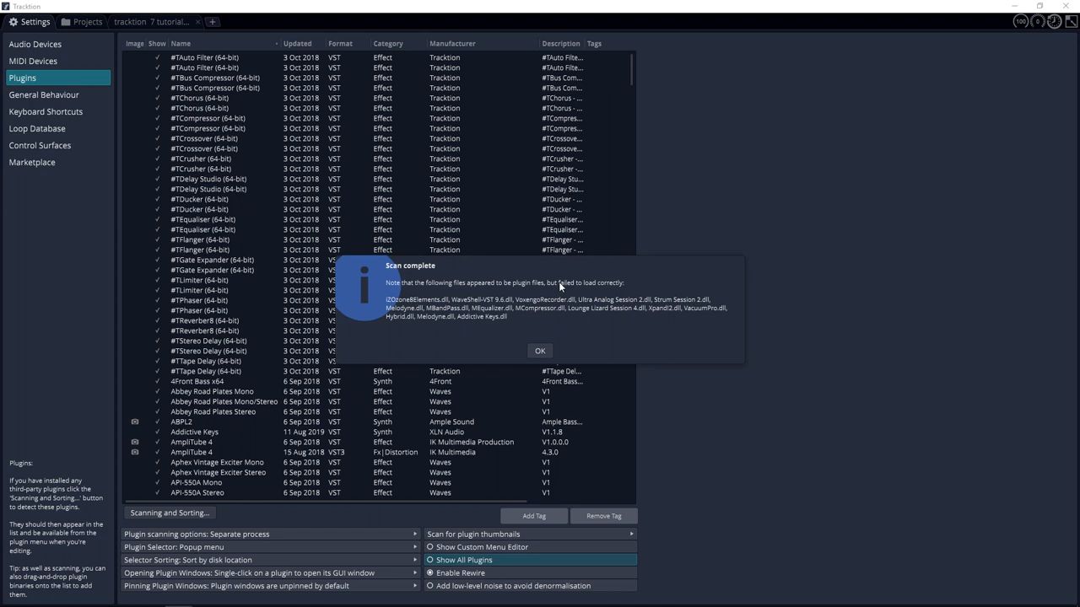
mouse_move(550, 296)
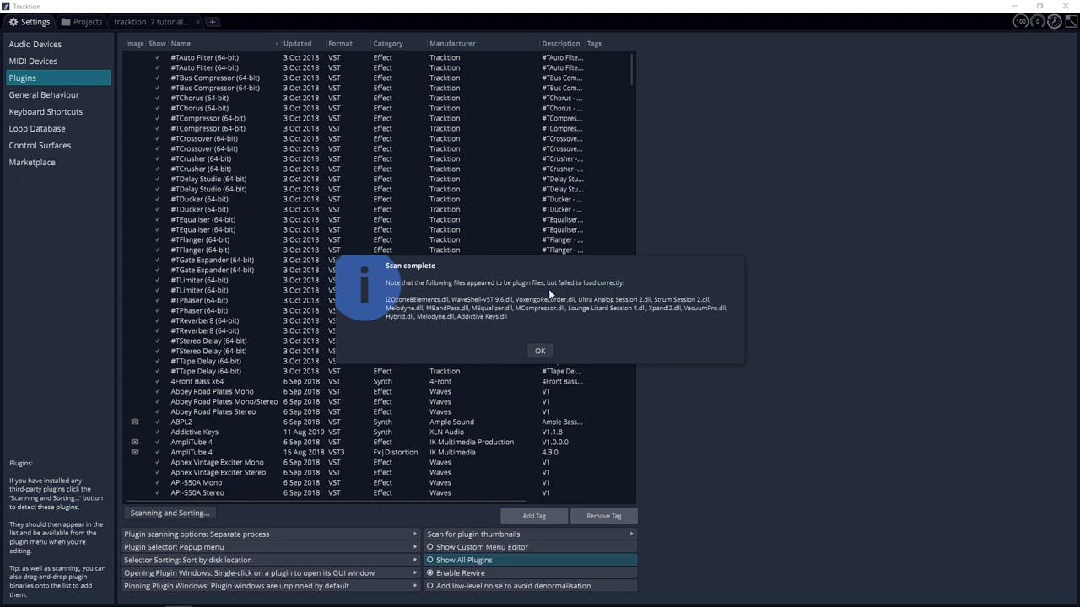
mouse_move(517, 324)
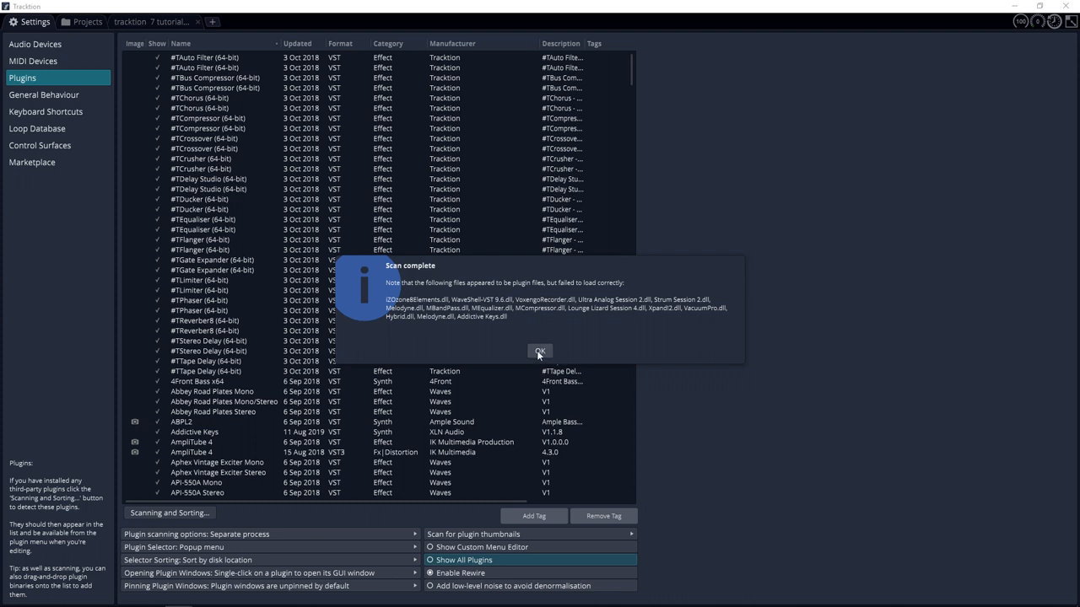
mouse_move(538, 354)
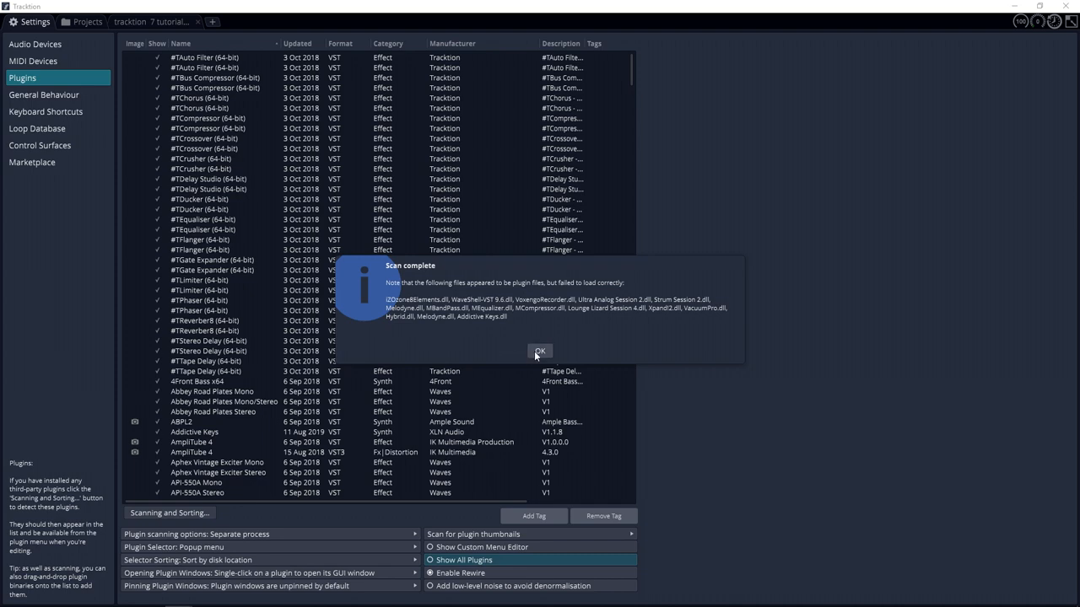
Dismiss the scan report and bring up the plugin chooser for Track 1's plugin slot
left_click(540, 352)
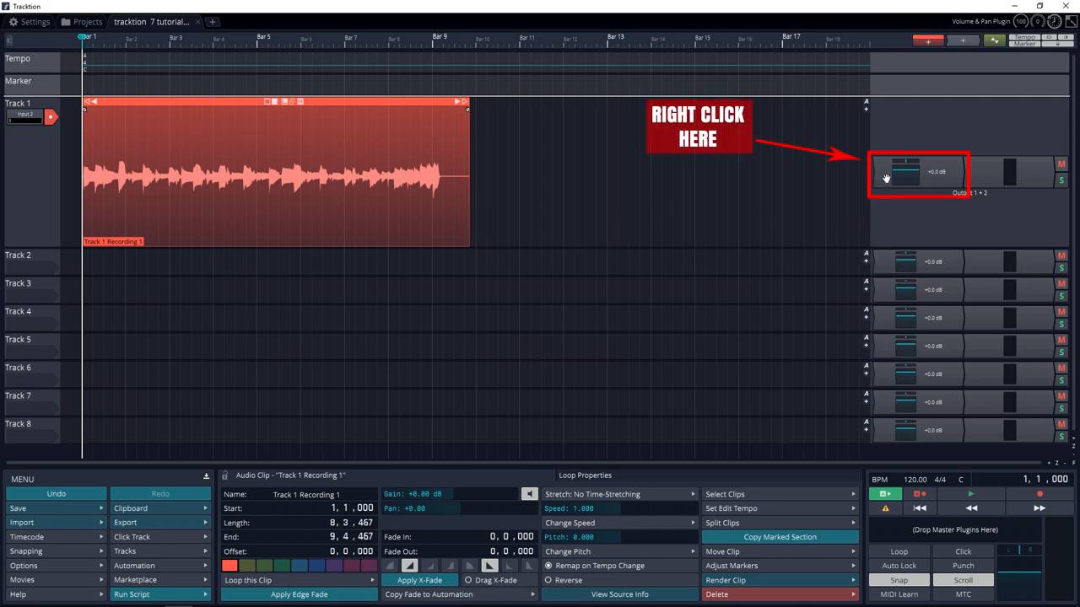
right_click(903, 172)
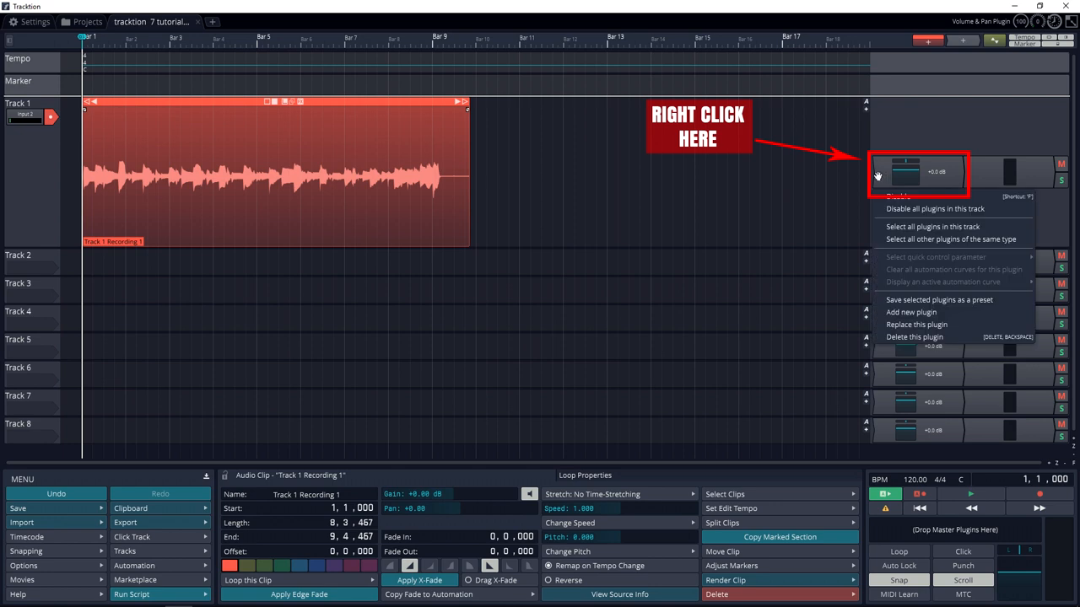
mouse_move(911, 310)
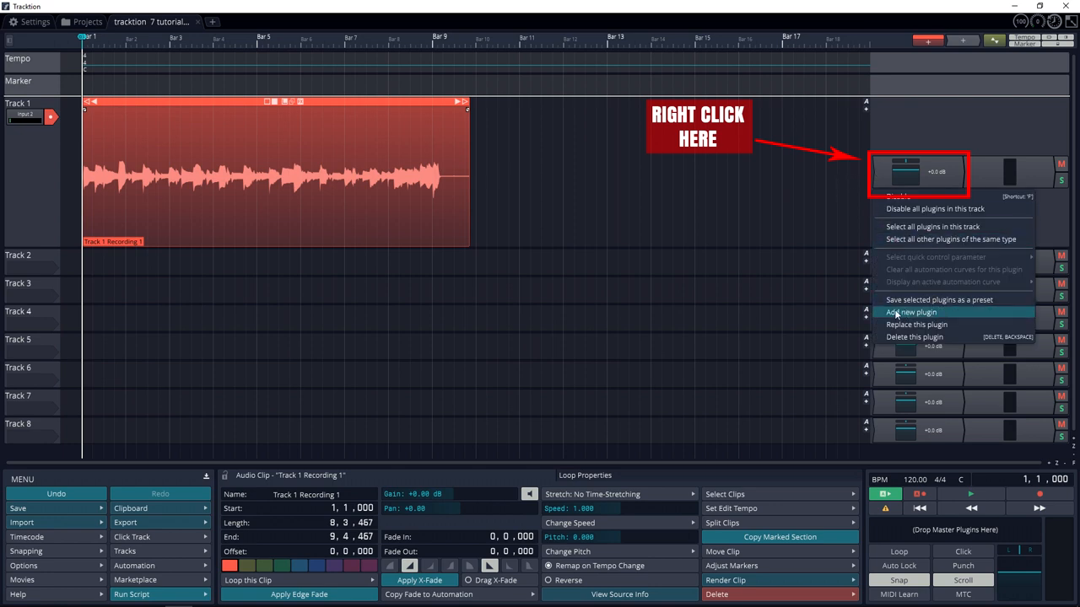
left_click(911, 310)
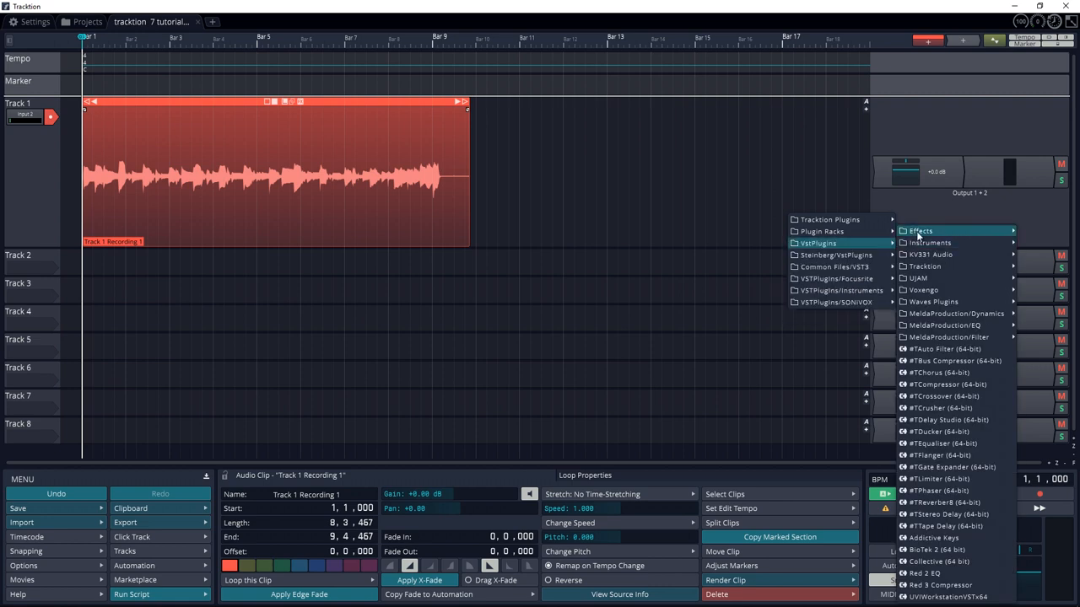
mouse_move(818, 243)
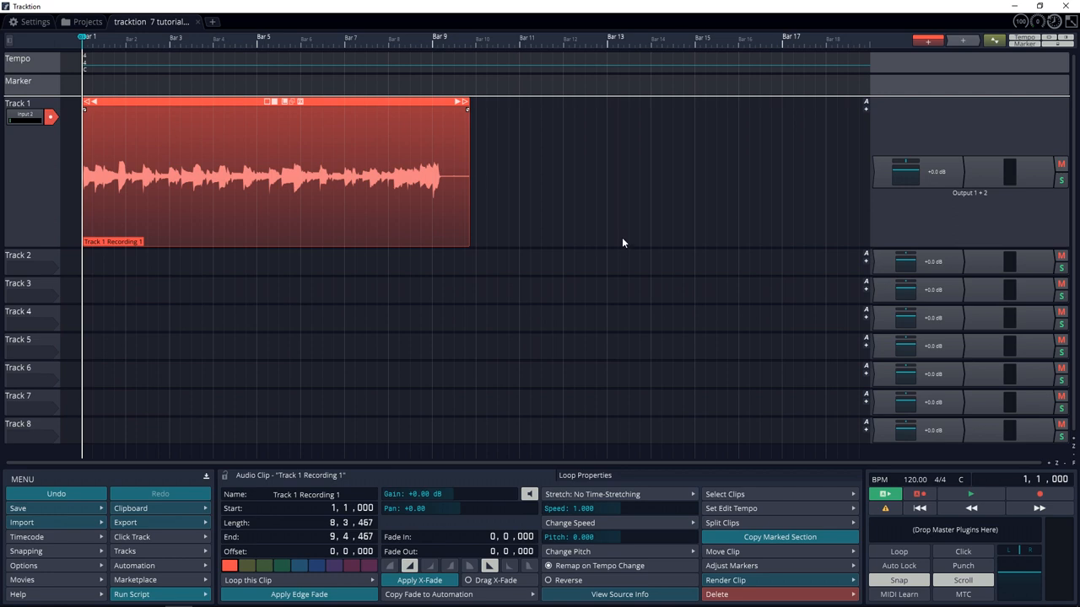
mouse_move(622, 246)
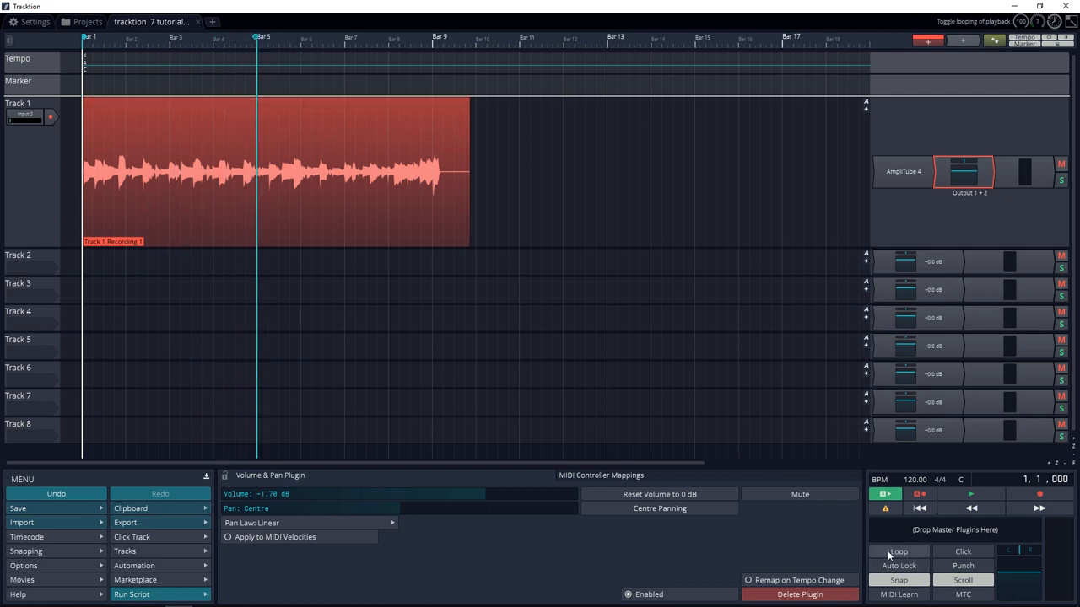
Enable looped playback and show Track 1's AmpliTube 4 editor with its presets
left_click(897, 550)
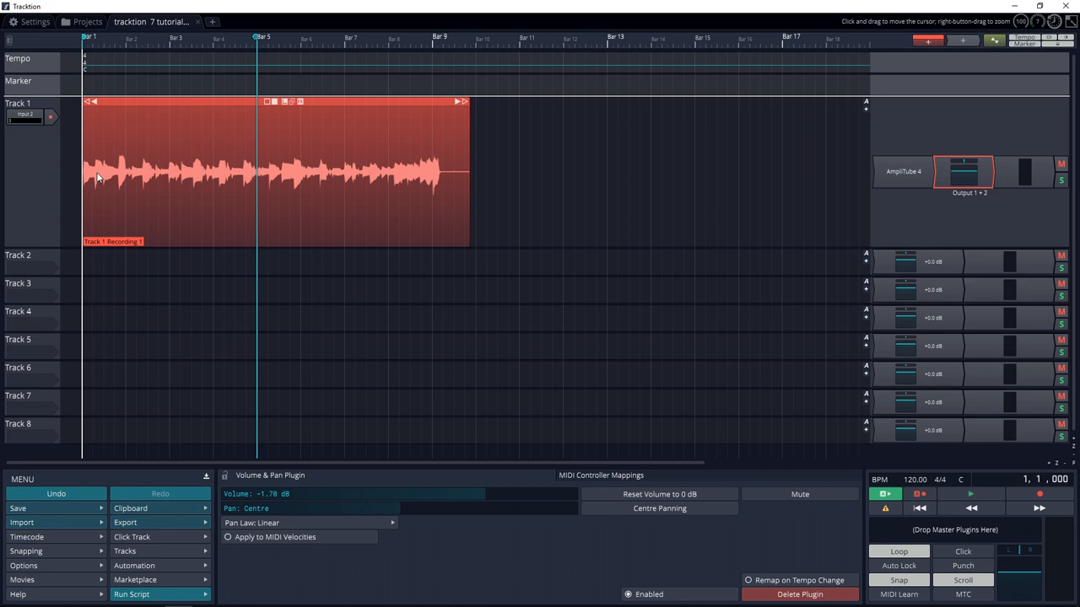
mouse_move(194, 246)
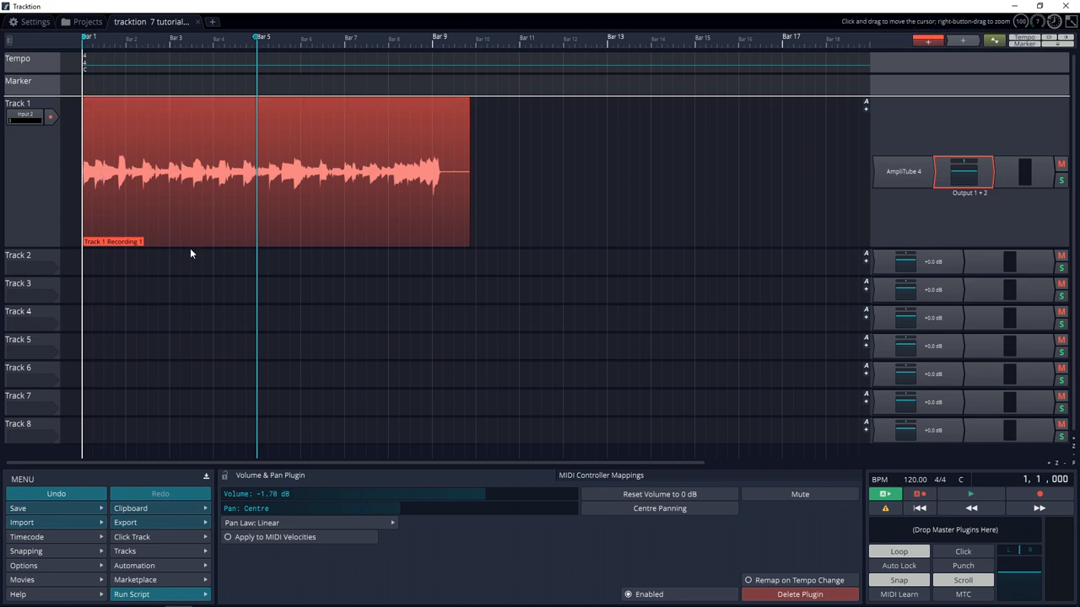
left_click(965, 173)
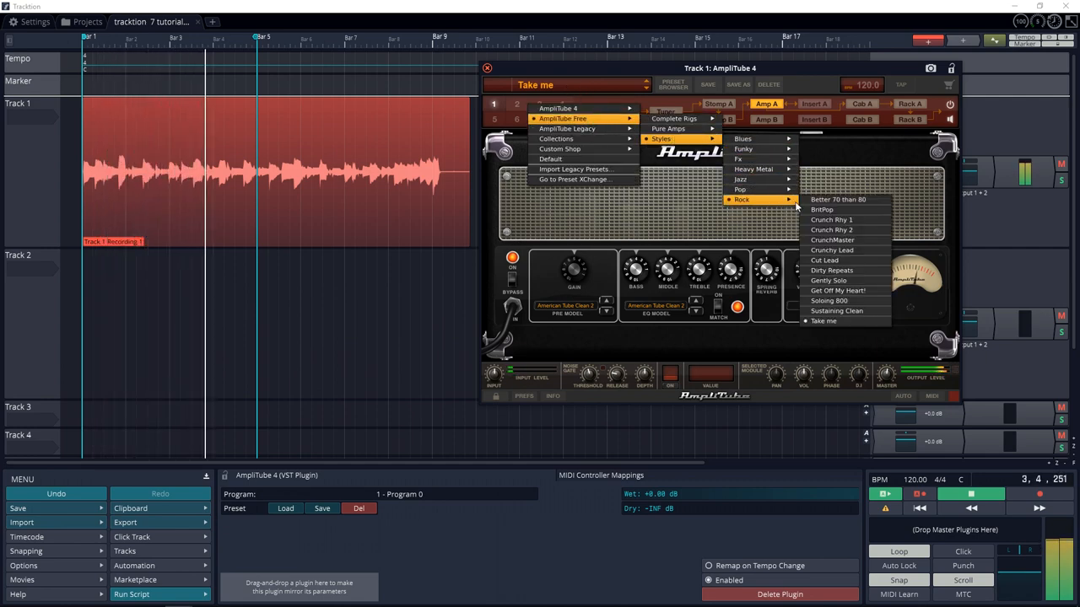
Load a Crunch-style complete rig preset in AmpliTube 4 and close its editor
left_click(830, 269)
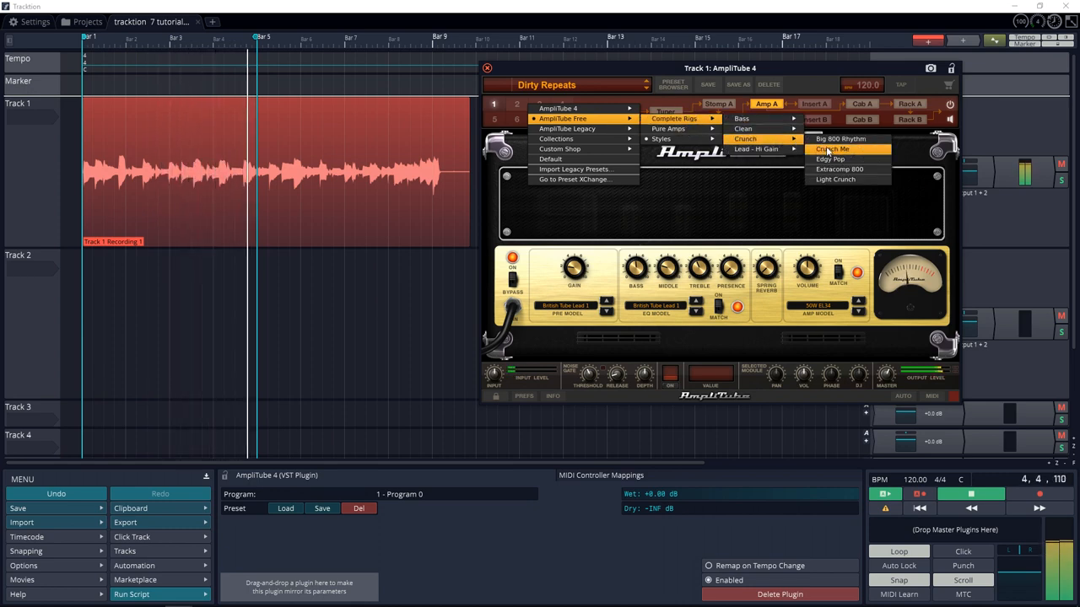
left_click(841, 138)
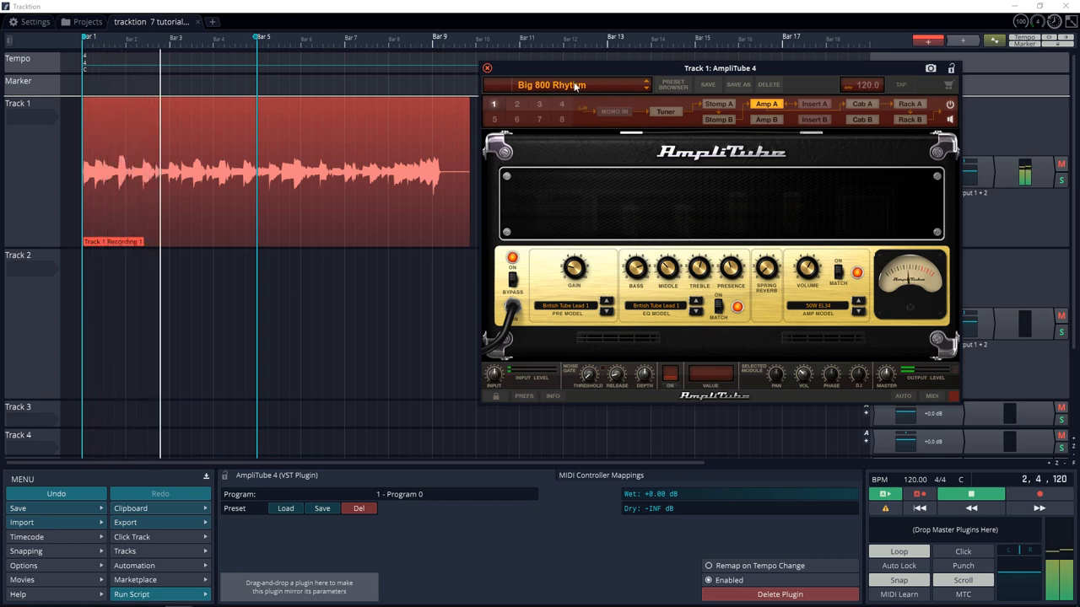
left_click(550, 84)
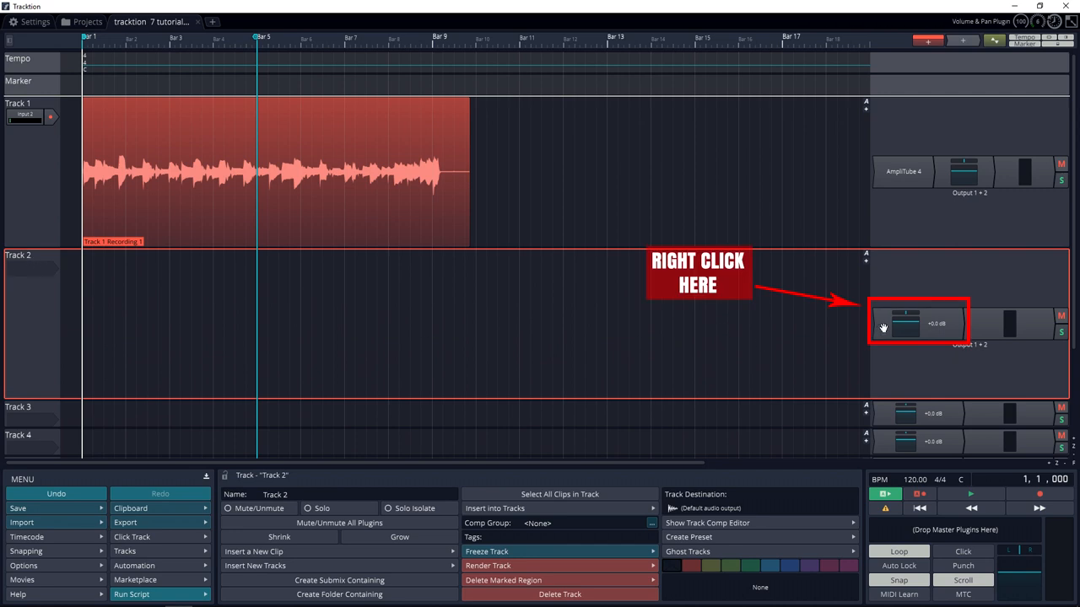
Add MT-PowerDrumKit to Track 2's plugin slot, showing its drum kit window
right_click(907, 324)
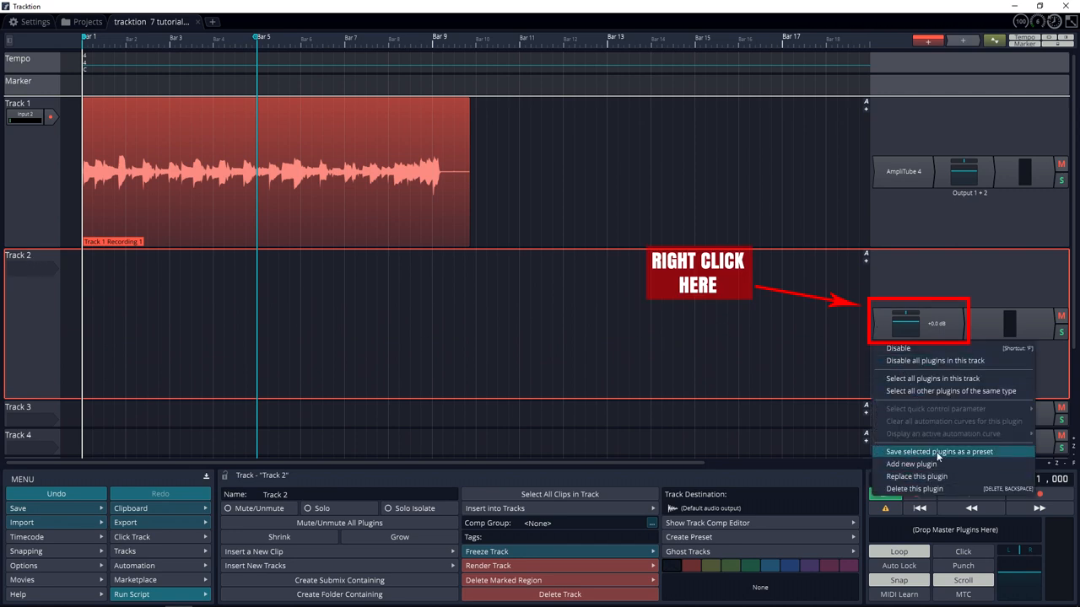
left_click(911, 462)
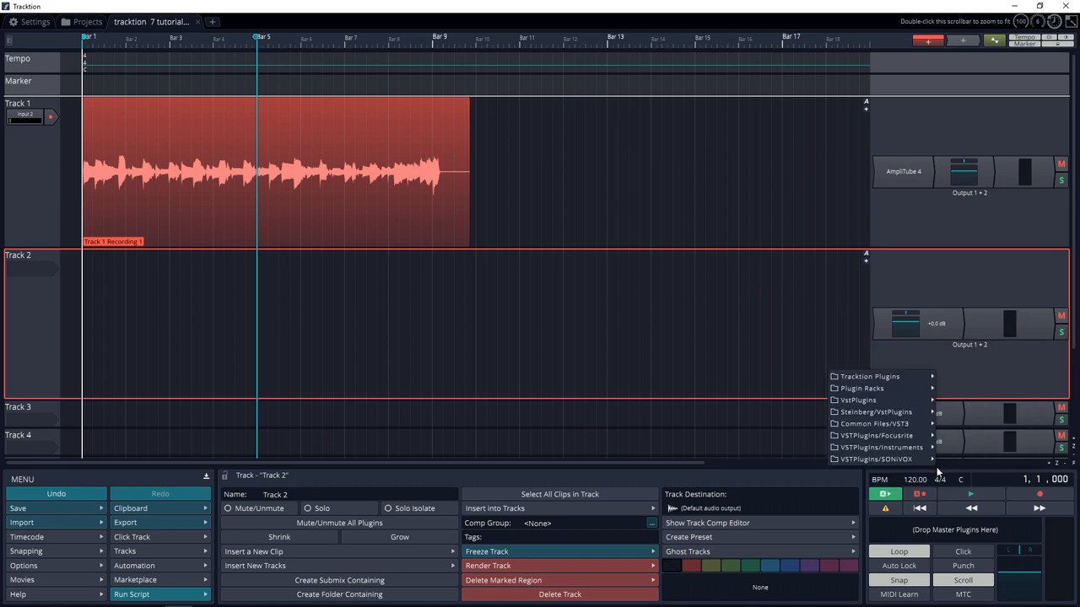
left_click(857, 400)
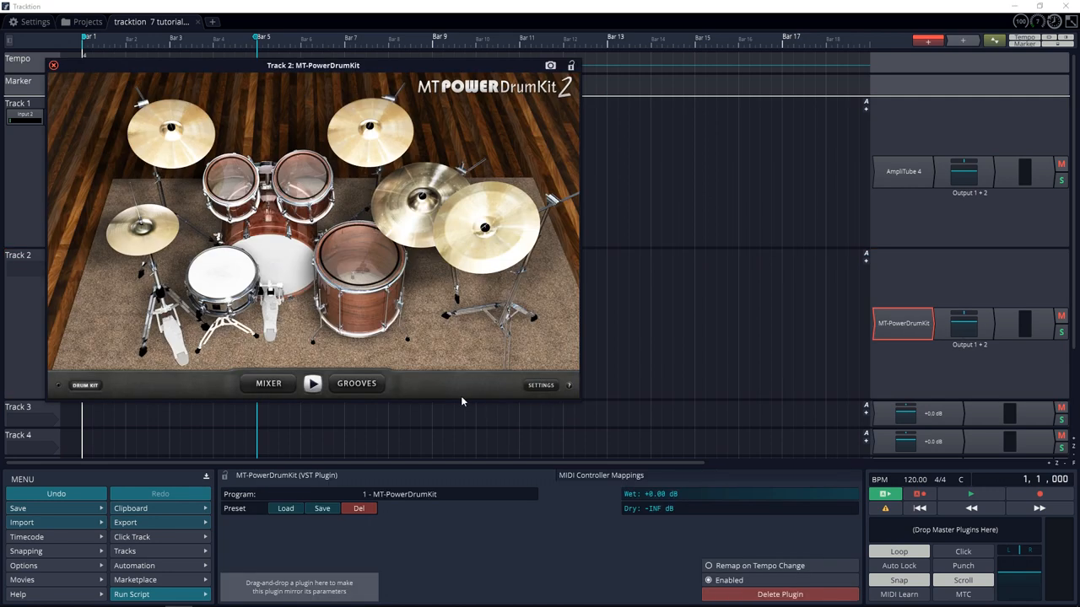
Browse the 8th Closed Hi-Hat grooves in MT PowerDrumKit and audition grooves and fills
left_click_drag(314, 64, 685, 126)
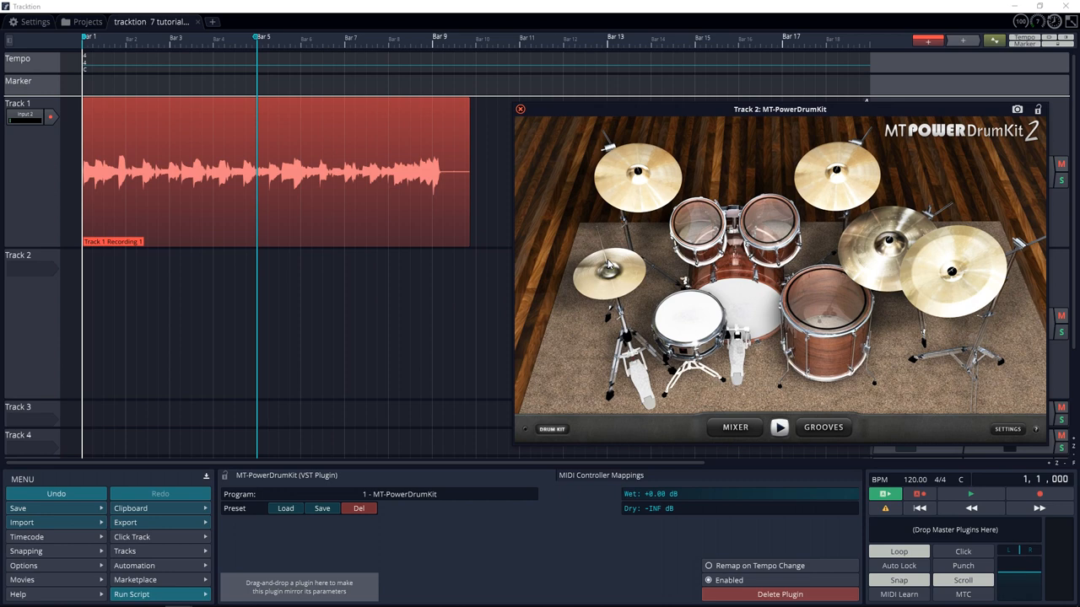
left_click(823, 427)
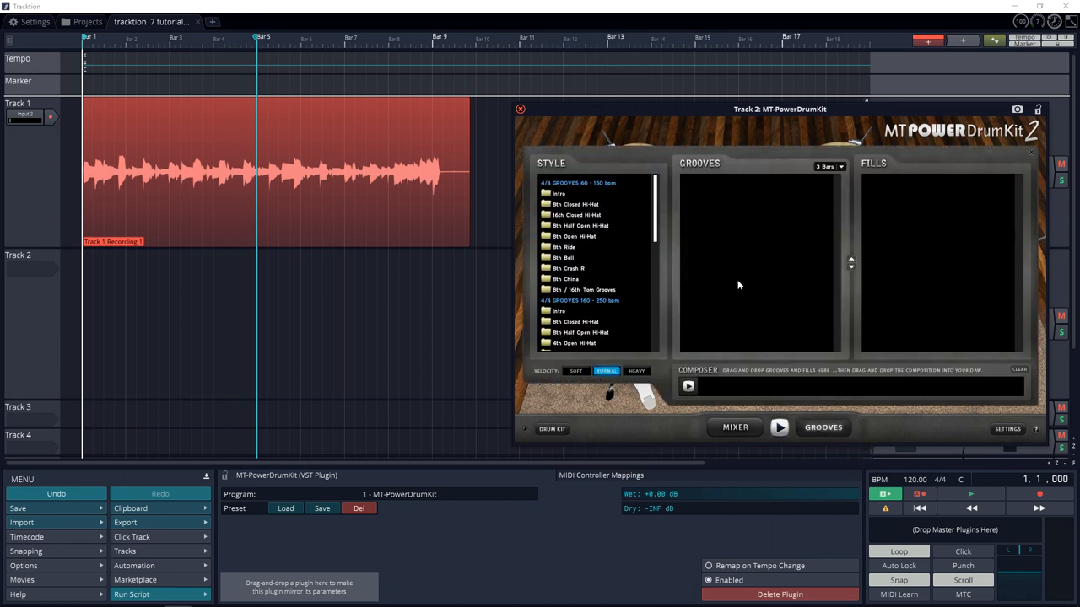
left_click(577, 204)
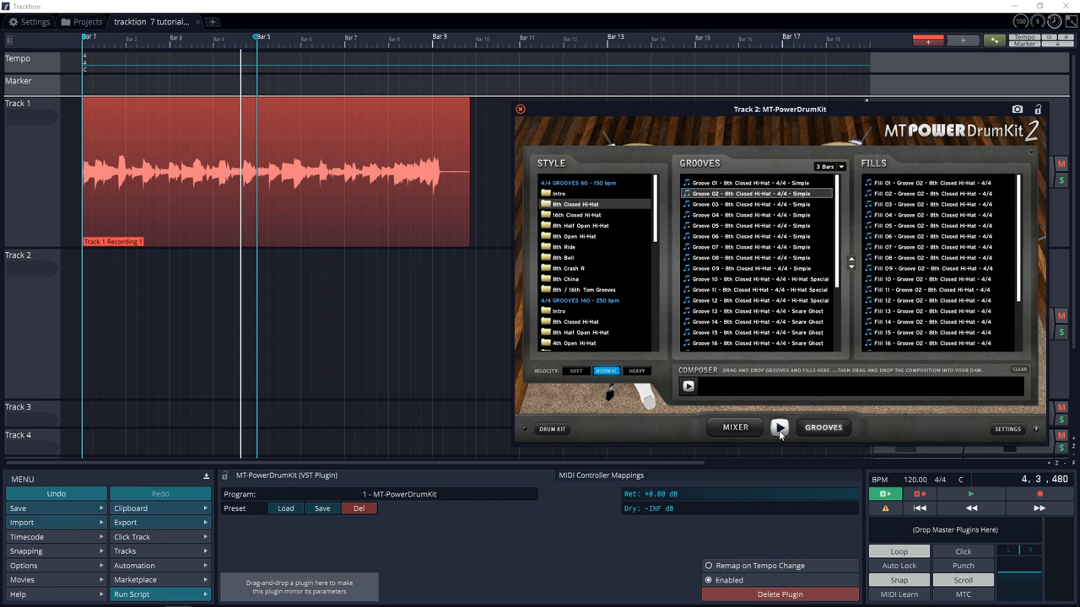
left_click(779, 427)
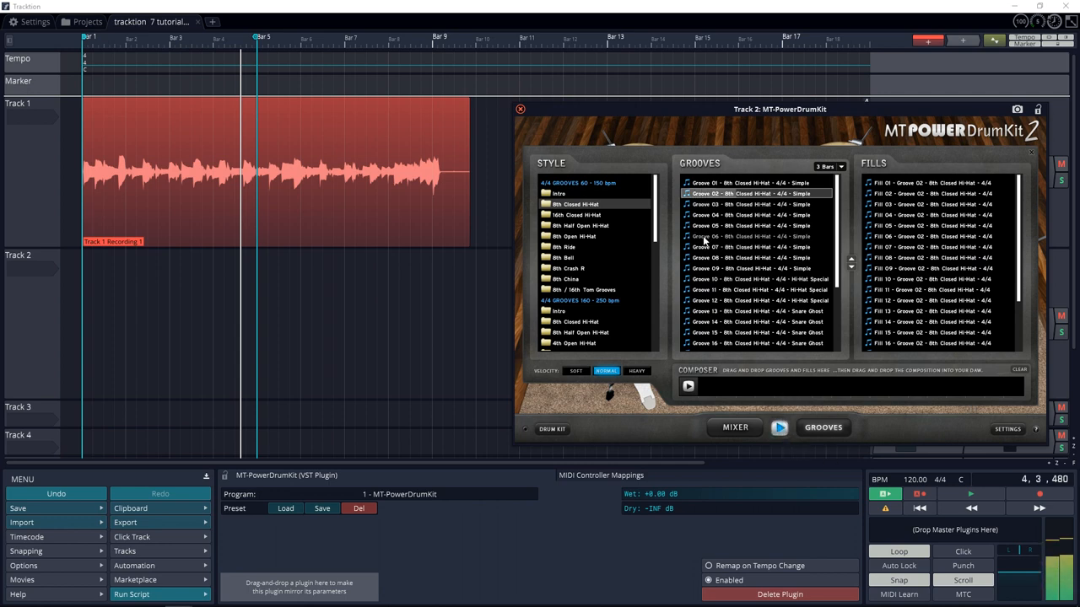
left_click(751, 226)
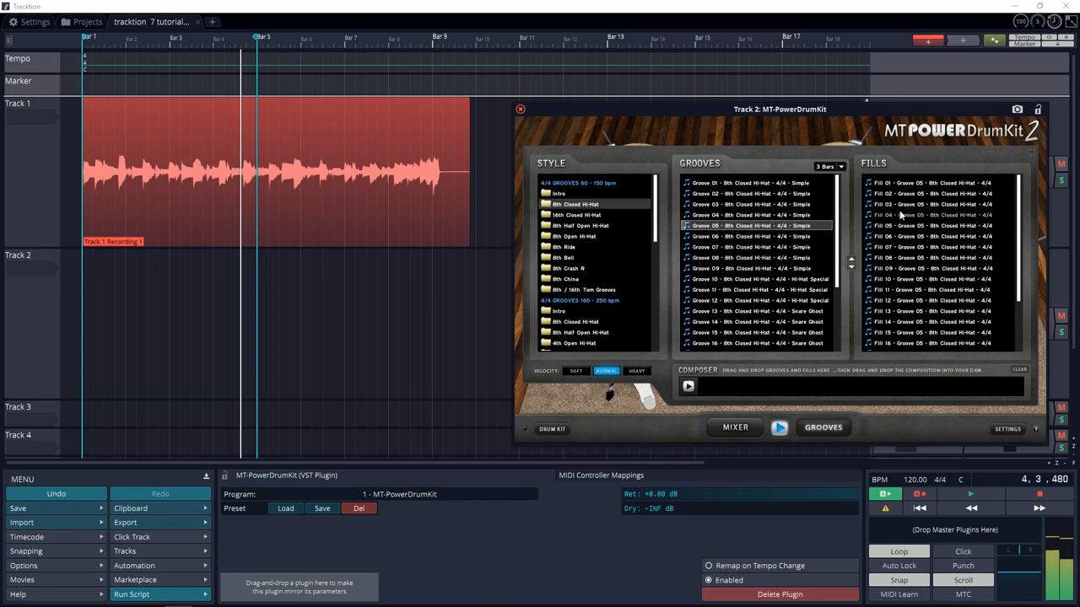
left_click(928, 214)
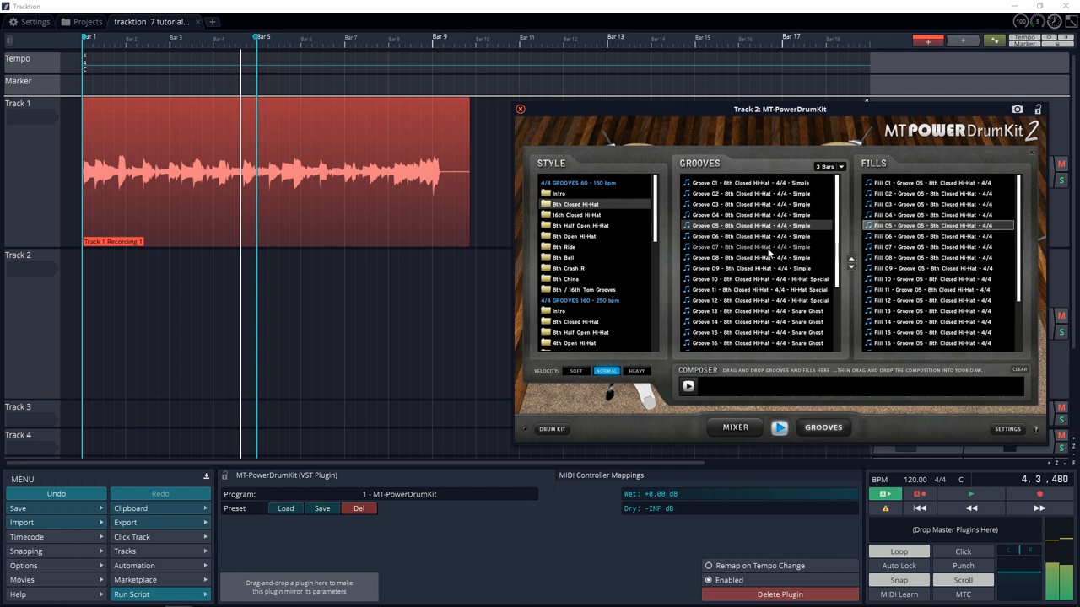
Choose Groove 12 Hi-Hat Special and add it to Track 2, prompting the tempo import question
left_click(756, 290)
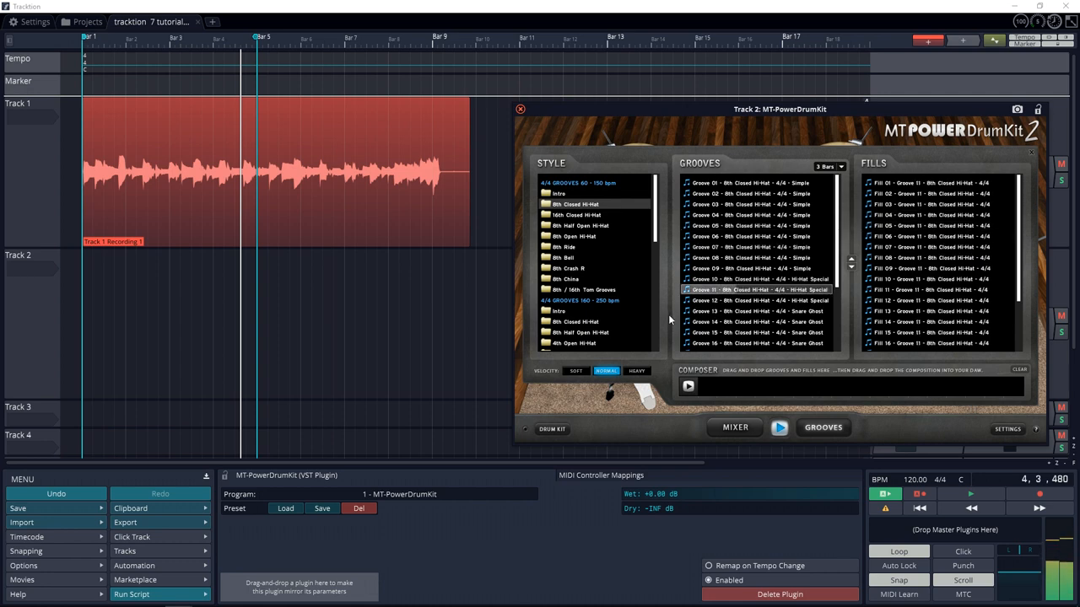
left_click(756, 300)
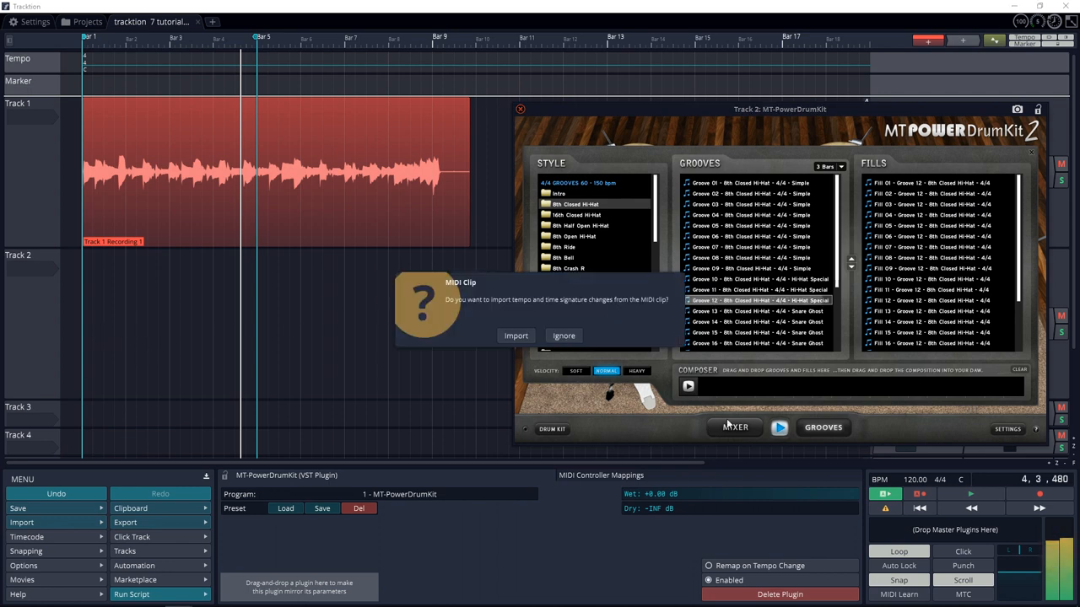
Keep the project tempo for the imported groove and close the drum kit window
left_click(564, 335)
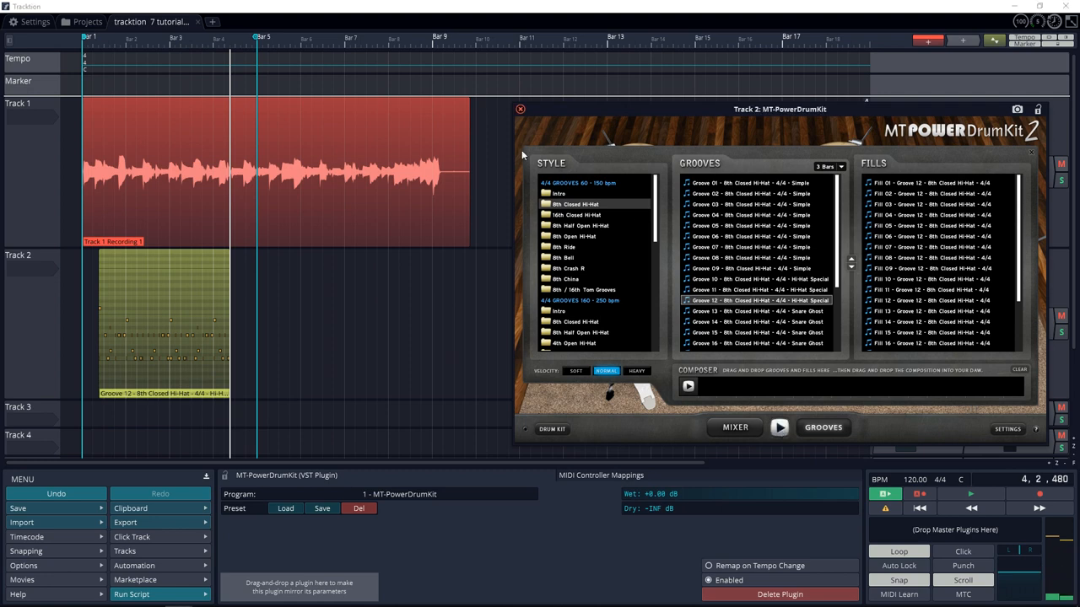
left_click(519, 108)
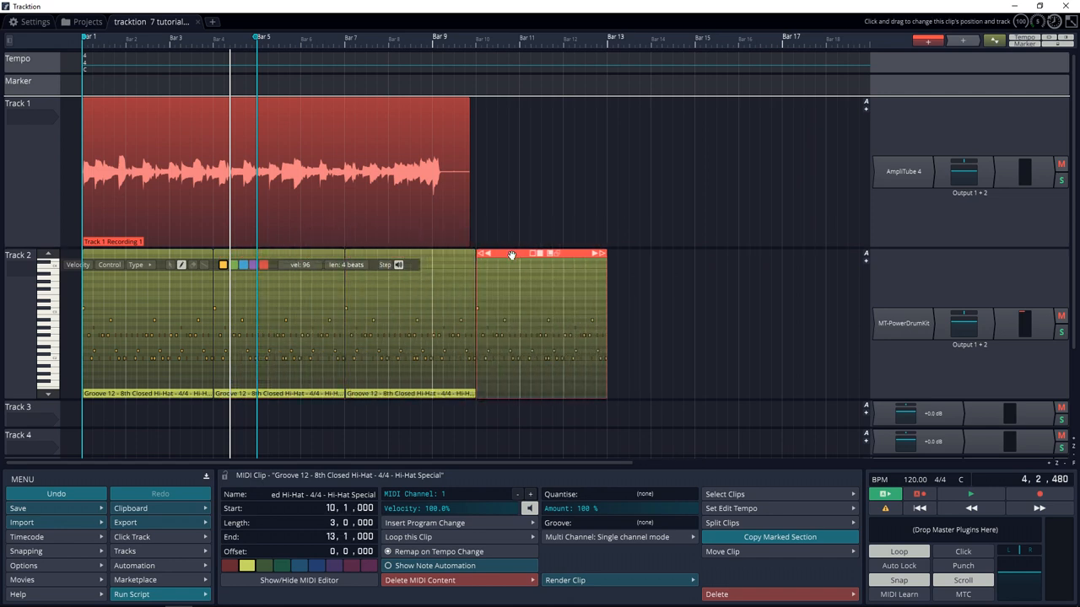
Zoom in on the first bars so the Track 2 groove notes are large enough to edit
right_click(510, 253)
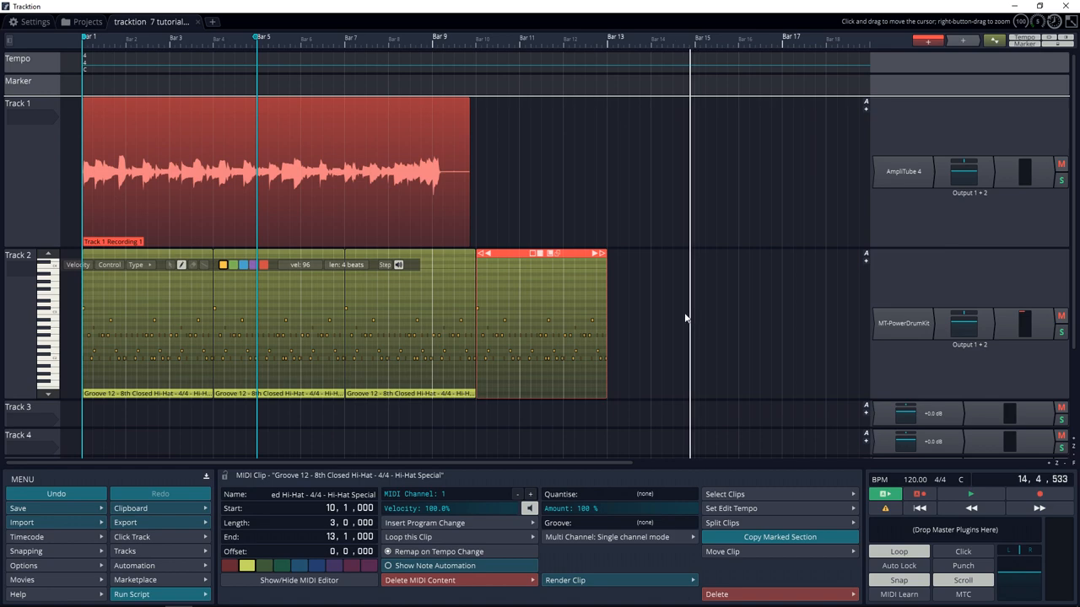
mouse_move(681, 322)
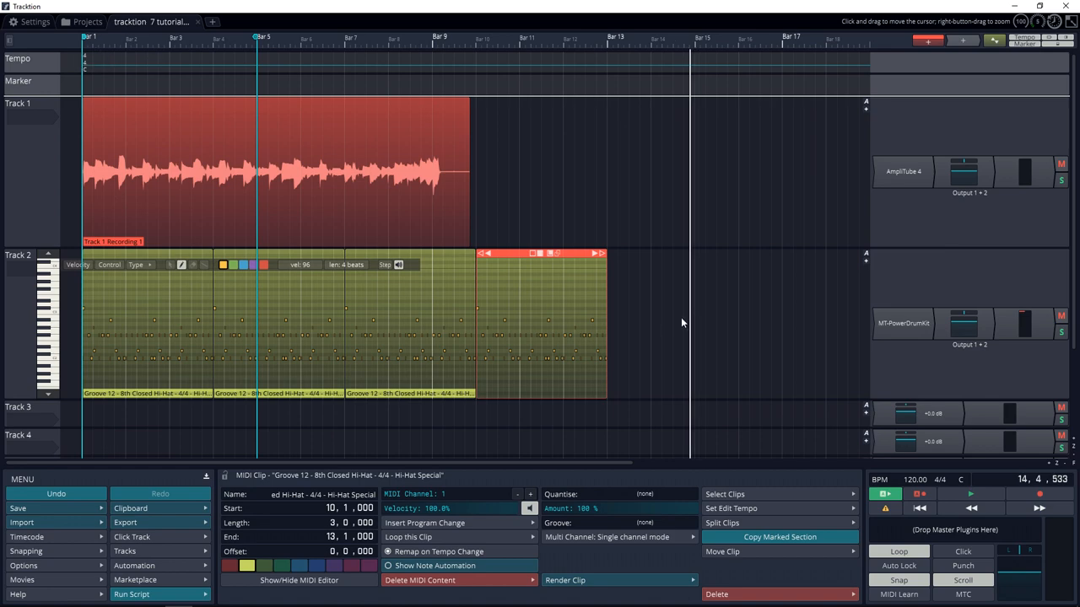
left_click_drag(540, 321, 750, 320)
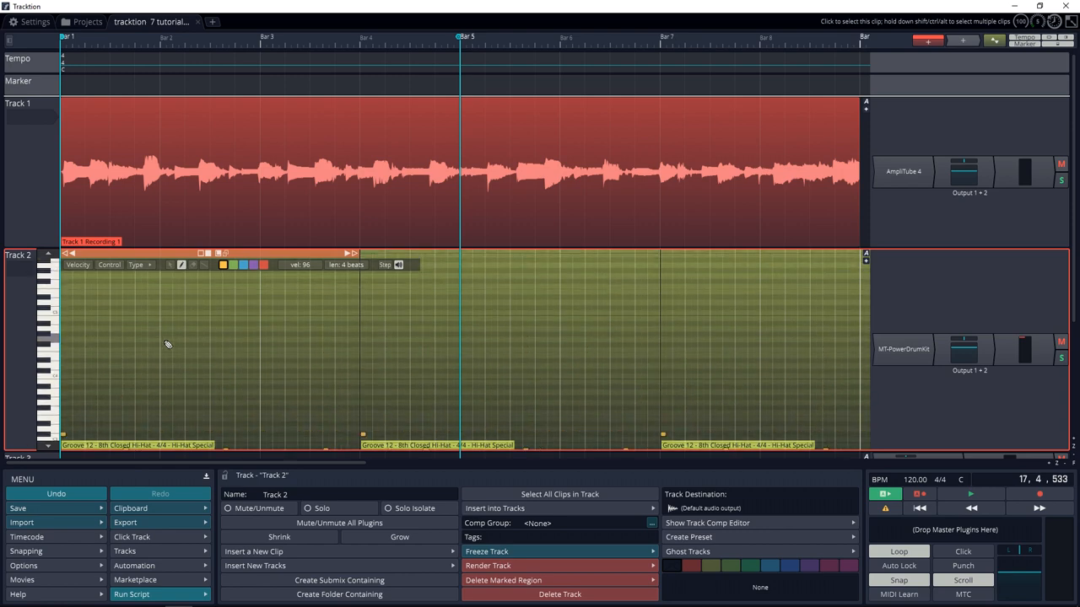
mouse_move(226, 344)
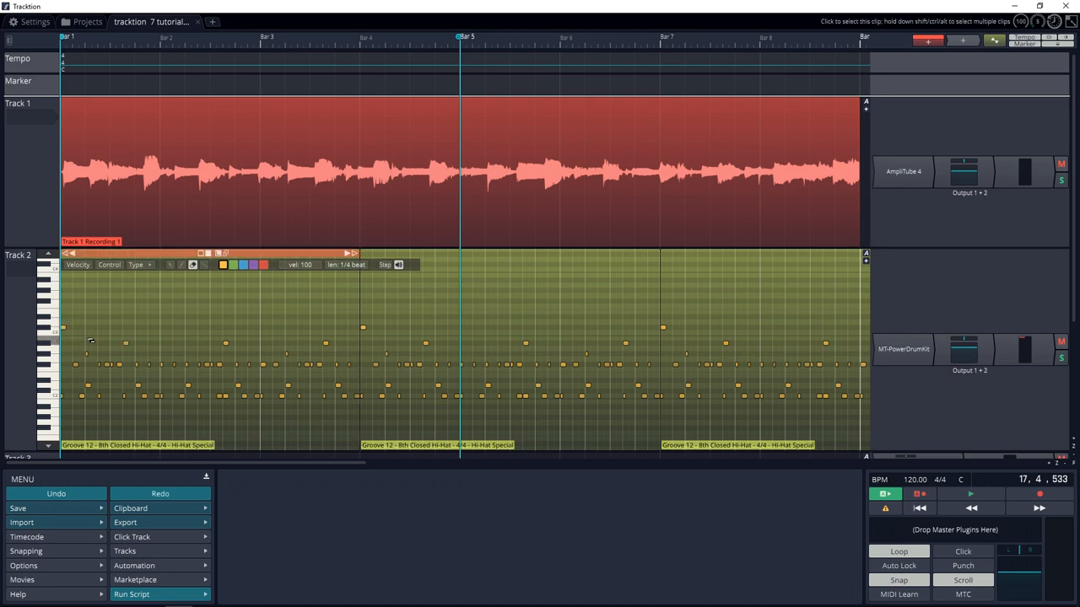
Add a drum note beside the first hit in Track 2's groove and nudge its length
left_click(180, 265)
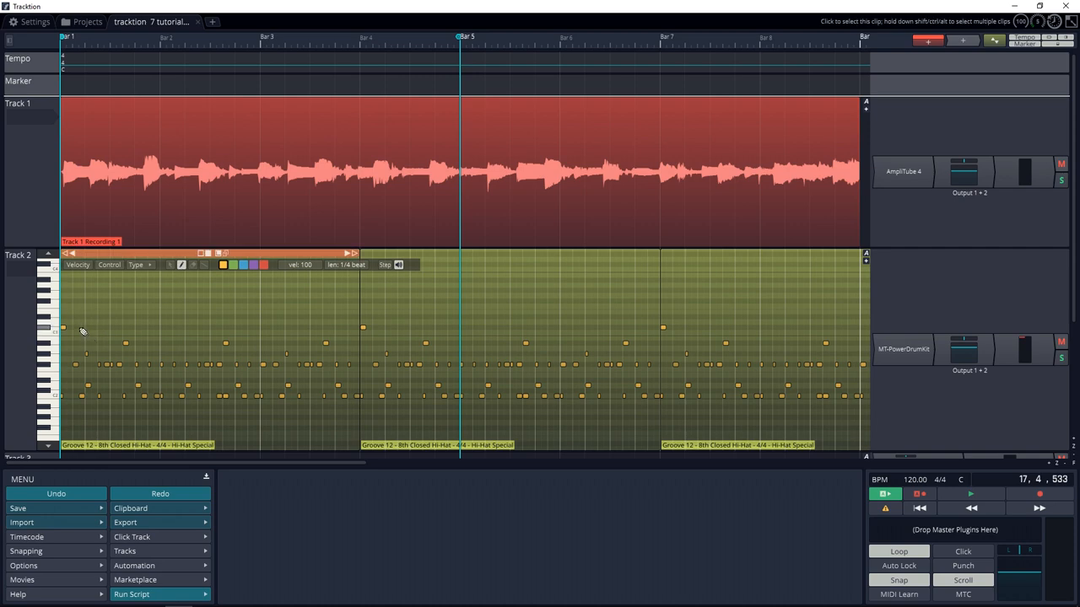
left_click(106, 328)
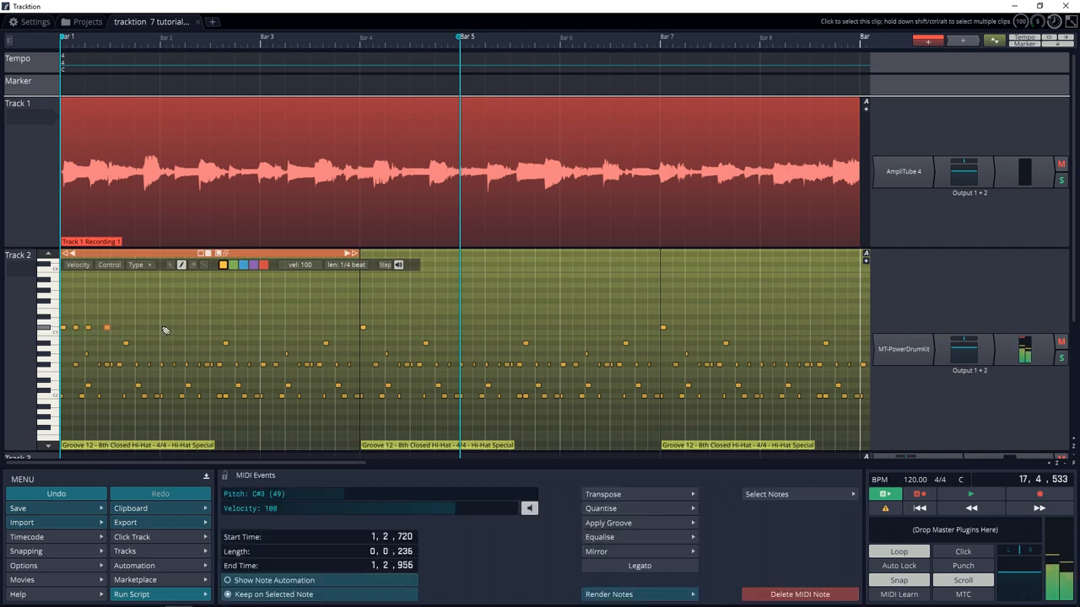
left_click_drag(106, 327, 132, 328)
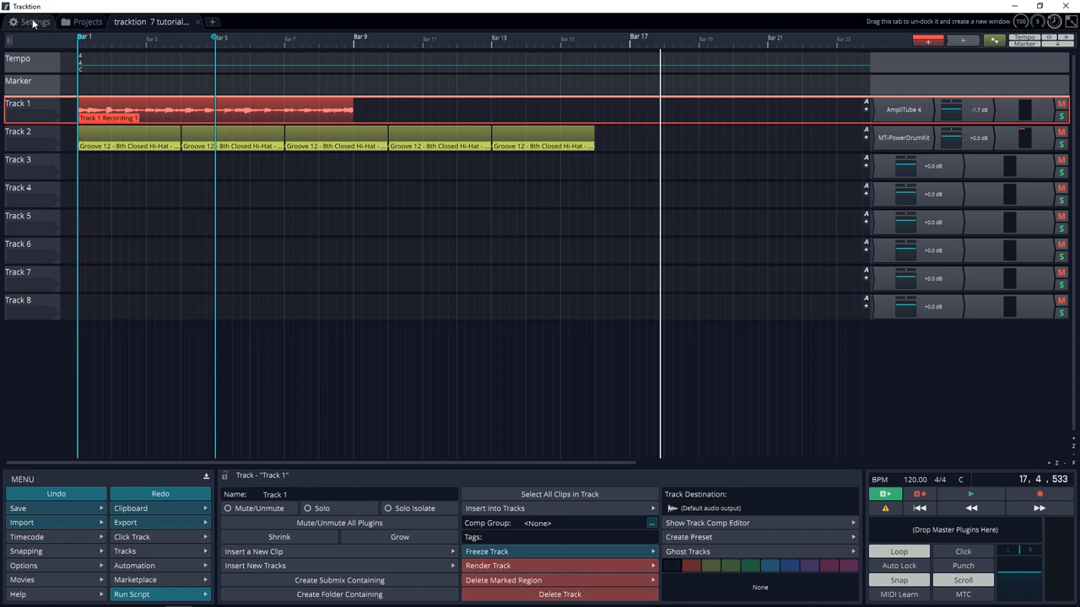
Enable the Keystation Mini 32 MK3 input under Settings > MIDI Devices and return to the edit
left_click(34, 20)
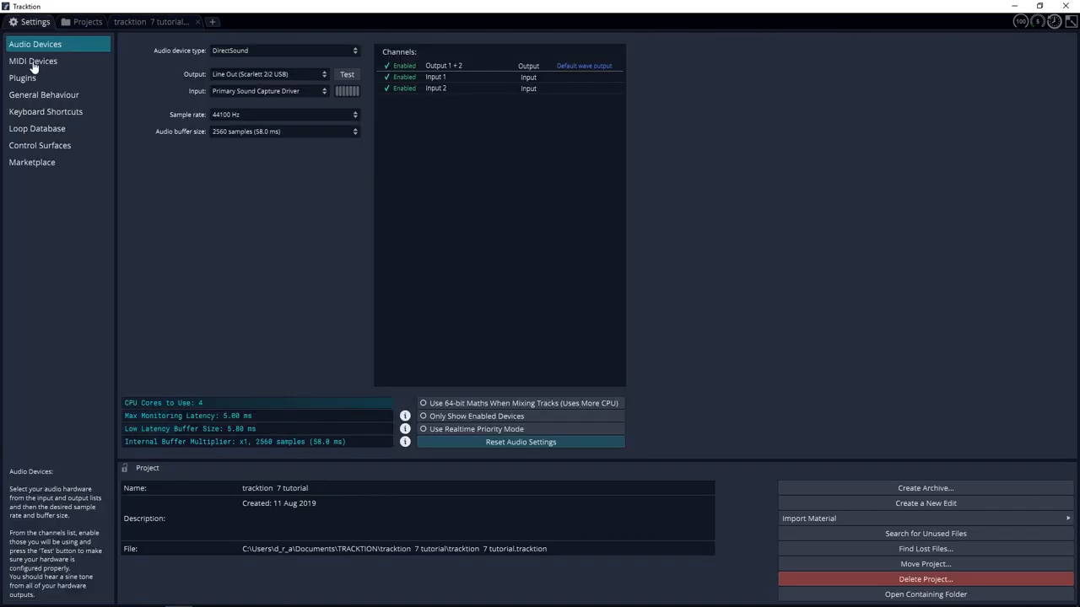
left_click(33, 61)
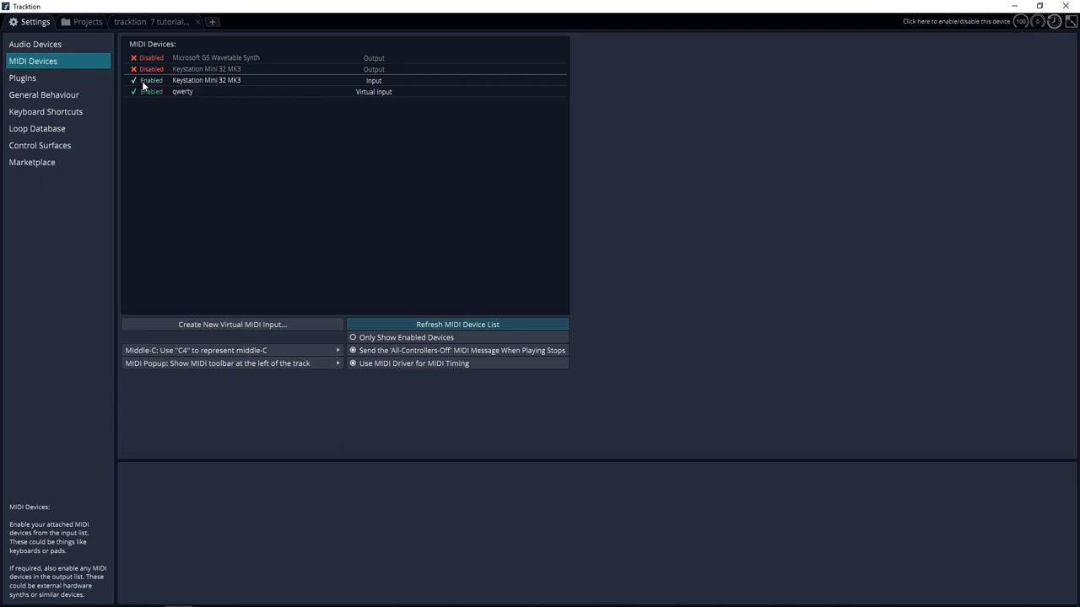
left_click(206, 79)
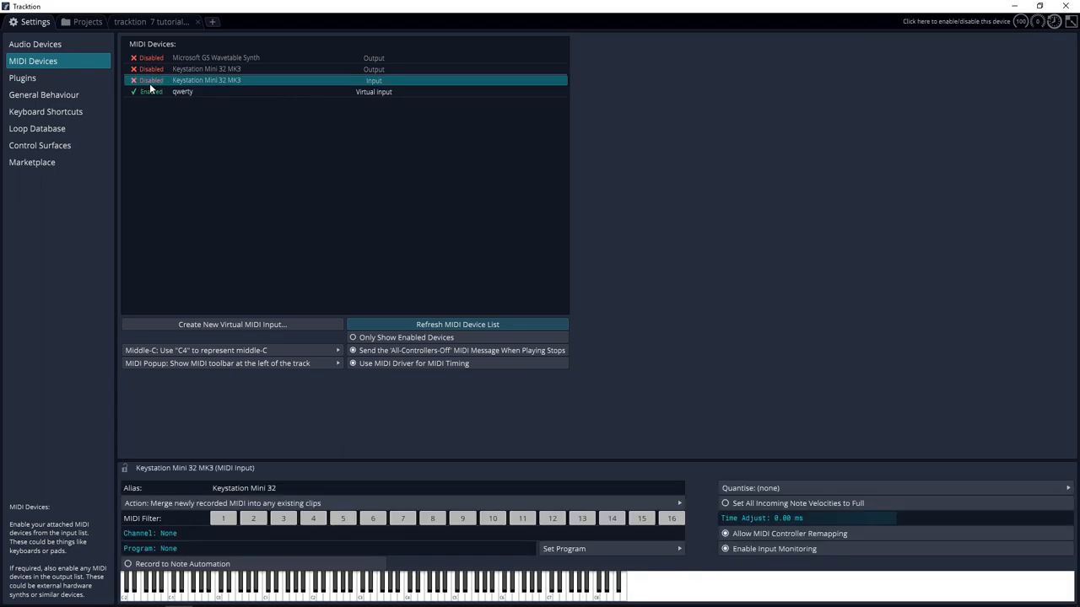
left_click(150, 79)
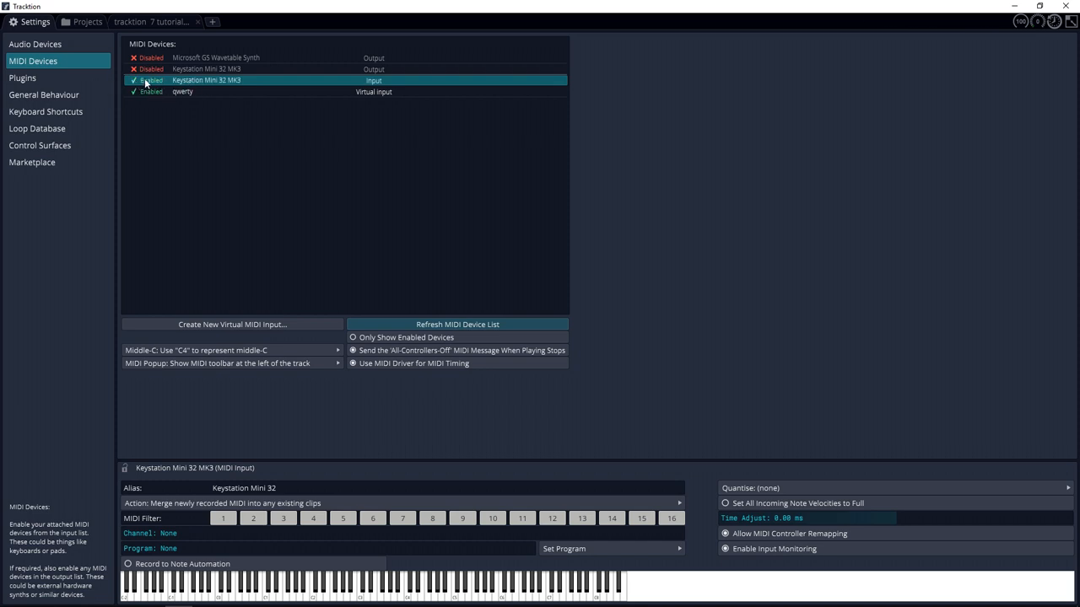
left_click(149, 81)
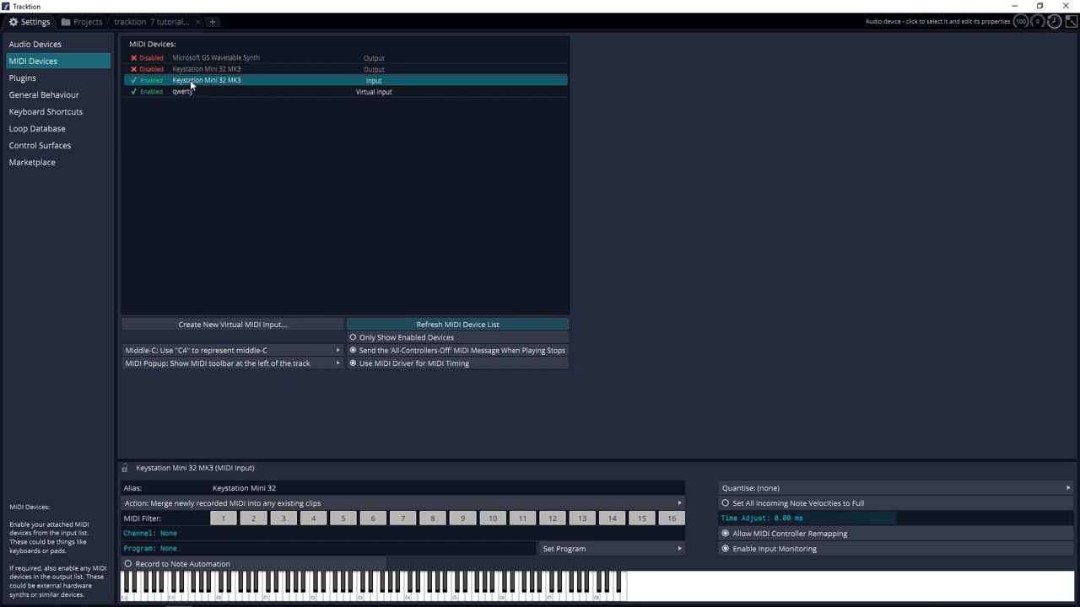
left_click(152, 20)
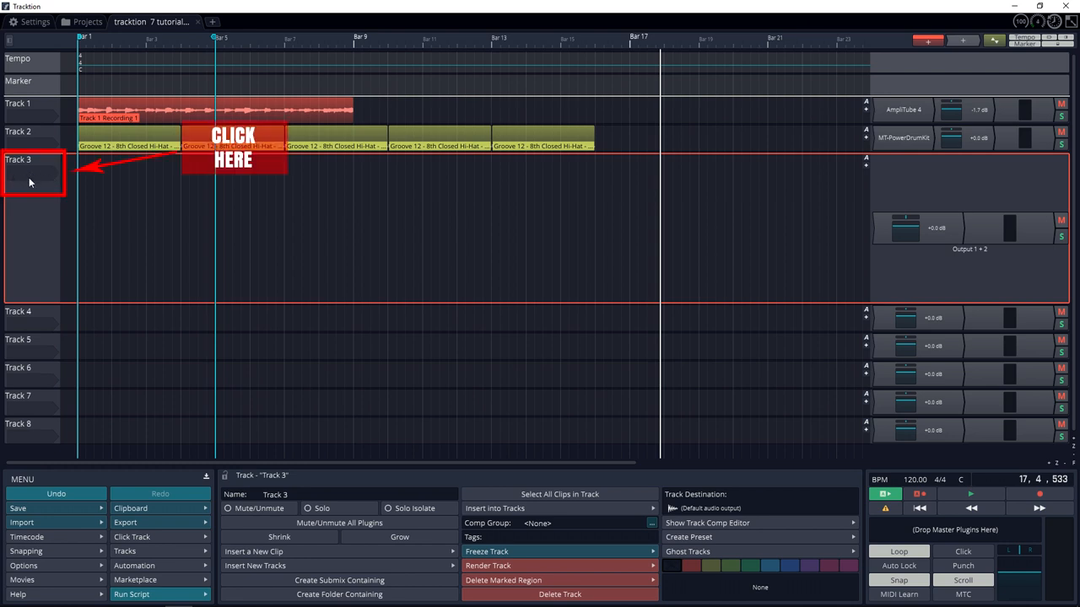
Assign Keystation Mini 32 as Track 3's input and replace its plugin with SynthMasterPlayer
left_click(31, 172)
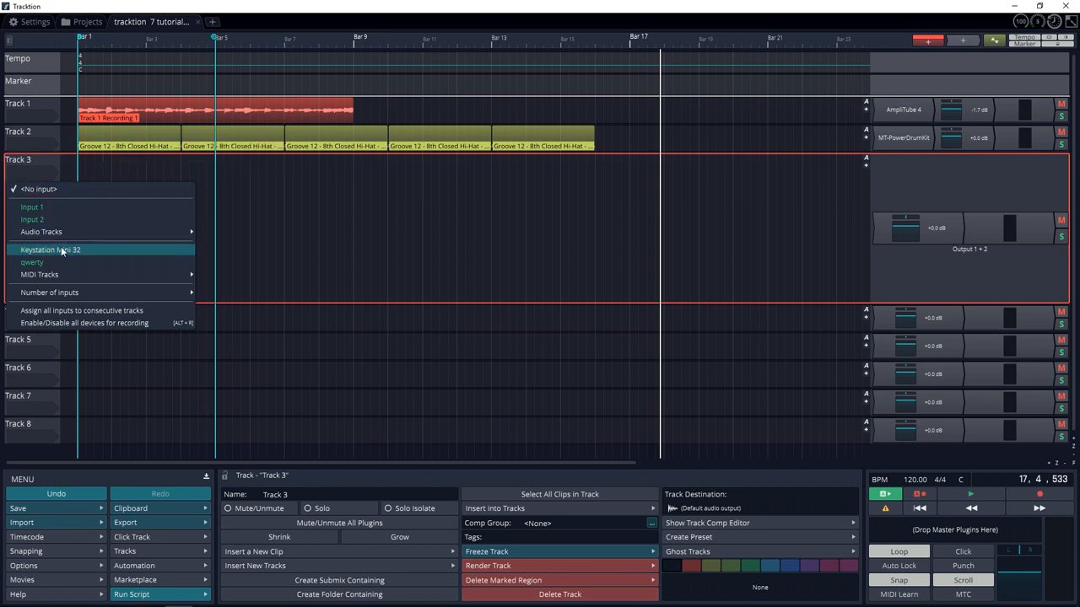
left_click(51, 250)
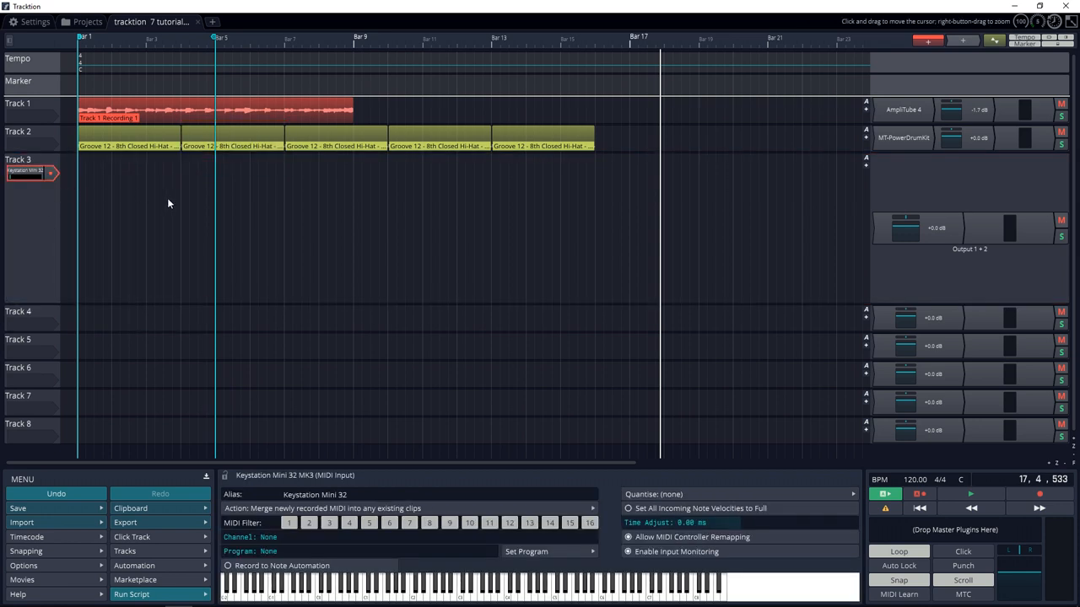
mouse_move(771, 250)
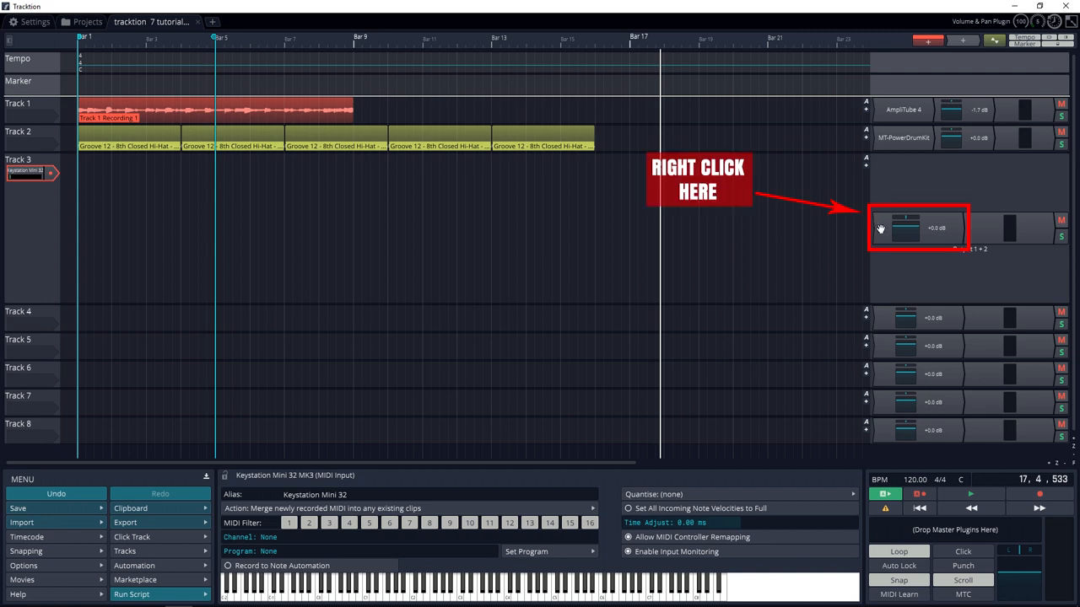
right_click(904, 228)
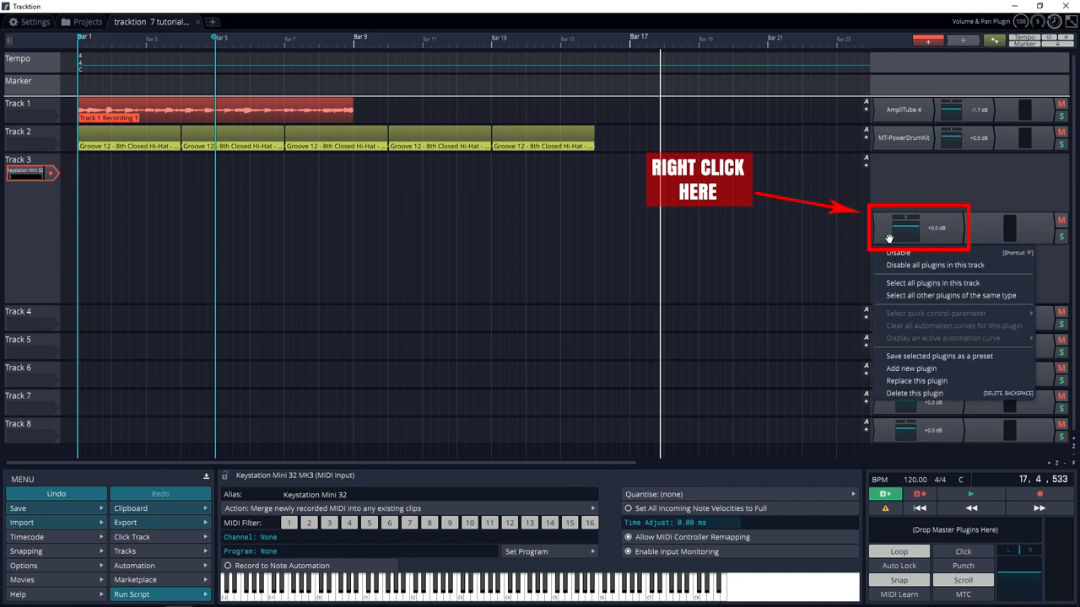
left_click(911, 368)
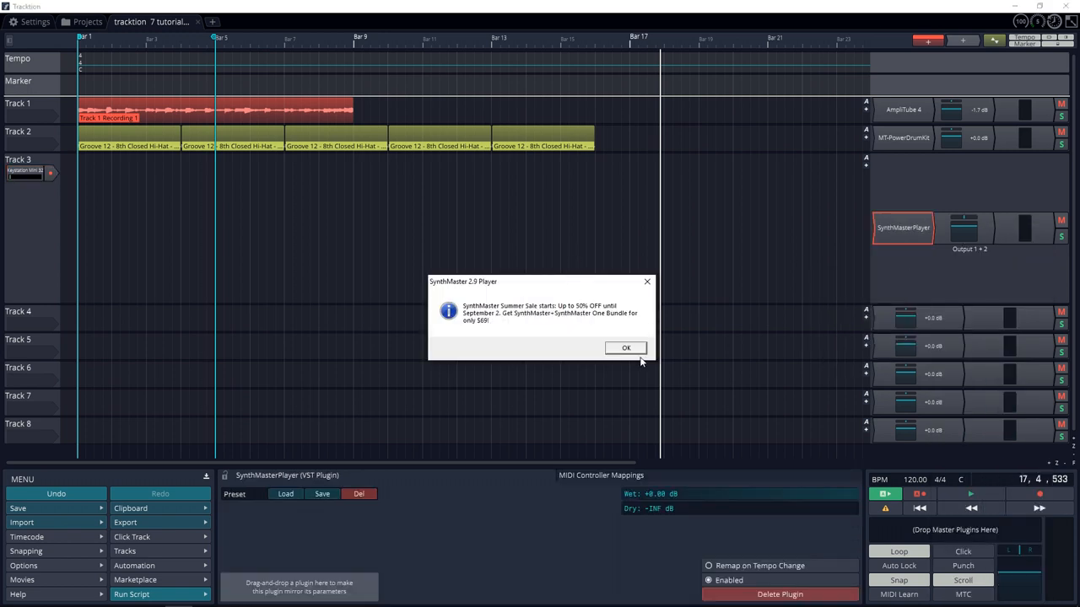
Dismiss the SynthMaster sale notice, pick a preset, and close the SynthMaster Player window
left_click(626, 348)
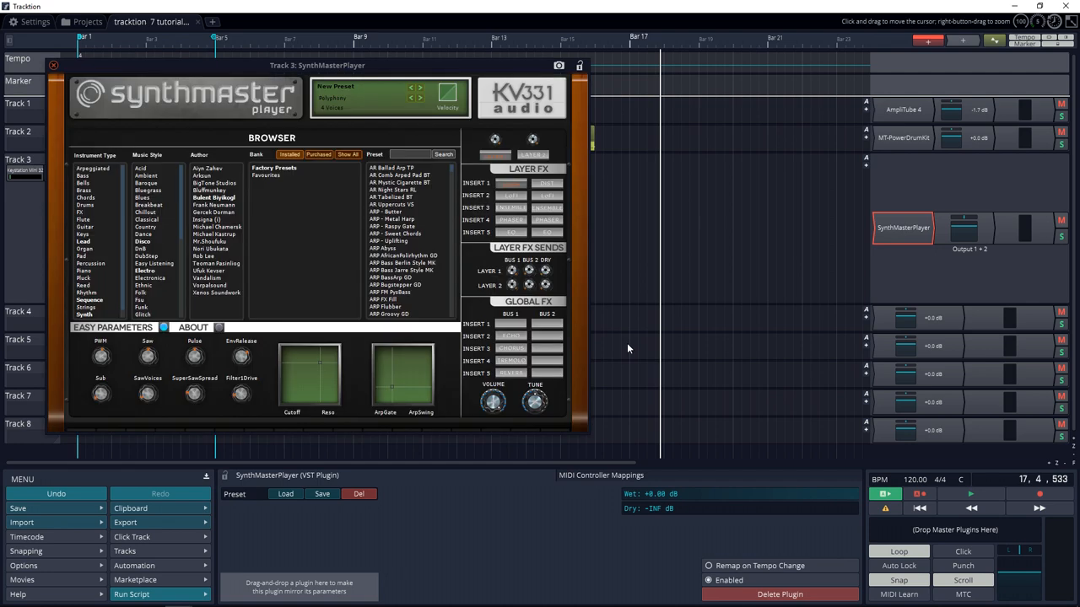
mouse_move(359, 252)
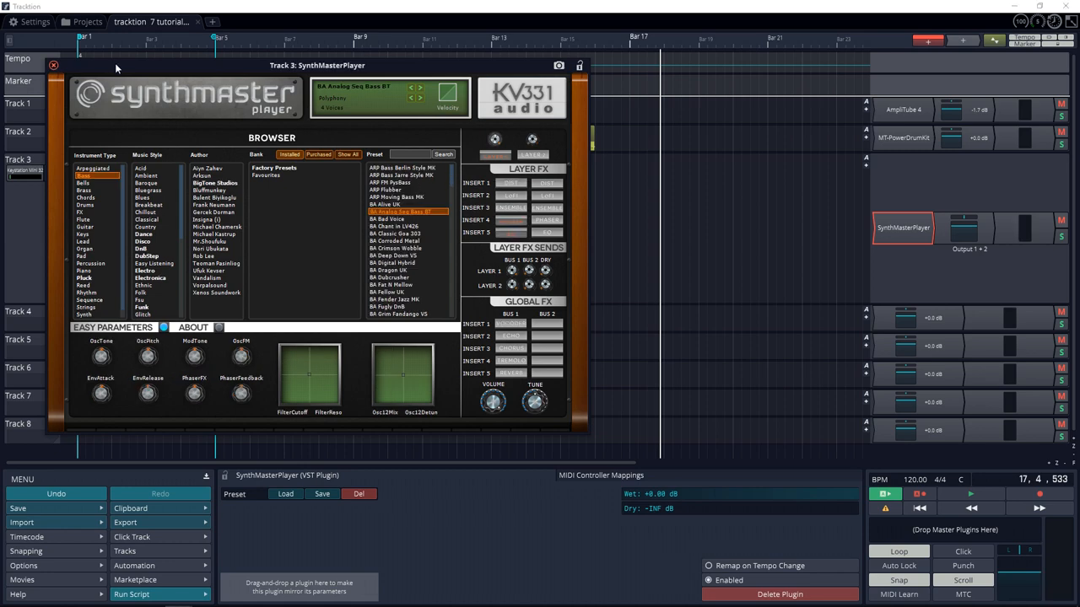
left_click(54, 66)
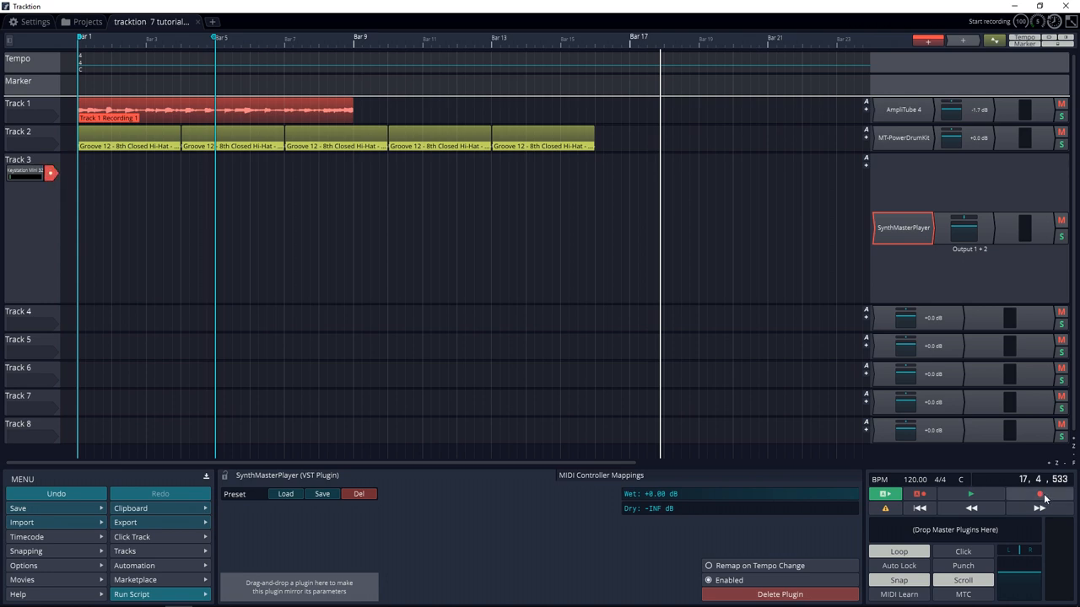
left_click(1039, 493)
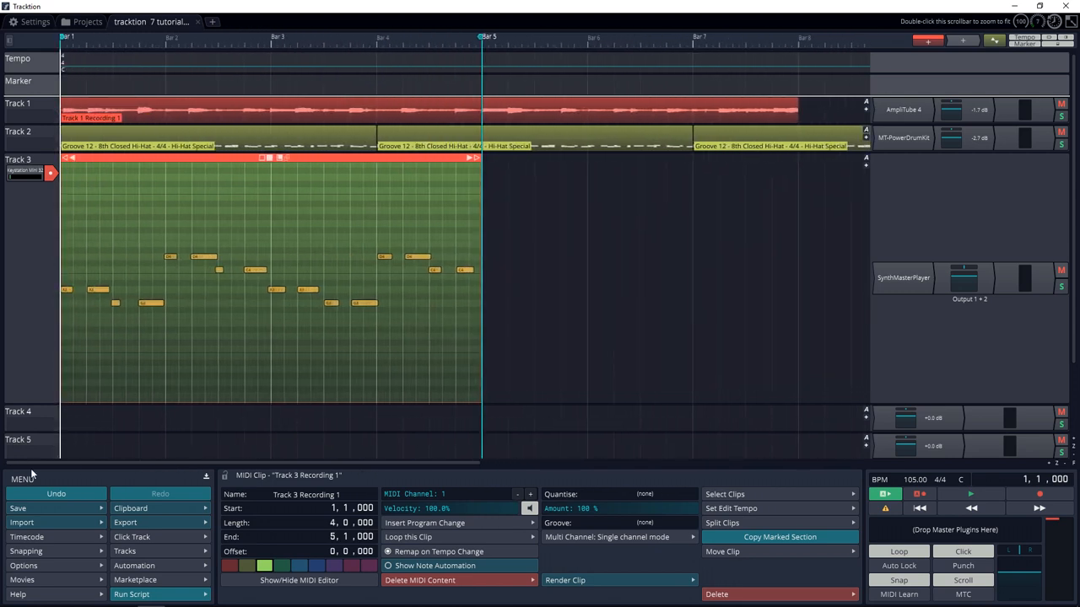
mouse_move(59, 473)
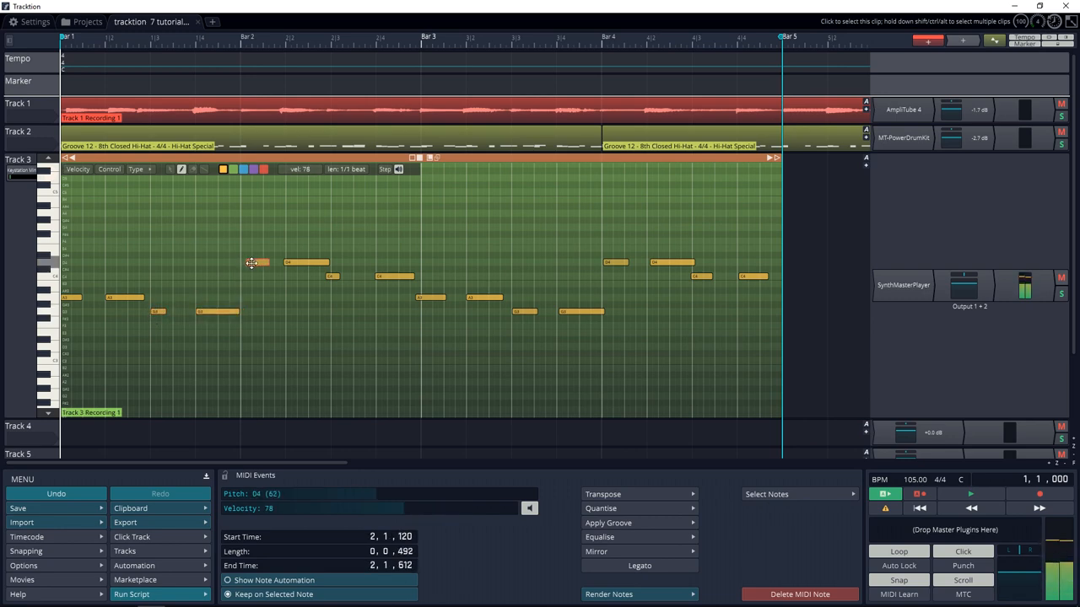
left_click(253, 263)
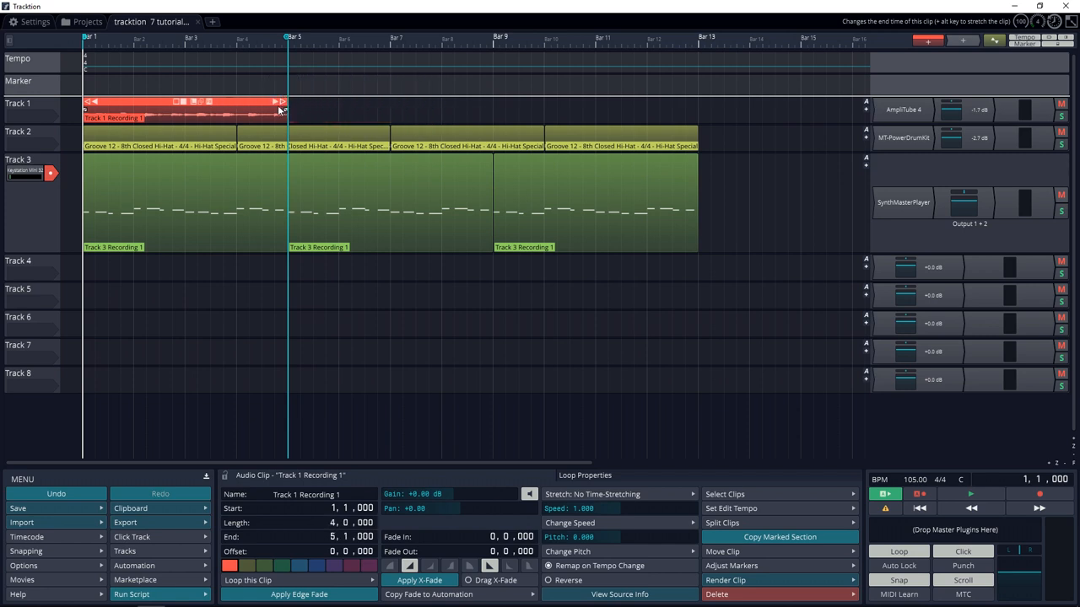
Ctrl-drag a copy of the Track 1 guitar clip to start at bar 5
left_click_drag(185, 110, 388, 110)
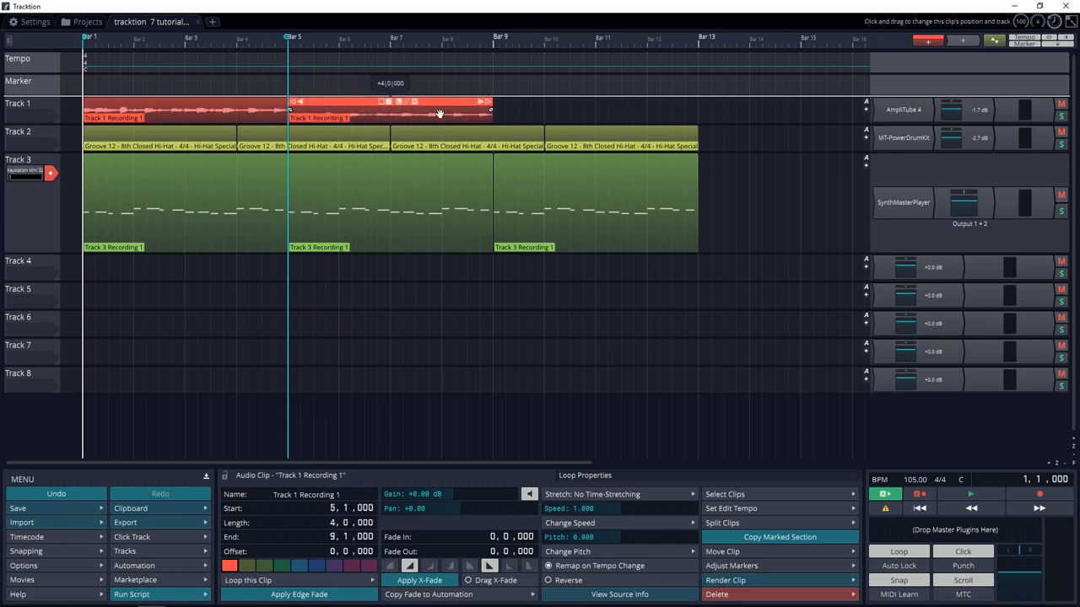